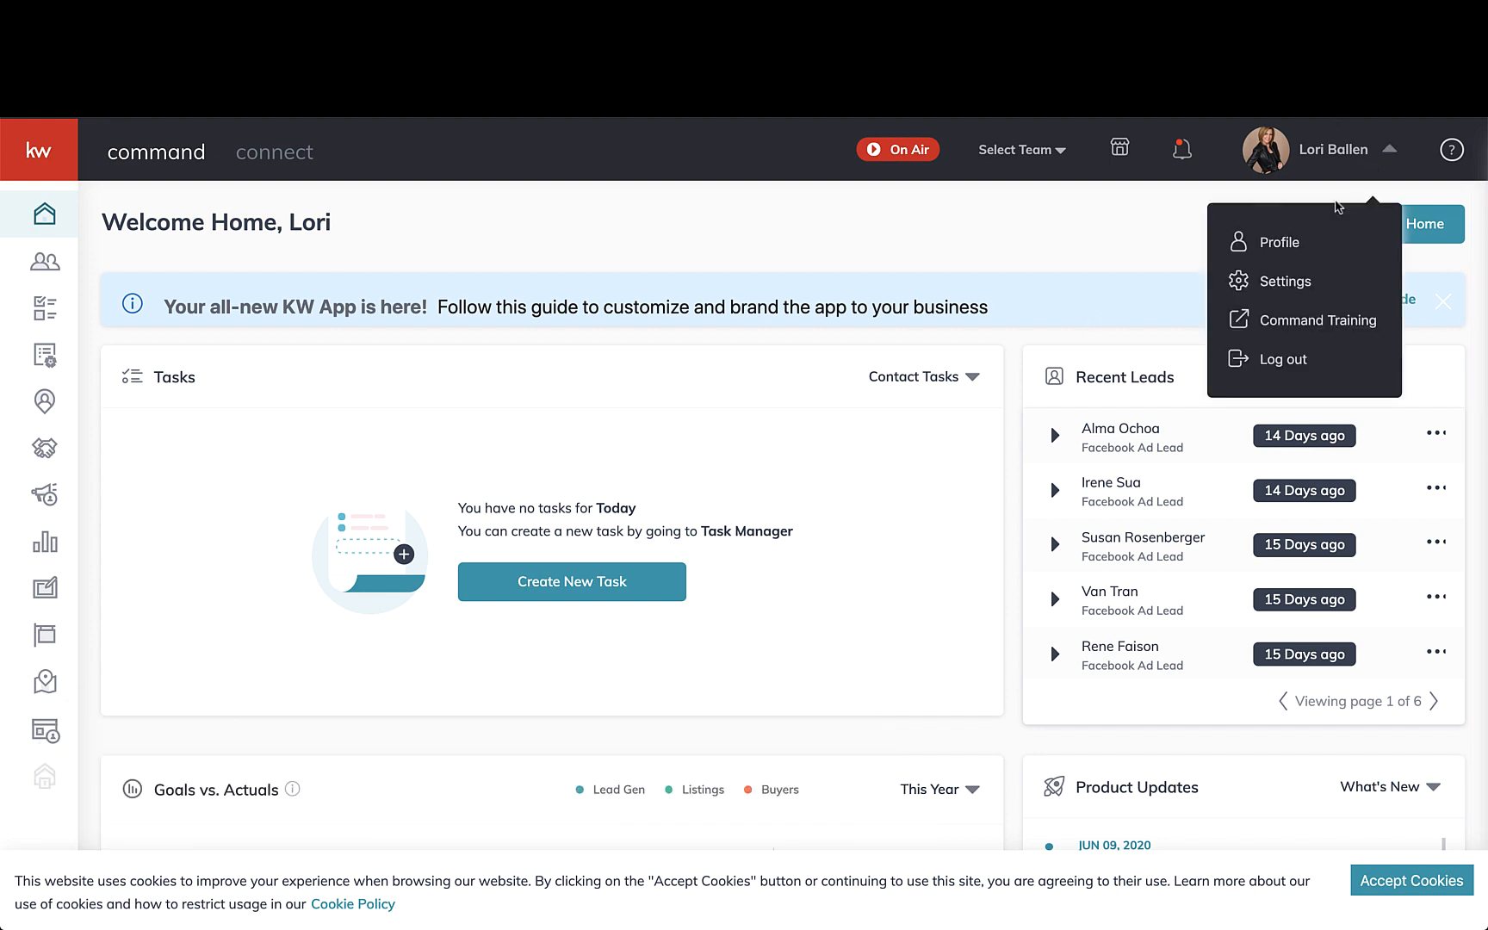
{"action": "mouse_move", "coordinate": [1287, 280]}
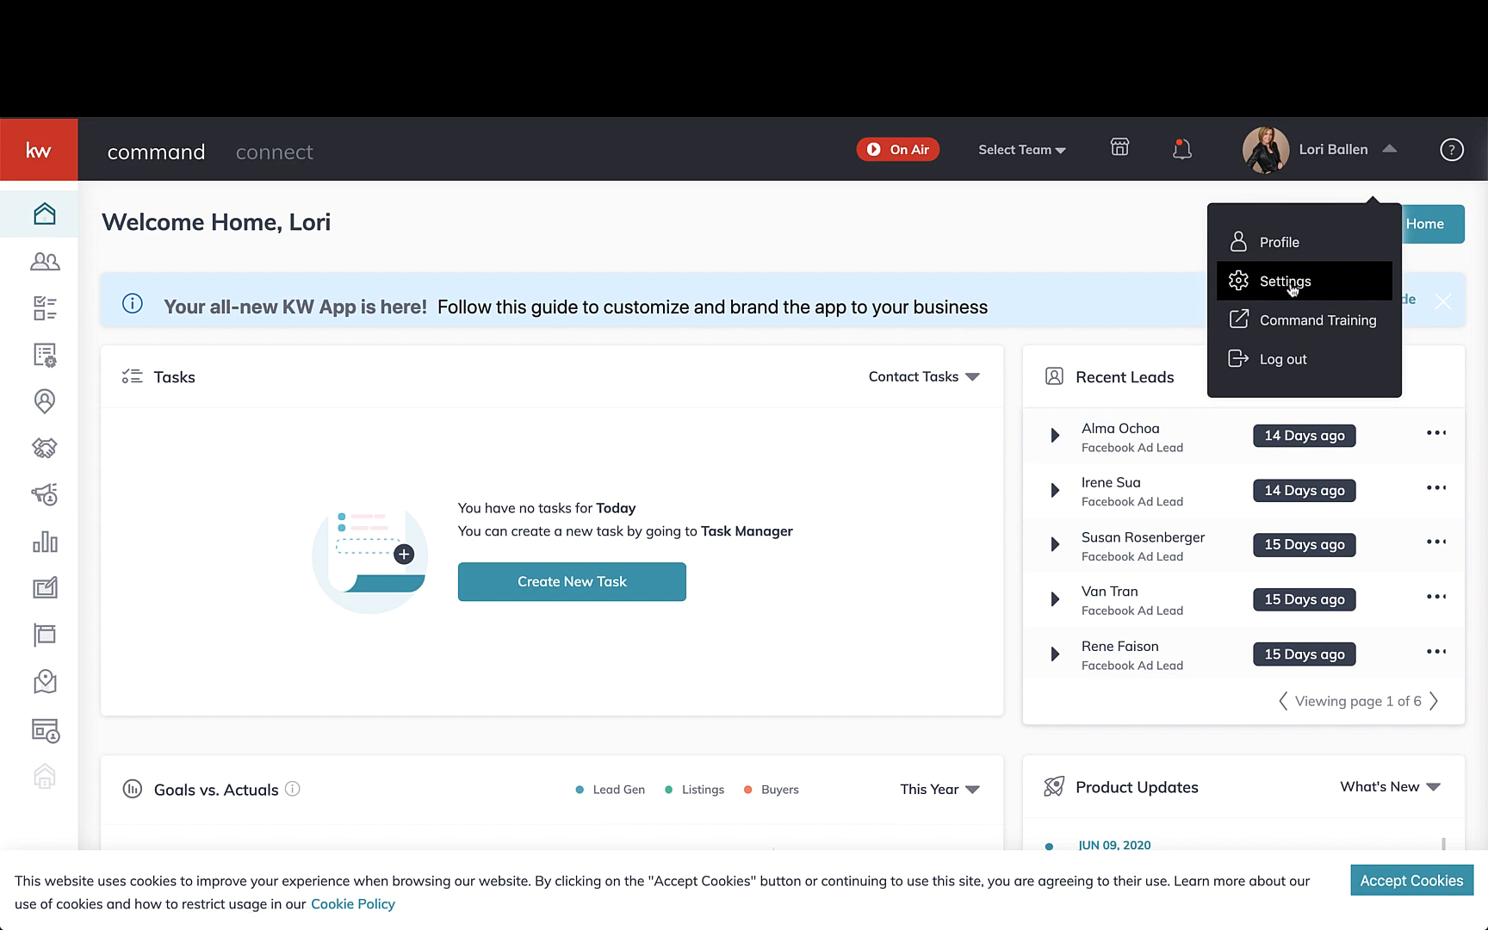
Open Settings from the profile menu and scroll the Connected Apps list to the Gmail entry
{"action": "left_click", "coordinate": [1287, 281]}
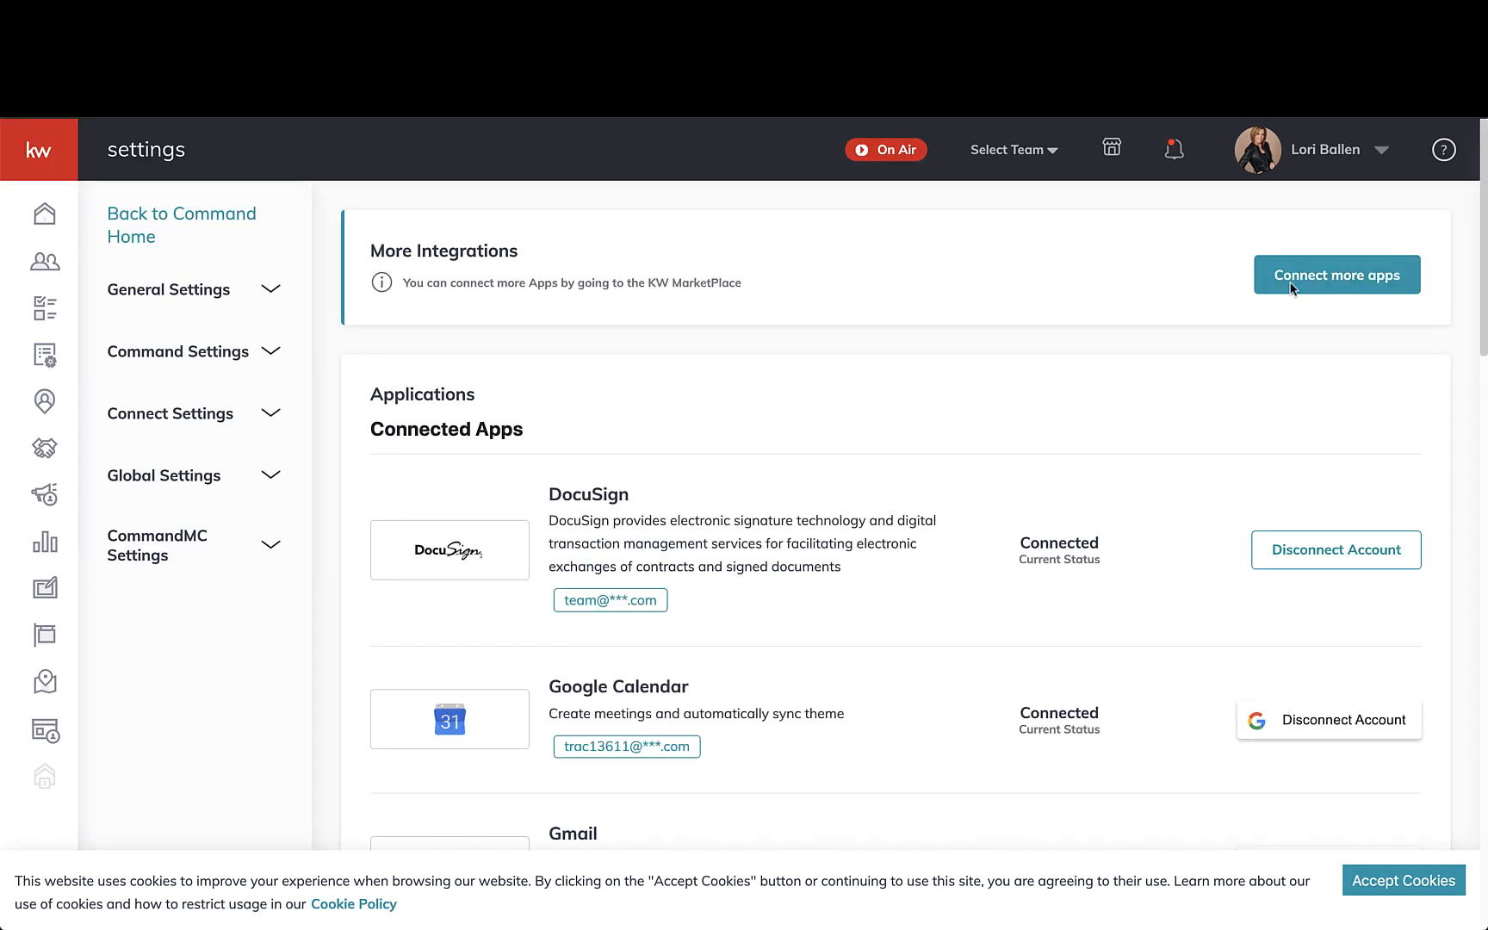
{"action": "scroll", "scroll_direction": "down", "scroll_amount": 3}
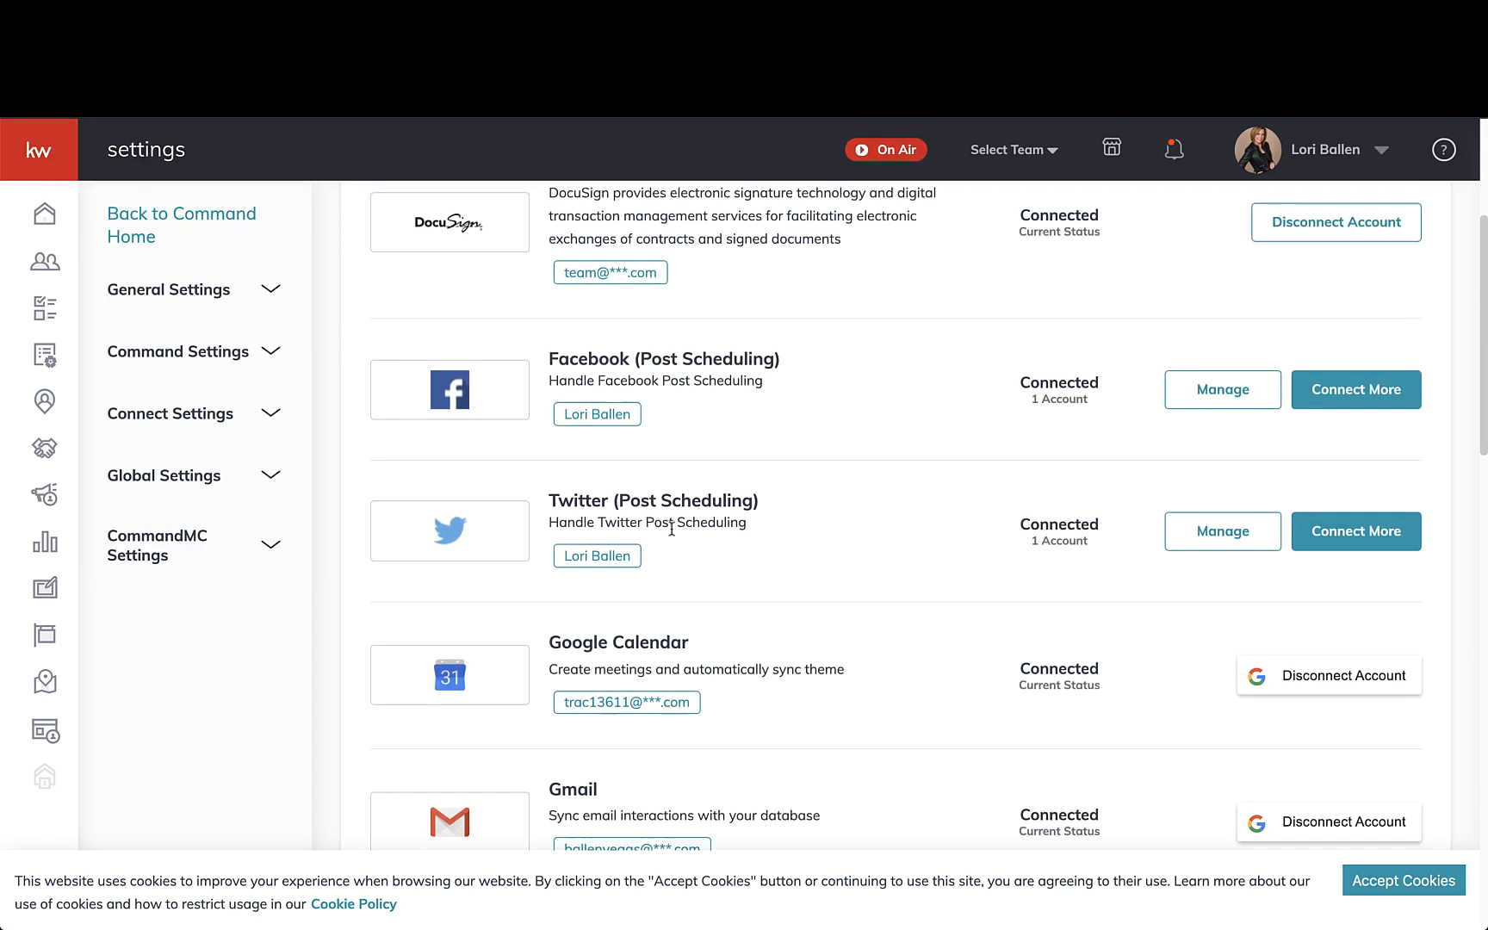
{"action": "scroll", "scroll_direction": "down", "scroll_amount": 3}
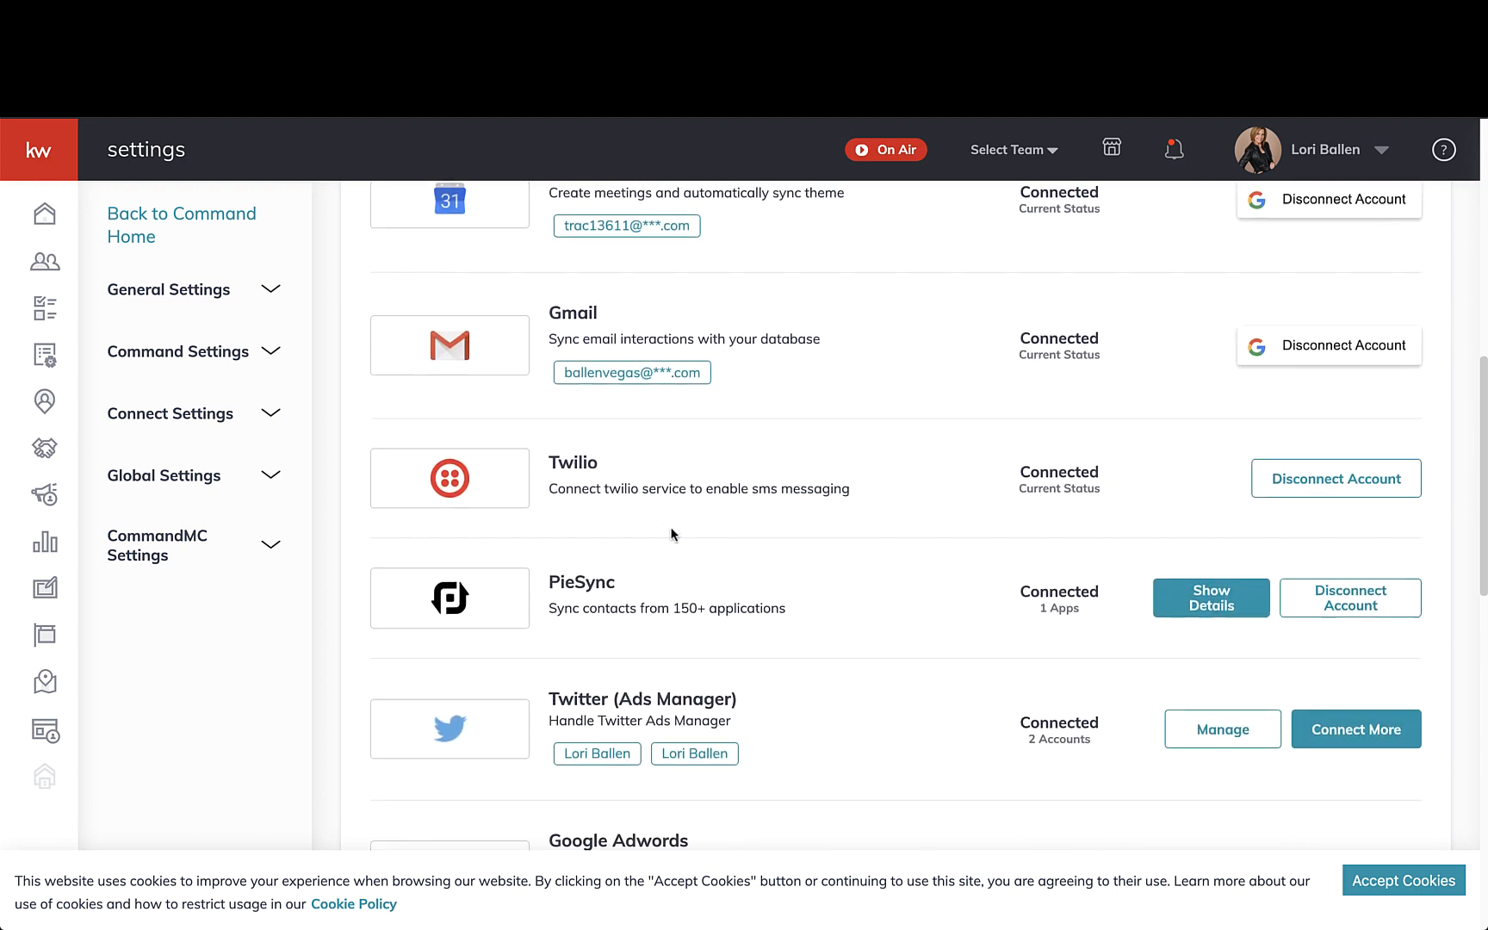
{"action": "scroll", "scroll_direction": "down", "scroll_amount": 3}
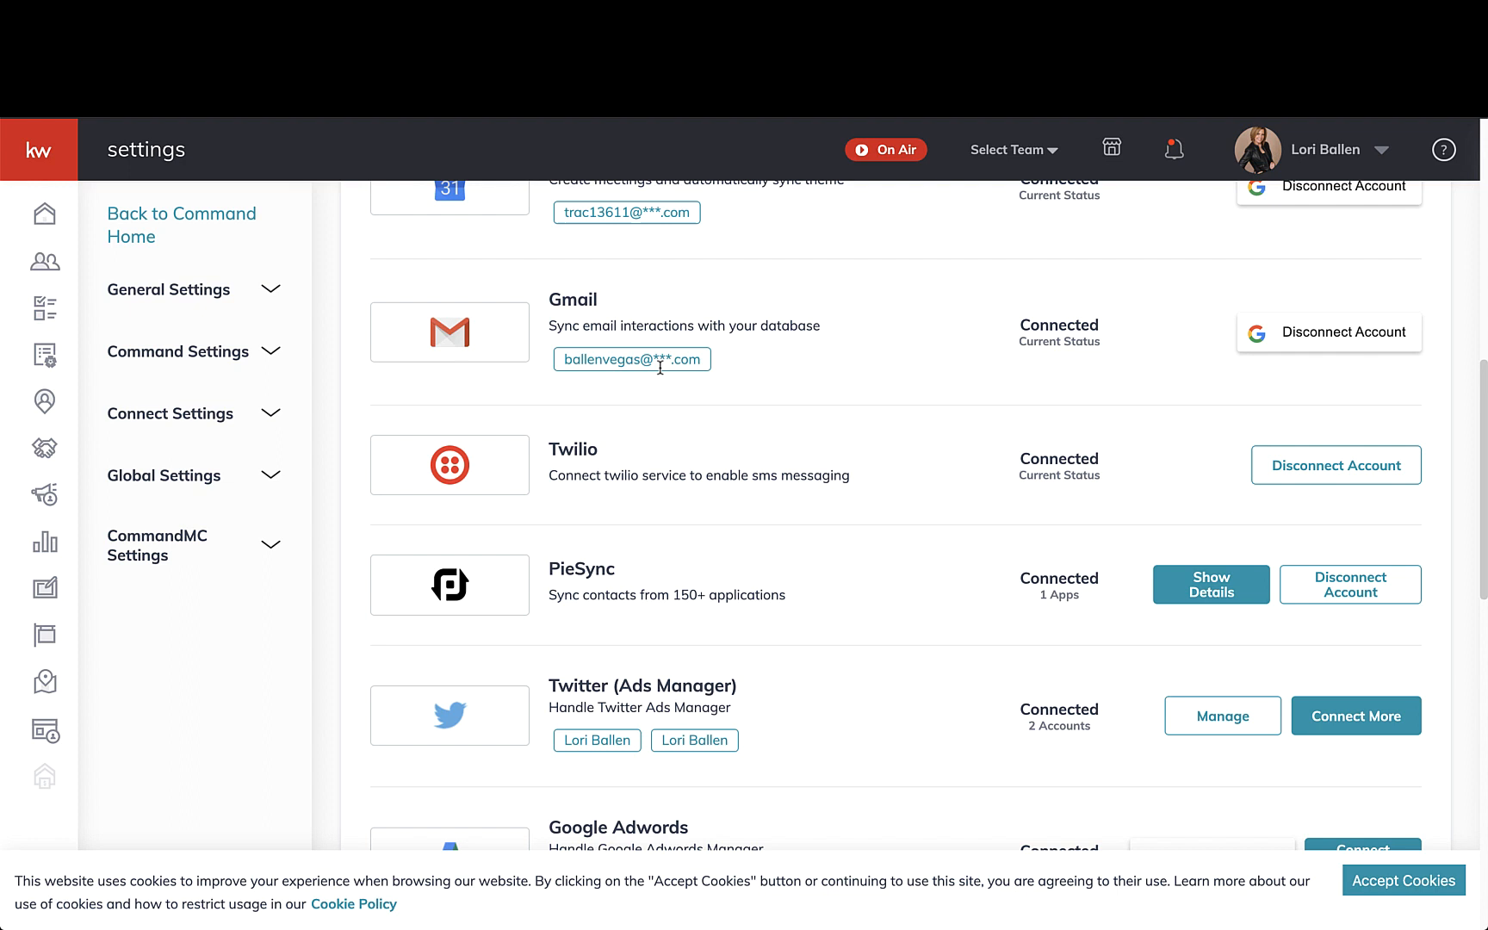
{"action": "mouse_move", "coordinate": [820, 362]}
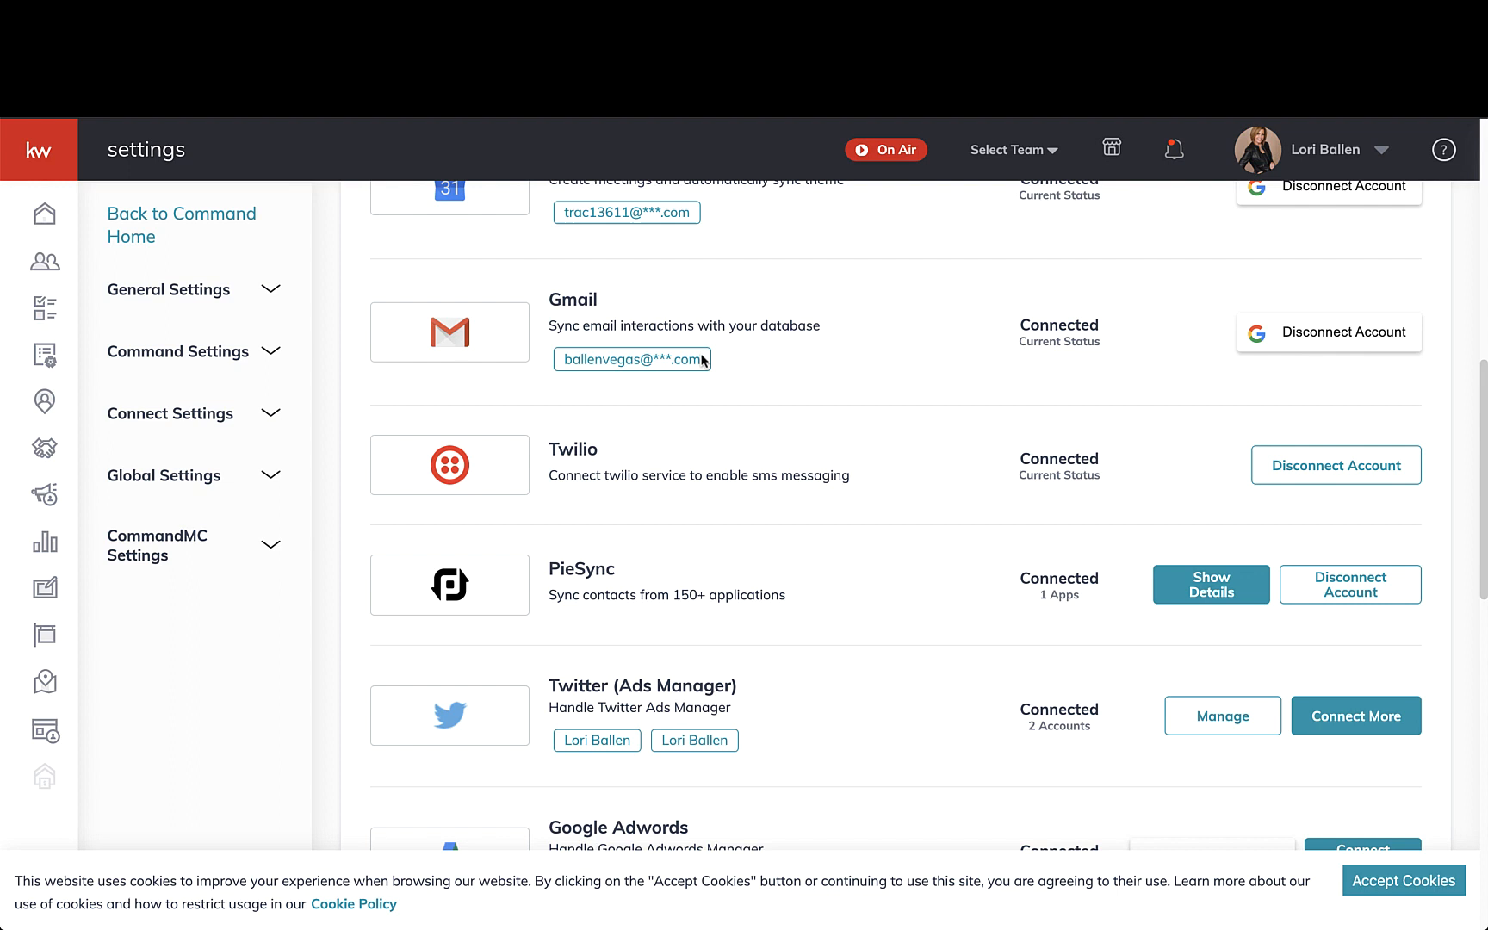
{"action": "mouse_move", "coordinate": [696, 352]}
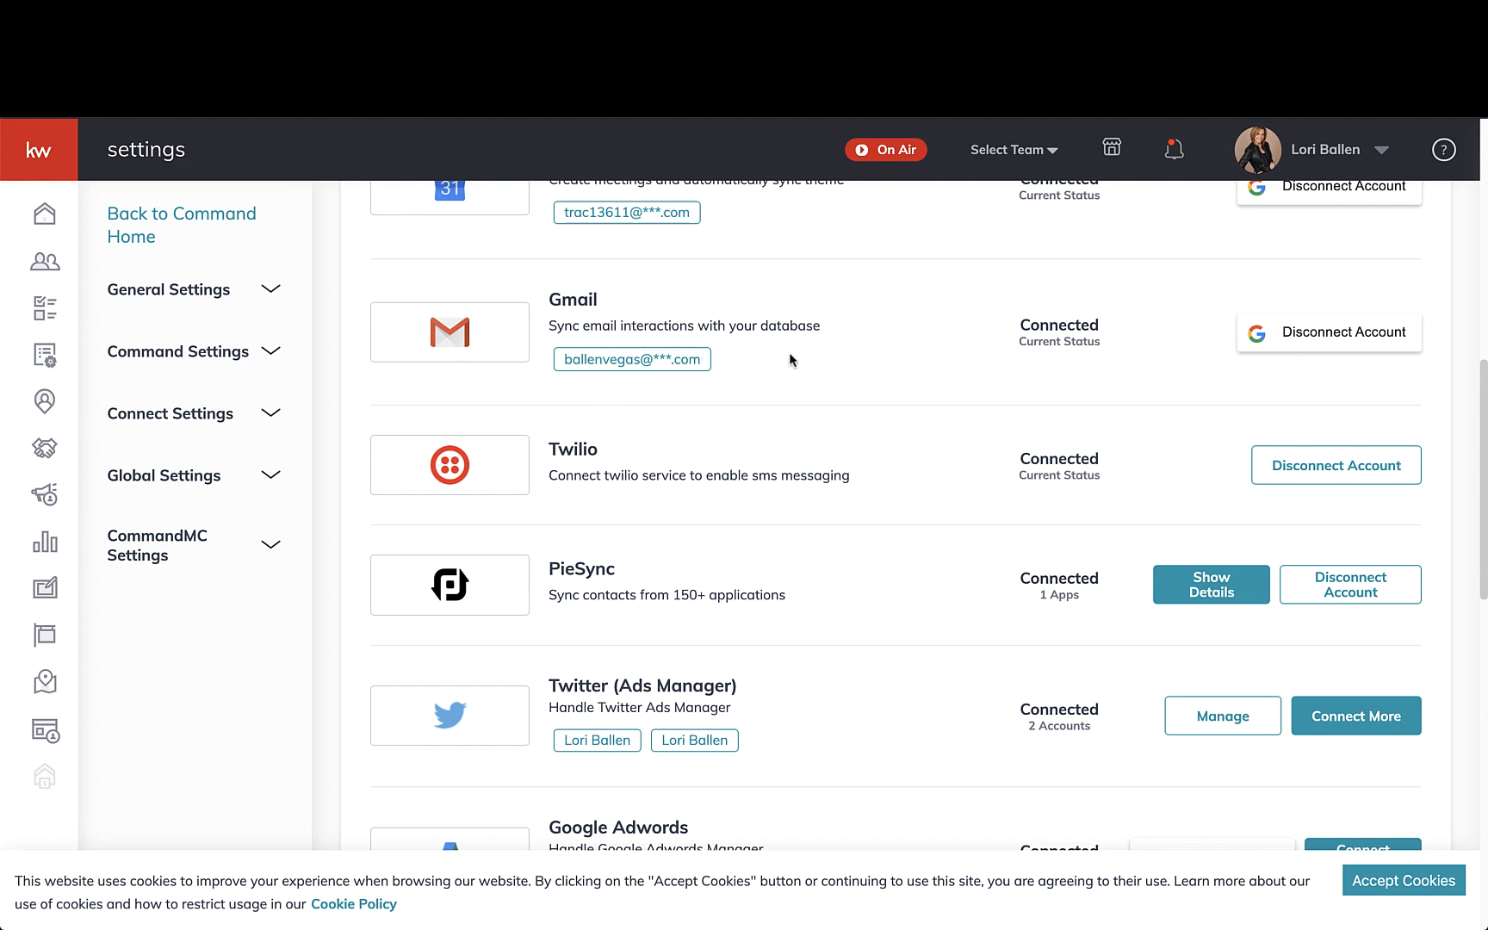
{"action": "mouse_move", "coordinate": [801, 375]}
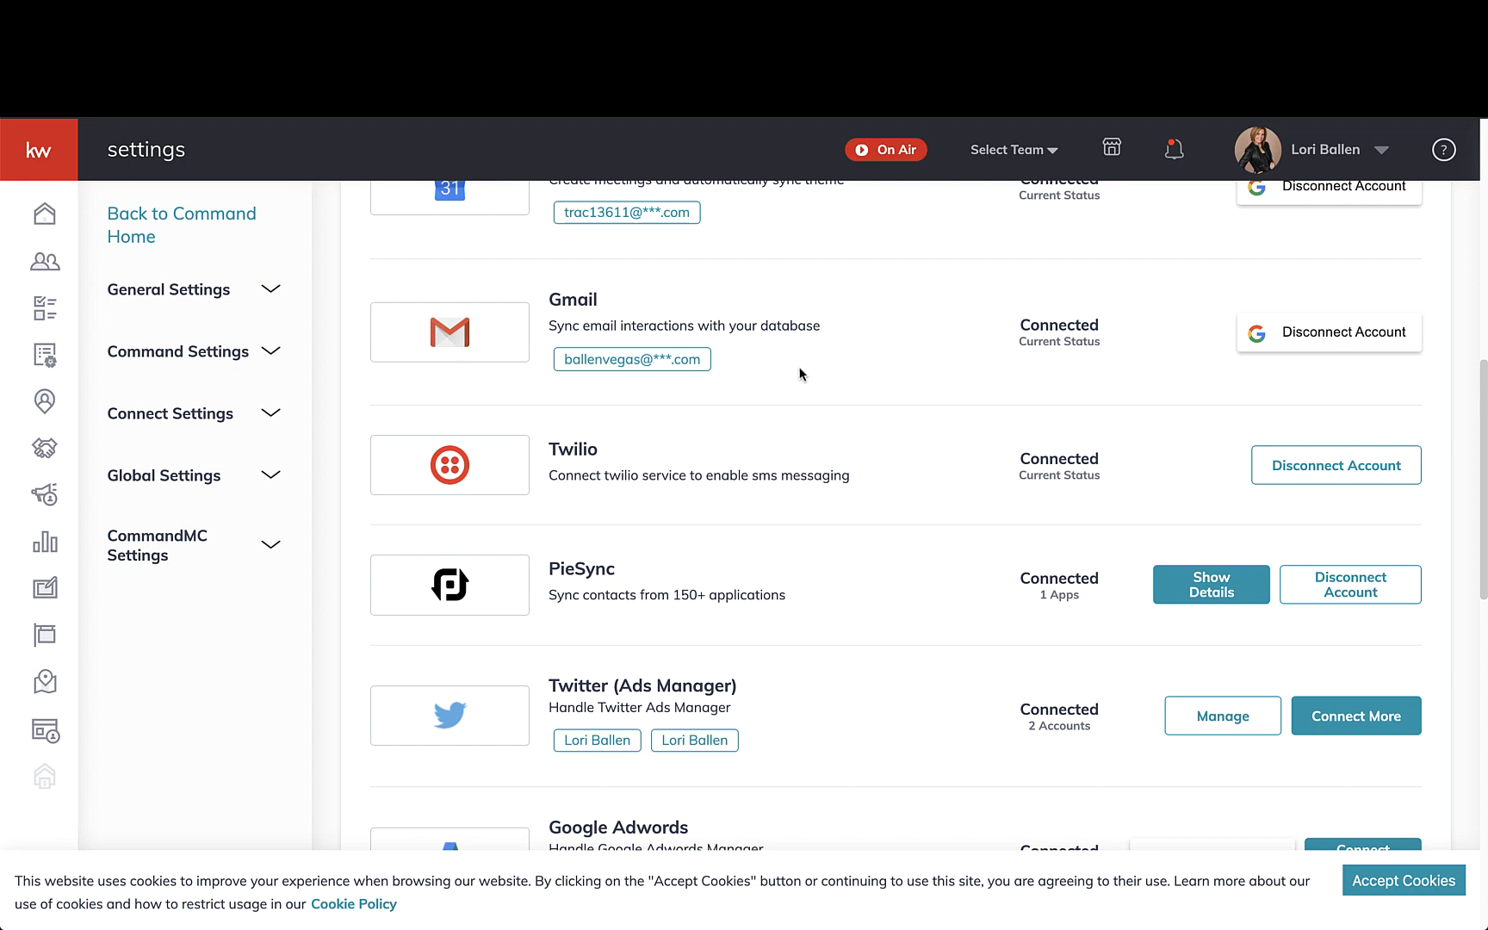
{"action": "mouse_move", "coordinate": [680, 393]}
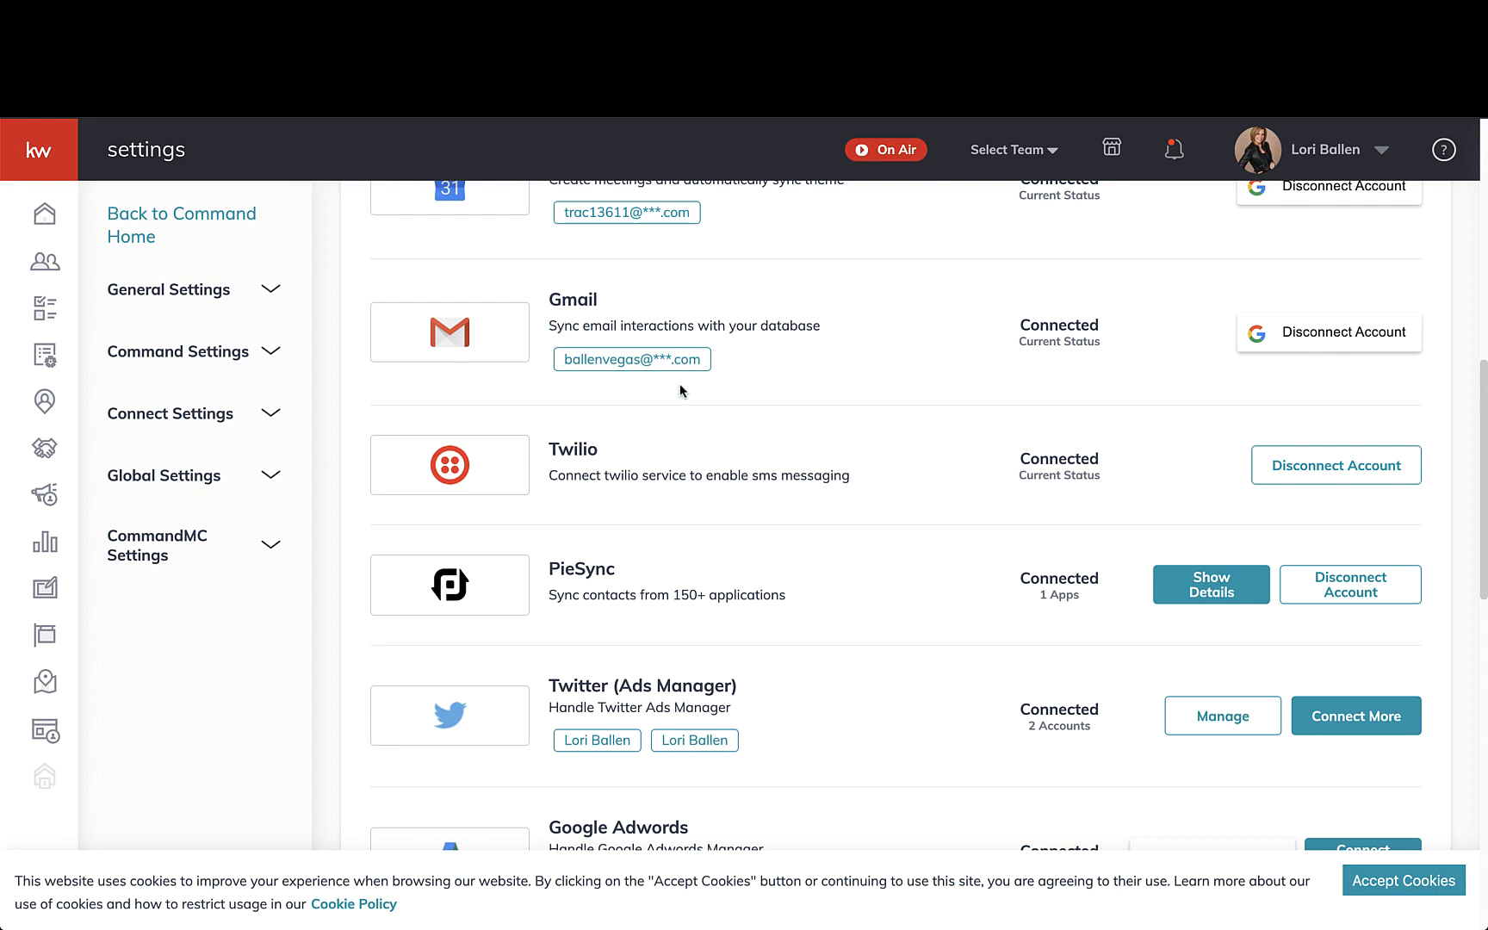
{"action": "mouse_move", "coordinate": [825, 348]}
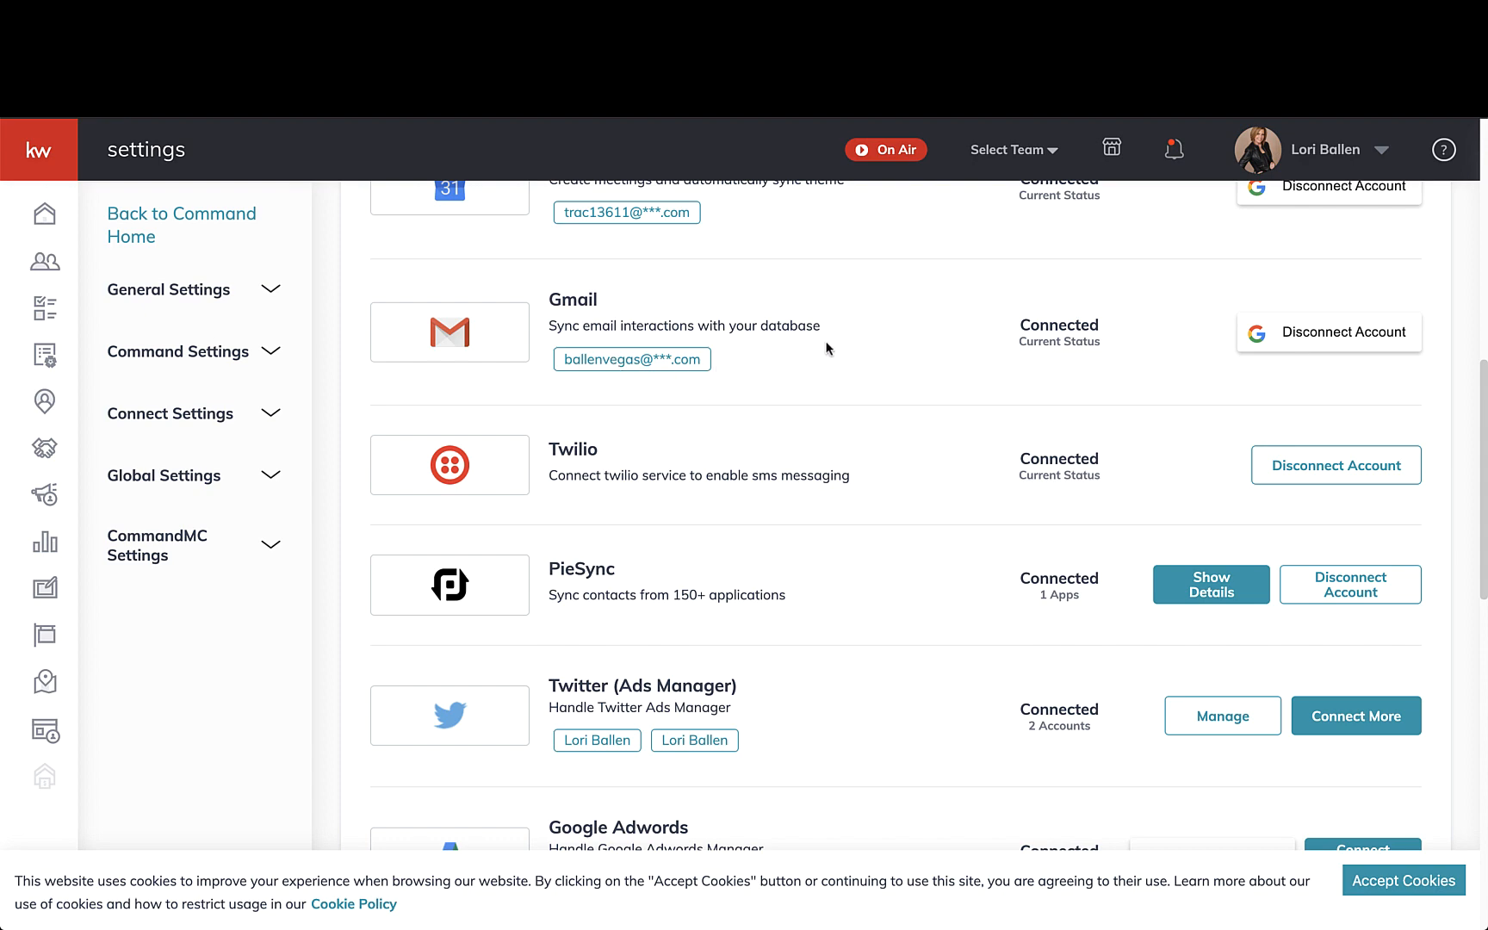
Scroll to the Email Services section showing Mailchimp and Command Email connected
{"action": "scroll", "scroll_direction": "down", "scroll_amount": 3}
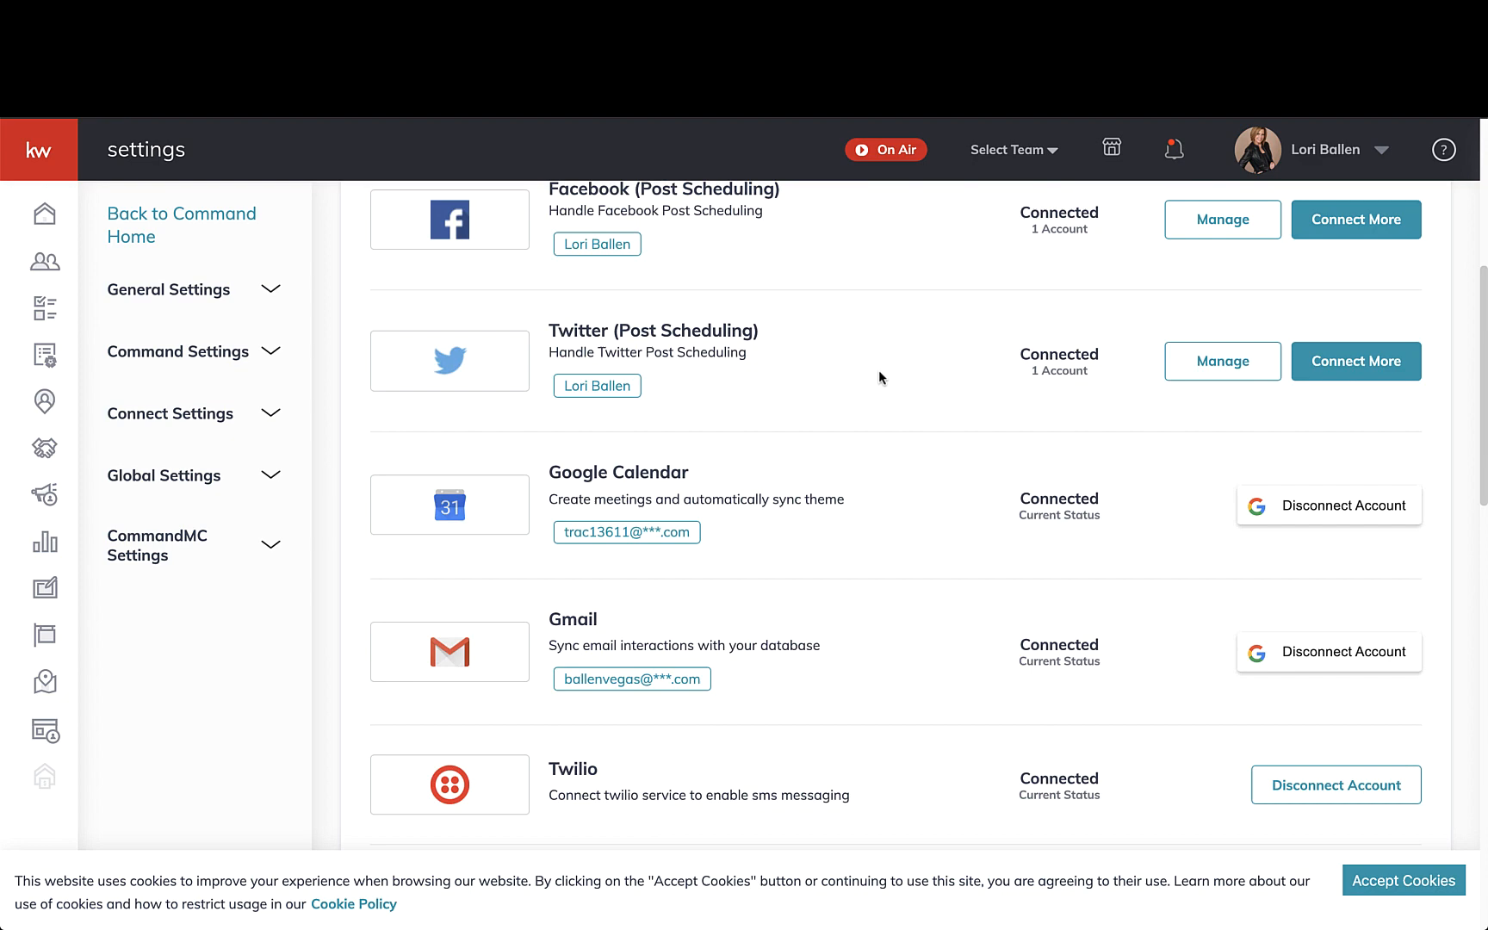
{"action": "scroll", "scroll_direction": "down", "scroll_amount": 3}
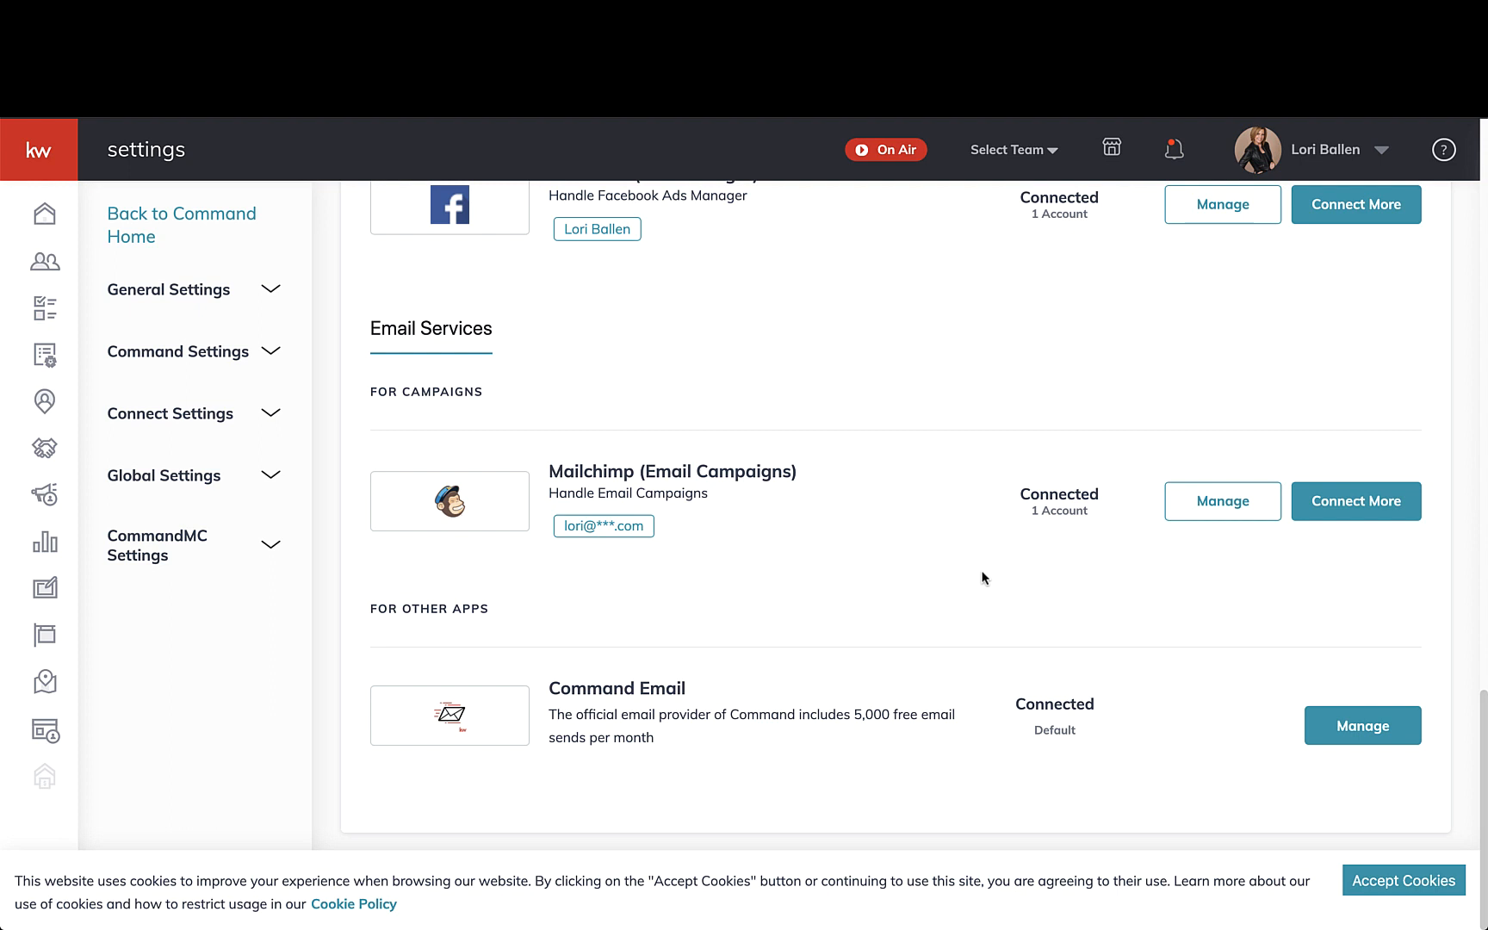
{"action": "mouse_move", "coordinate": [946, 479]}
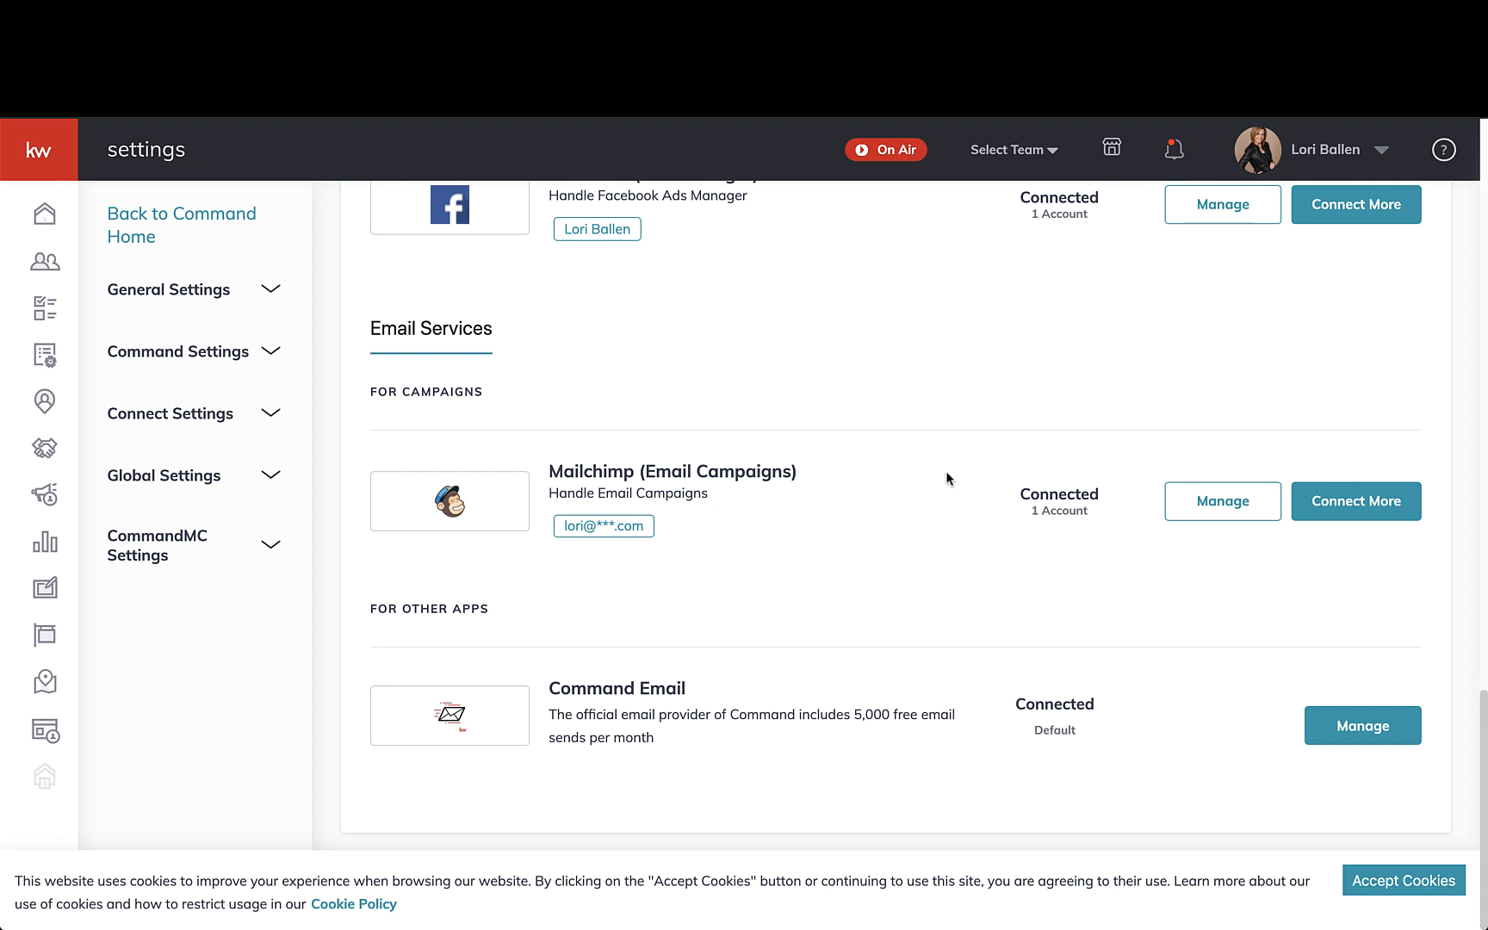
{"action": "mouse_move", "coordinate": [833, 551]}
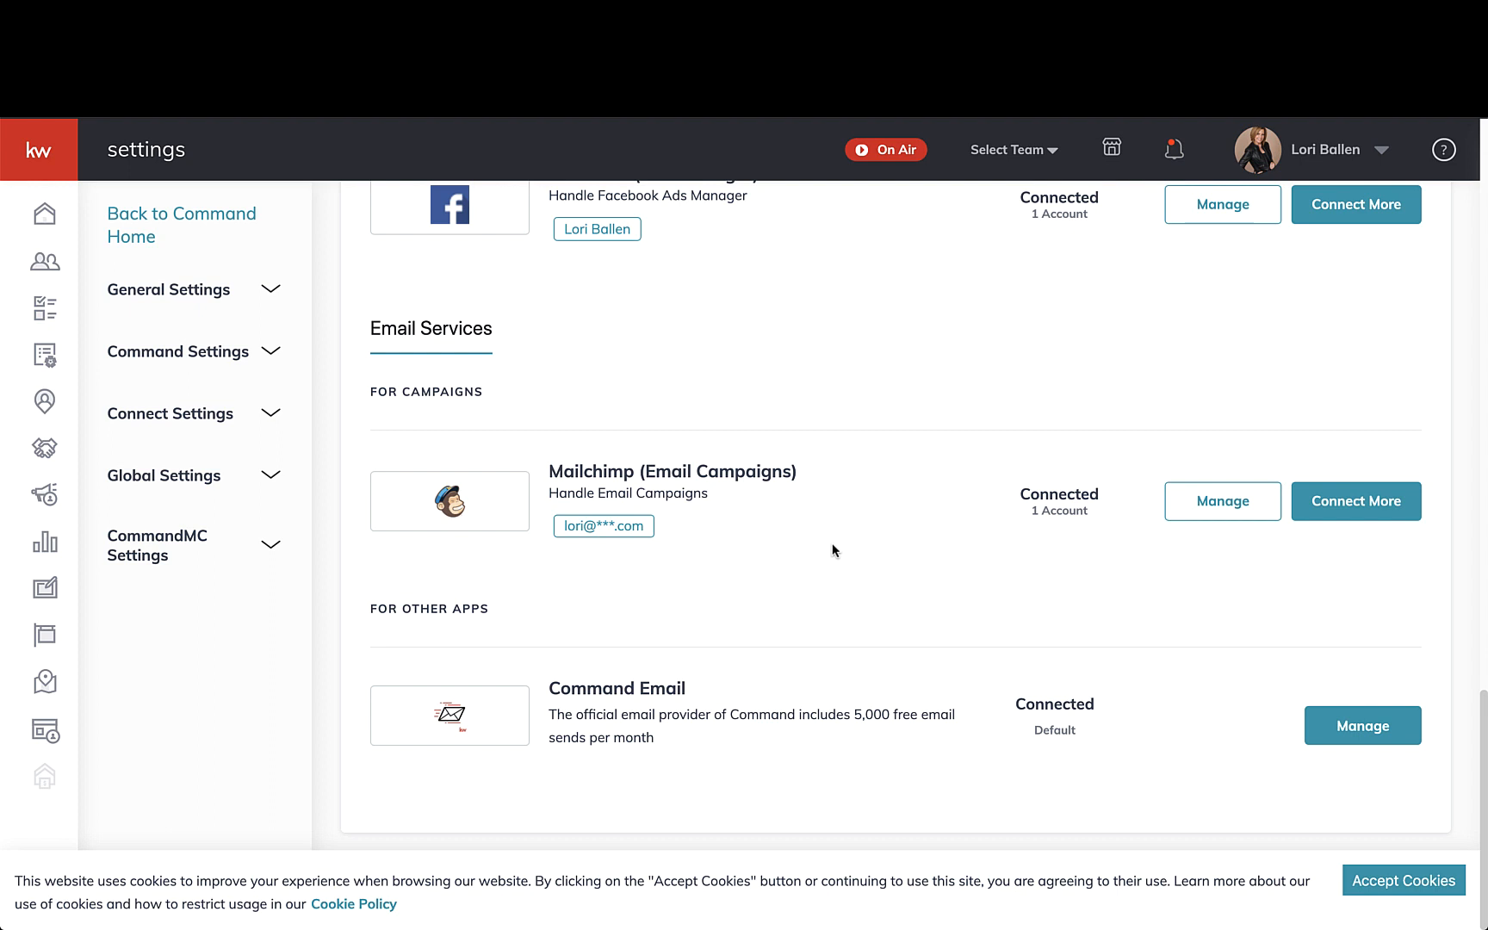
{"action": "mouse_move", "coordinate": [775, 552]}
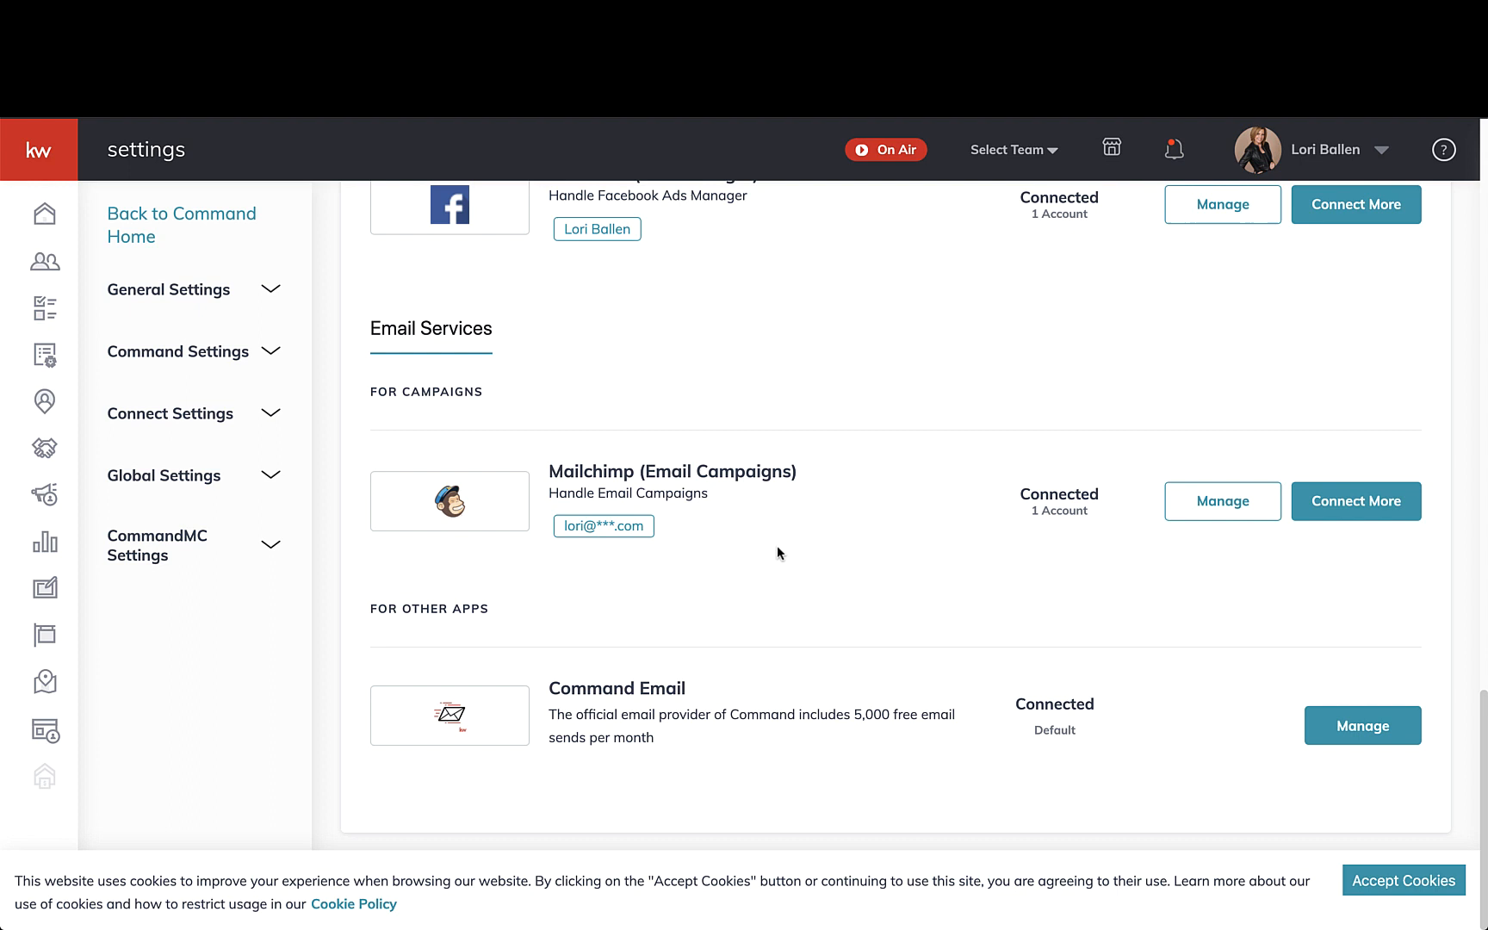
{"action": "mouse_move", "coordinate": [776, 520]}
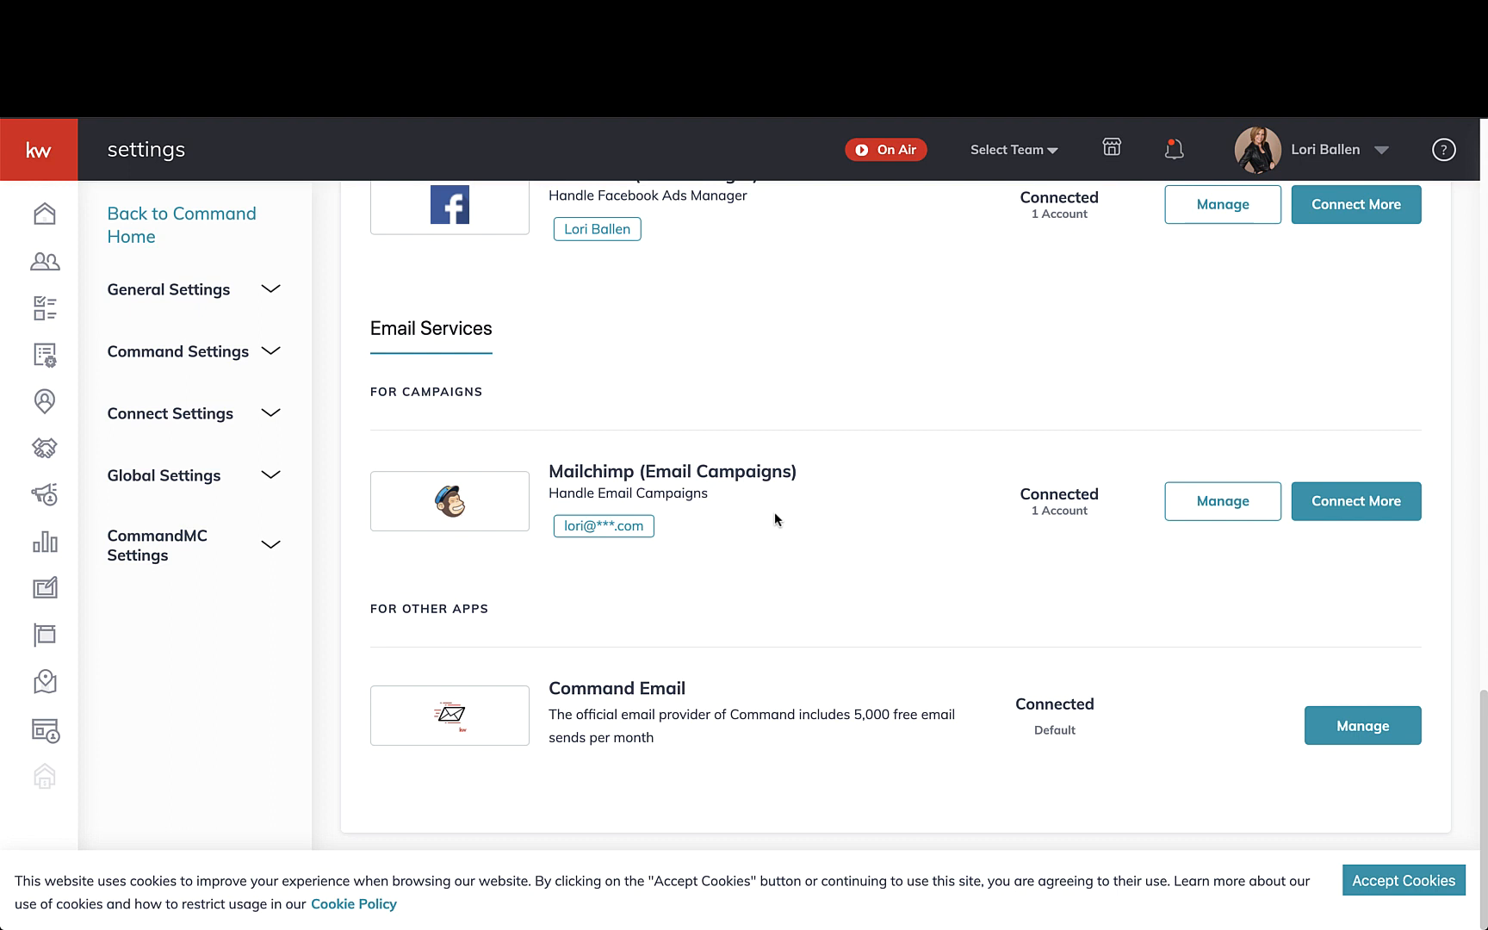
{"action": "mouse_move", "coordinate": [840, 504]}
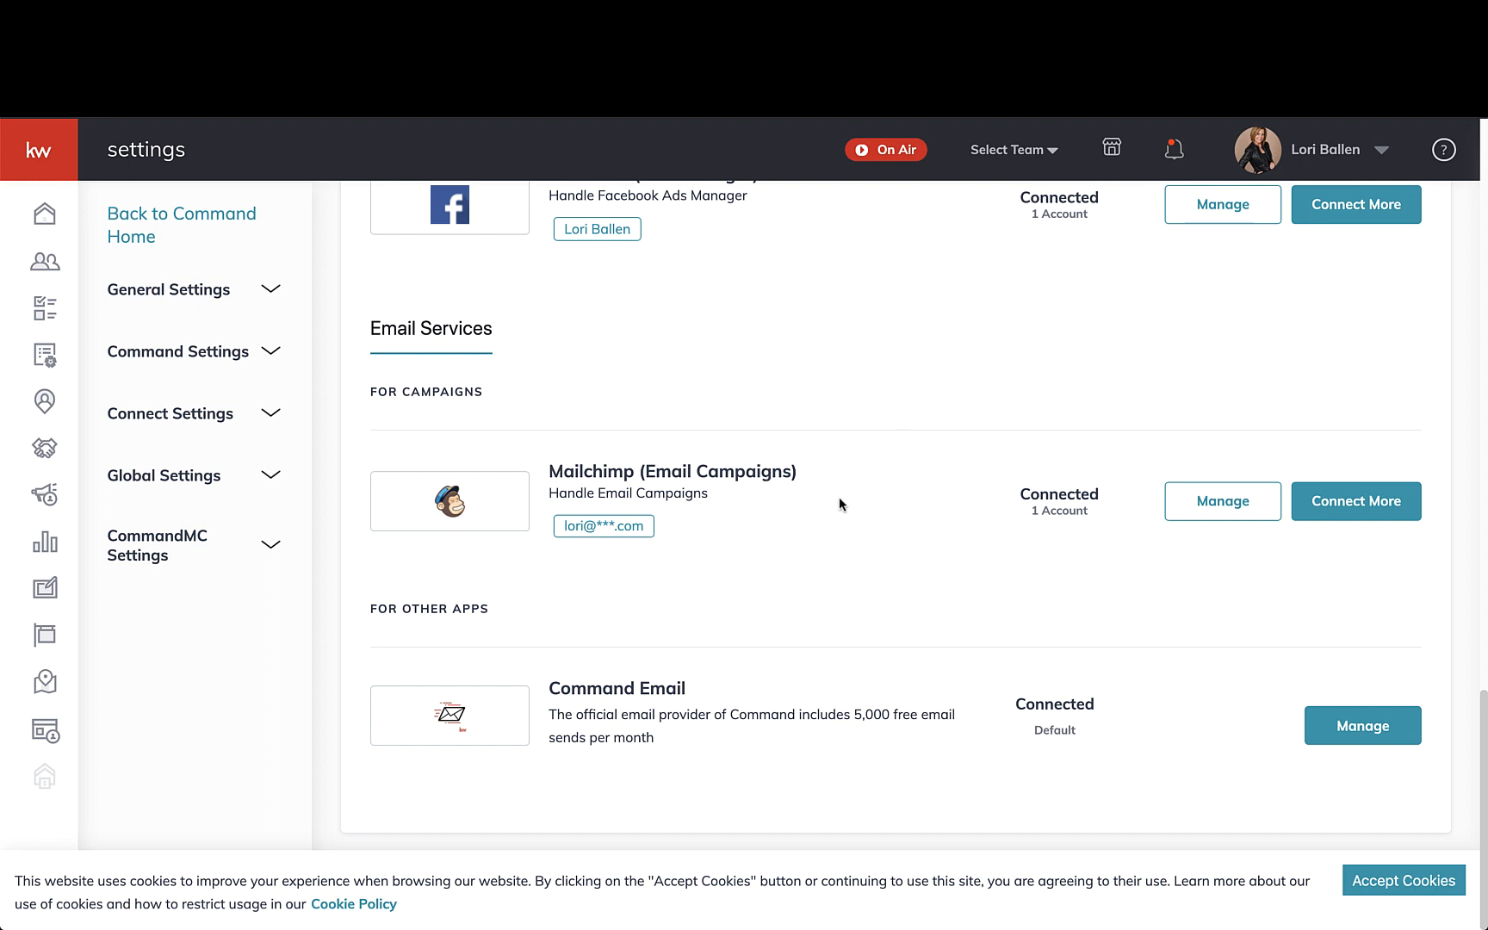
Scroll back to the Productivity section with eEdge, Office 365 and Facebook Ads Manager
{"action": "scroll", "scroll_direction": "up", "scroll_amount": 3}
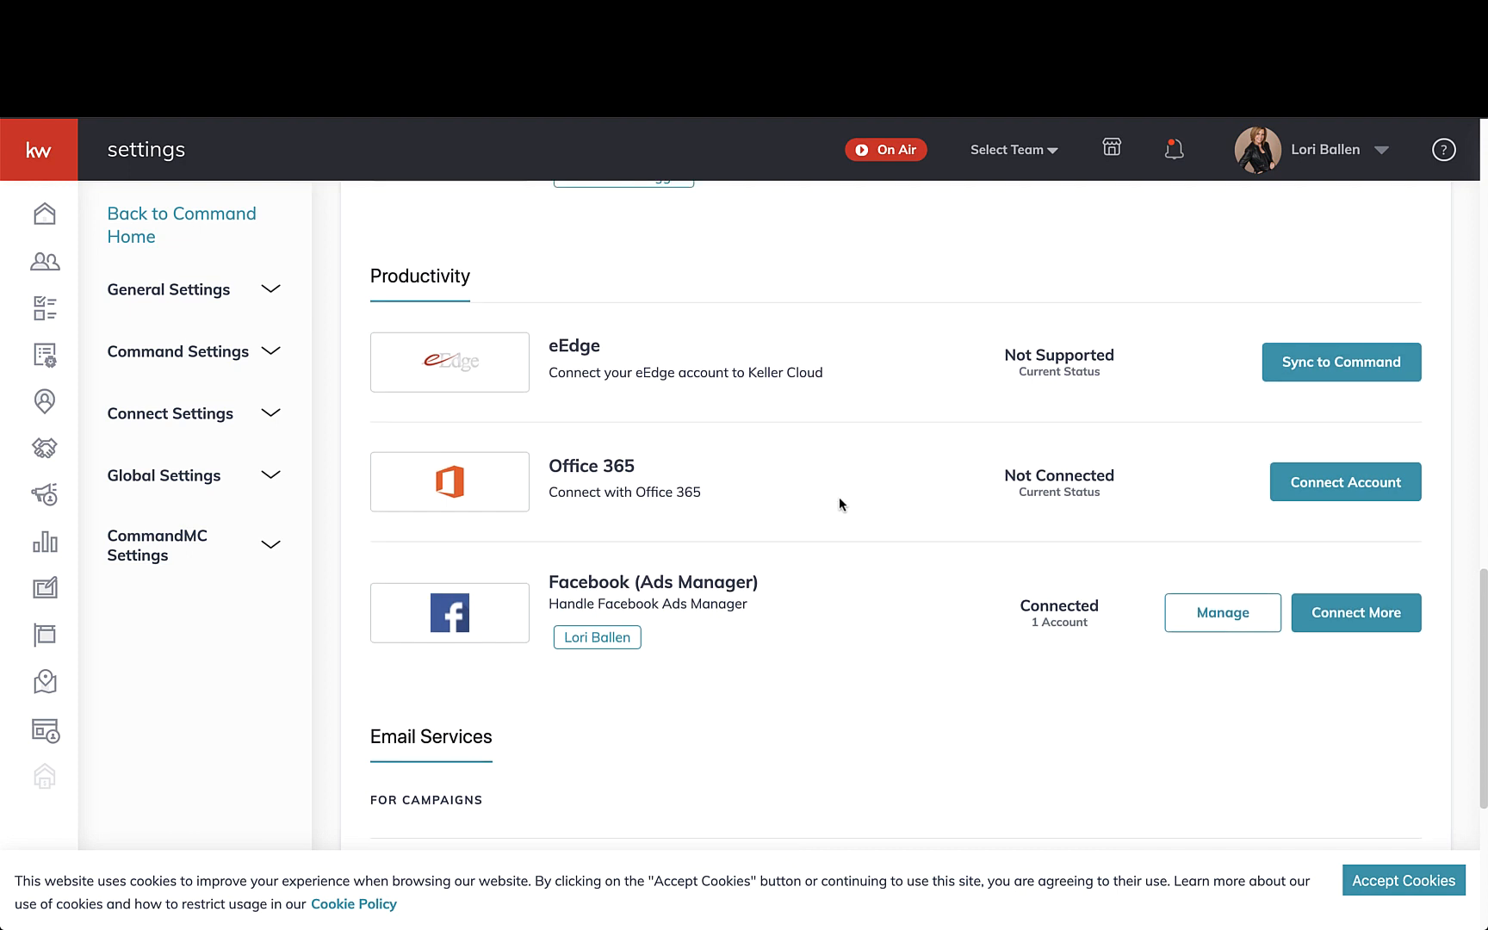
{"action": "scroll", "scroll_direction": "up", "scroll_amount": 3}
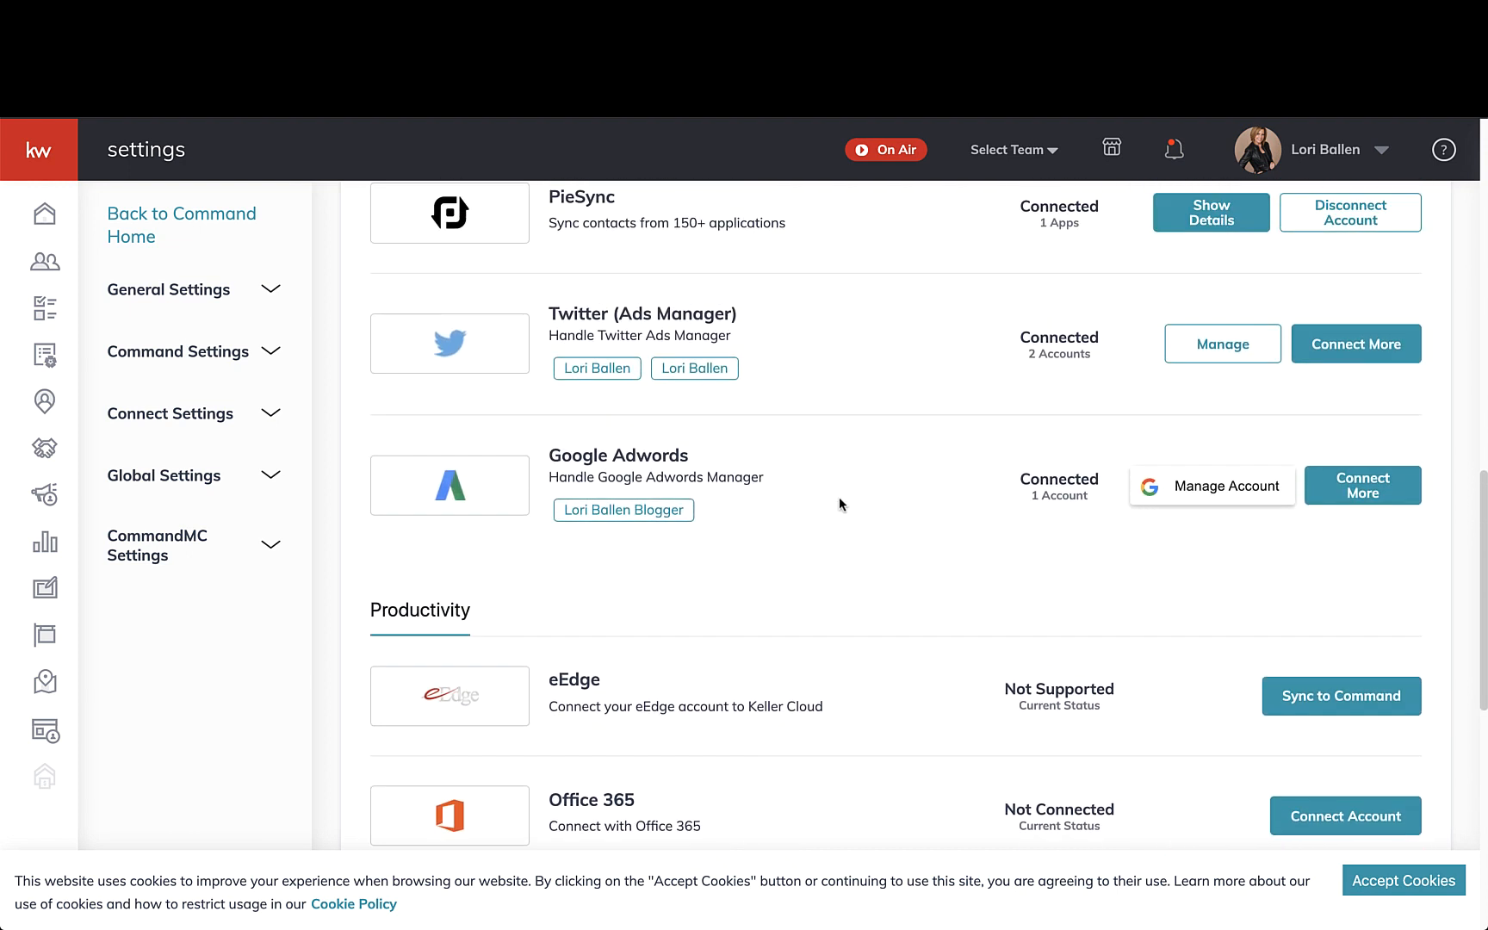
{"action": "scroll", "scroll_direction": "down", "scroll_amount": 3}
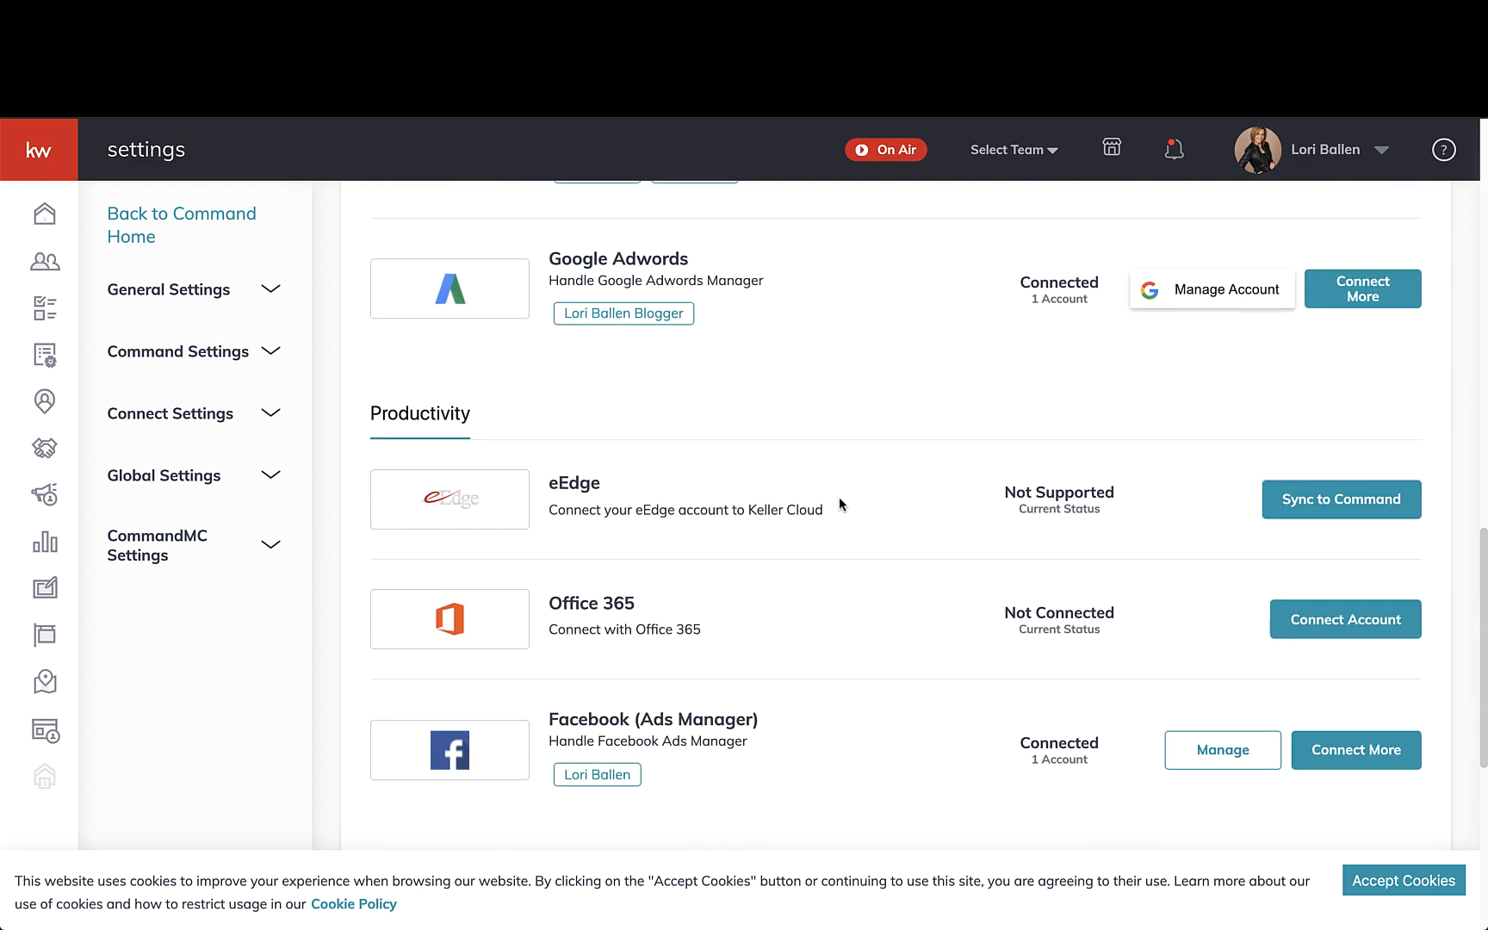
{"action": "scroll", "scroll_direction": "down", "scroll_amount": 3}
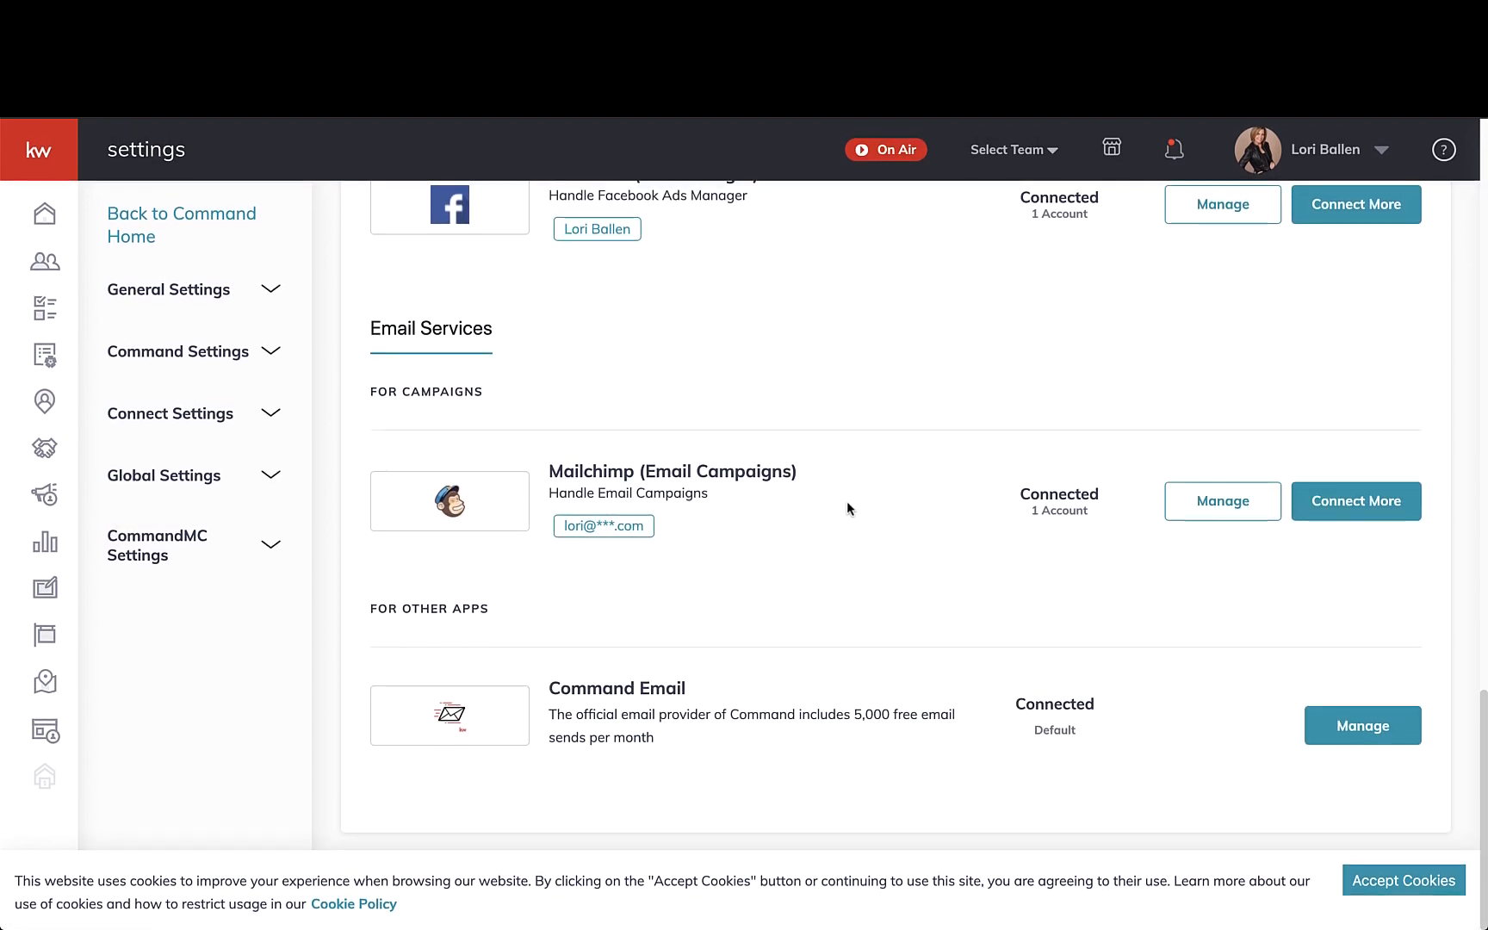
{"action": "mouse_move", "coordinate": [848, 553]}
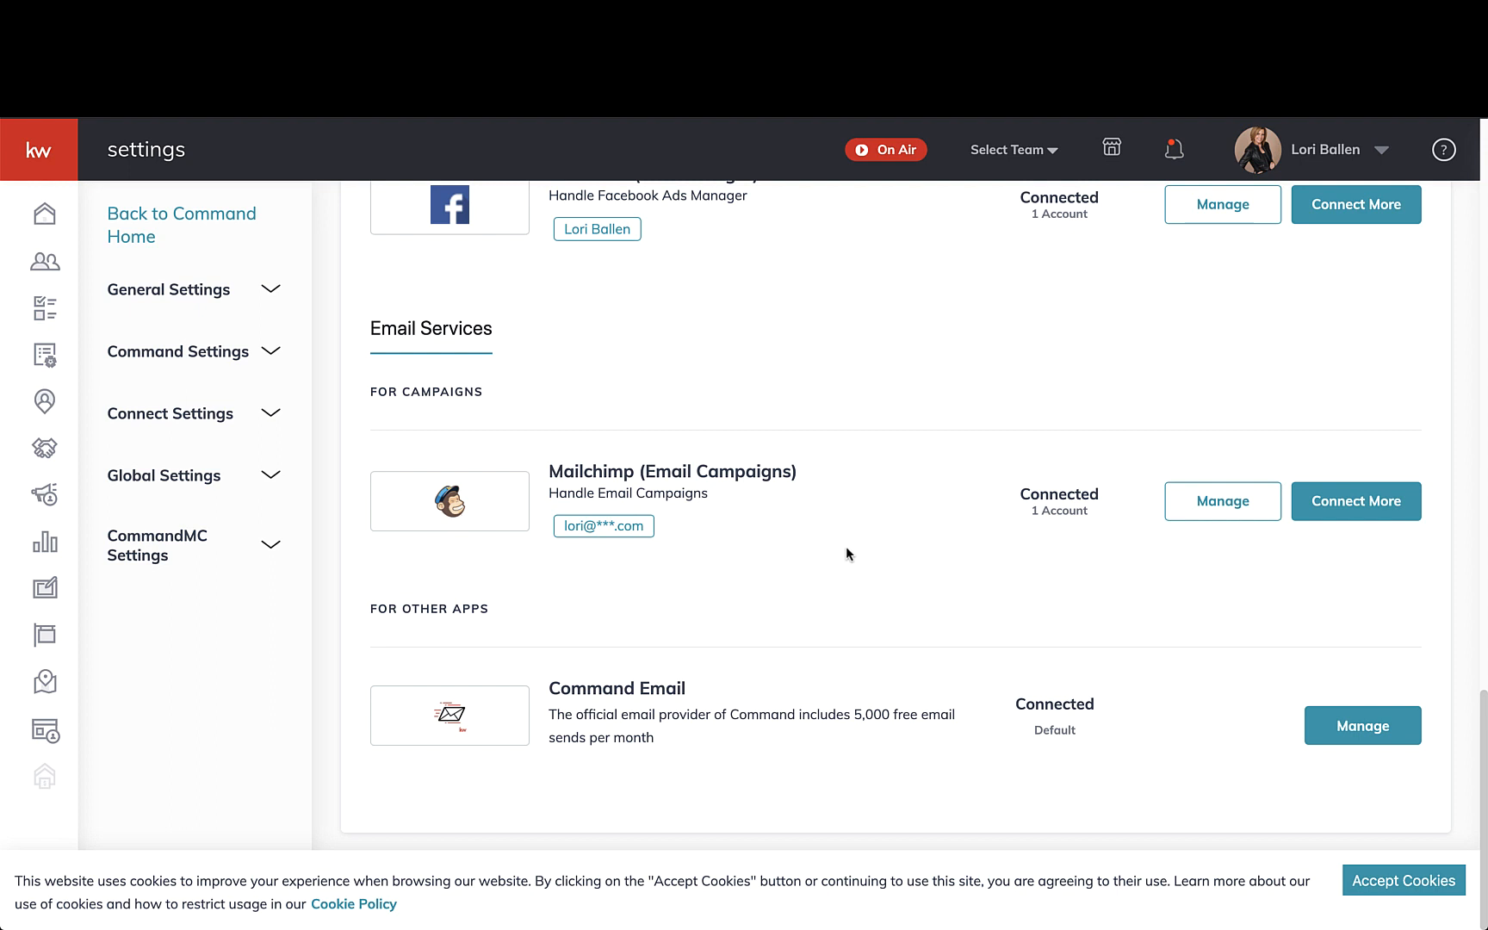
{"action": "mouse_move", "coordinate": [459, 722]}
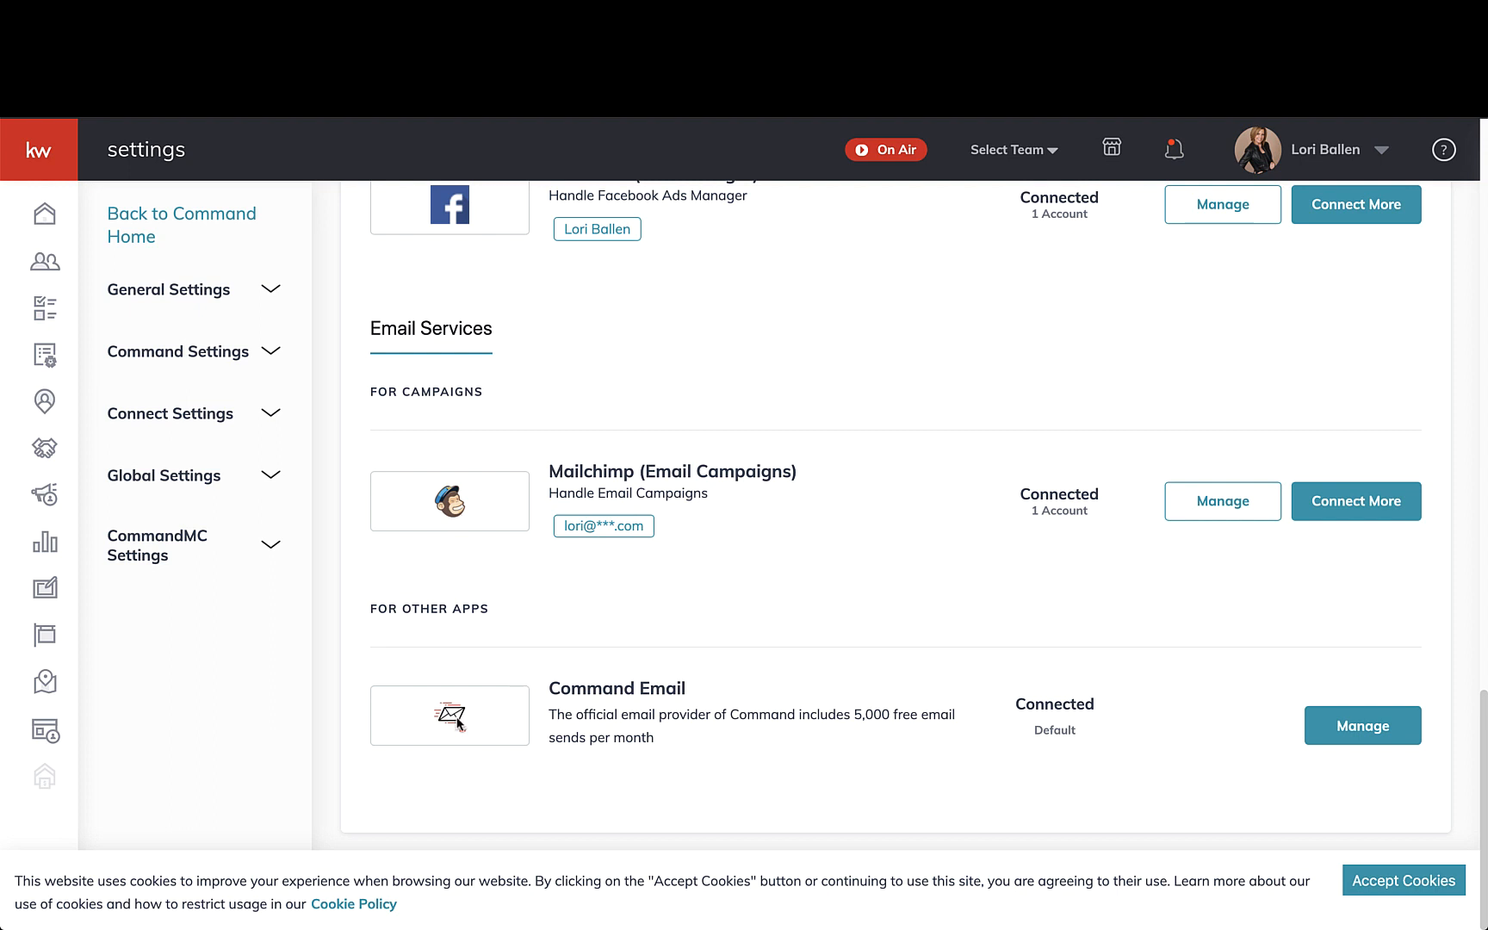
{"action": "mouse_move", "coordinate": [794, 768]}
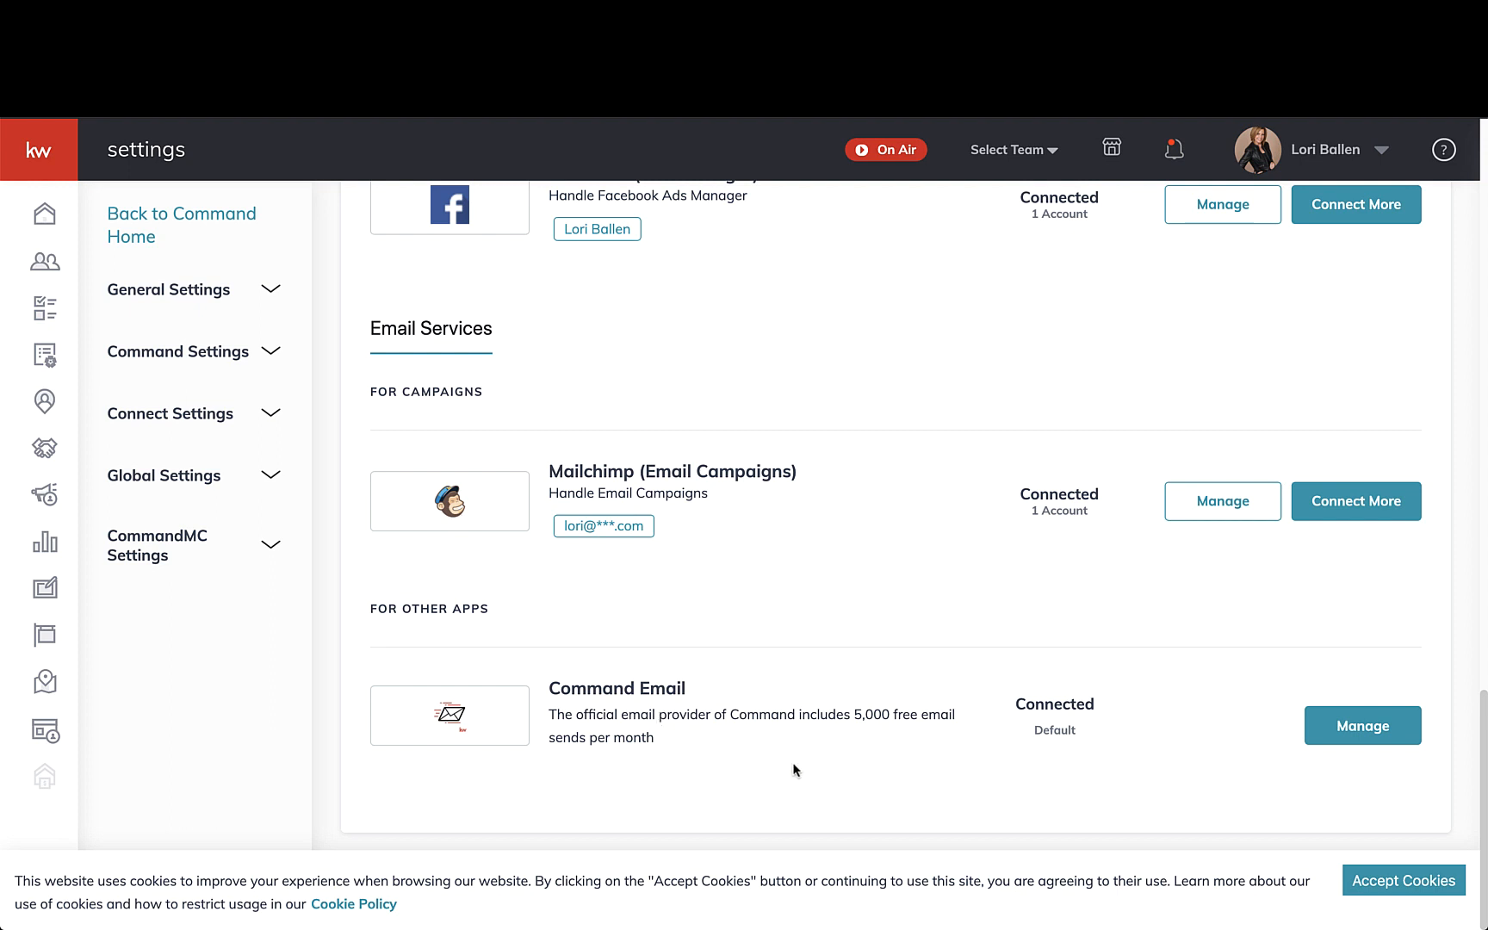
{"action": "mouse_move", "coordinate": [796, 751]}
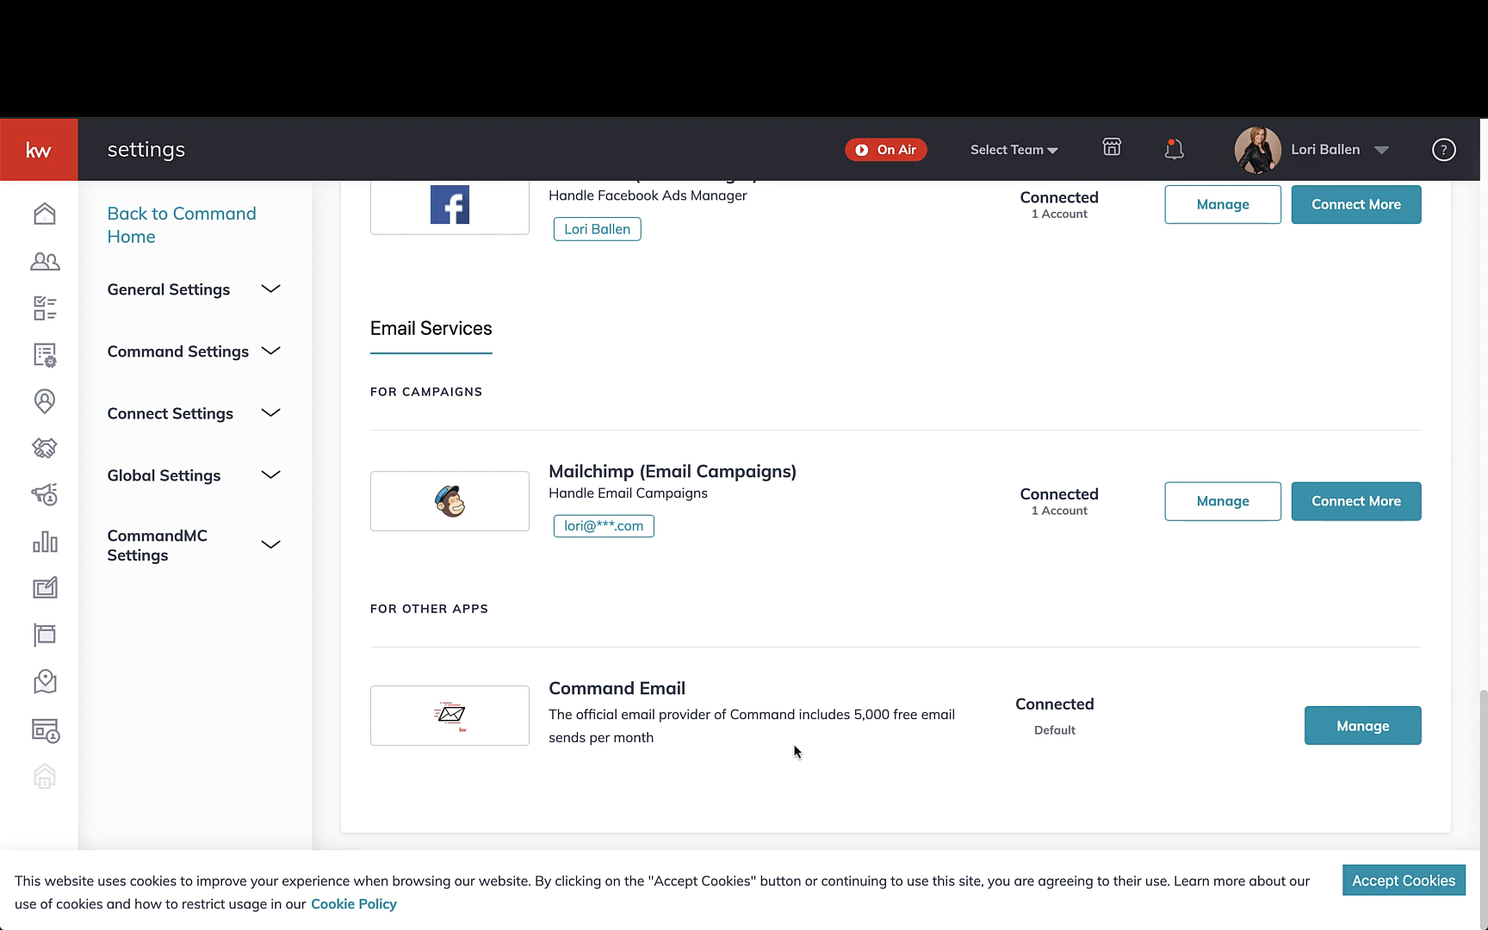
{"action": "mouse_move", "coordinate": [775, 563]}
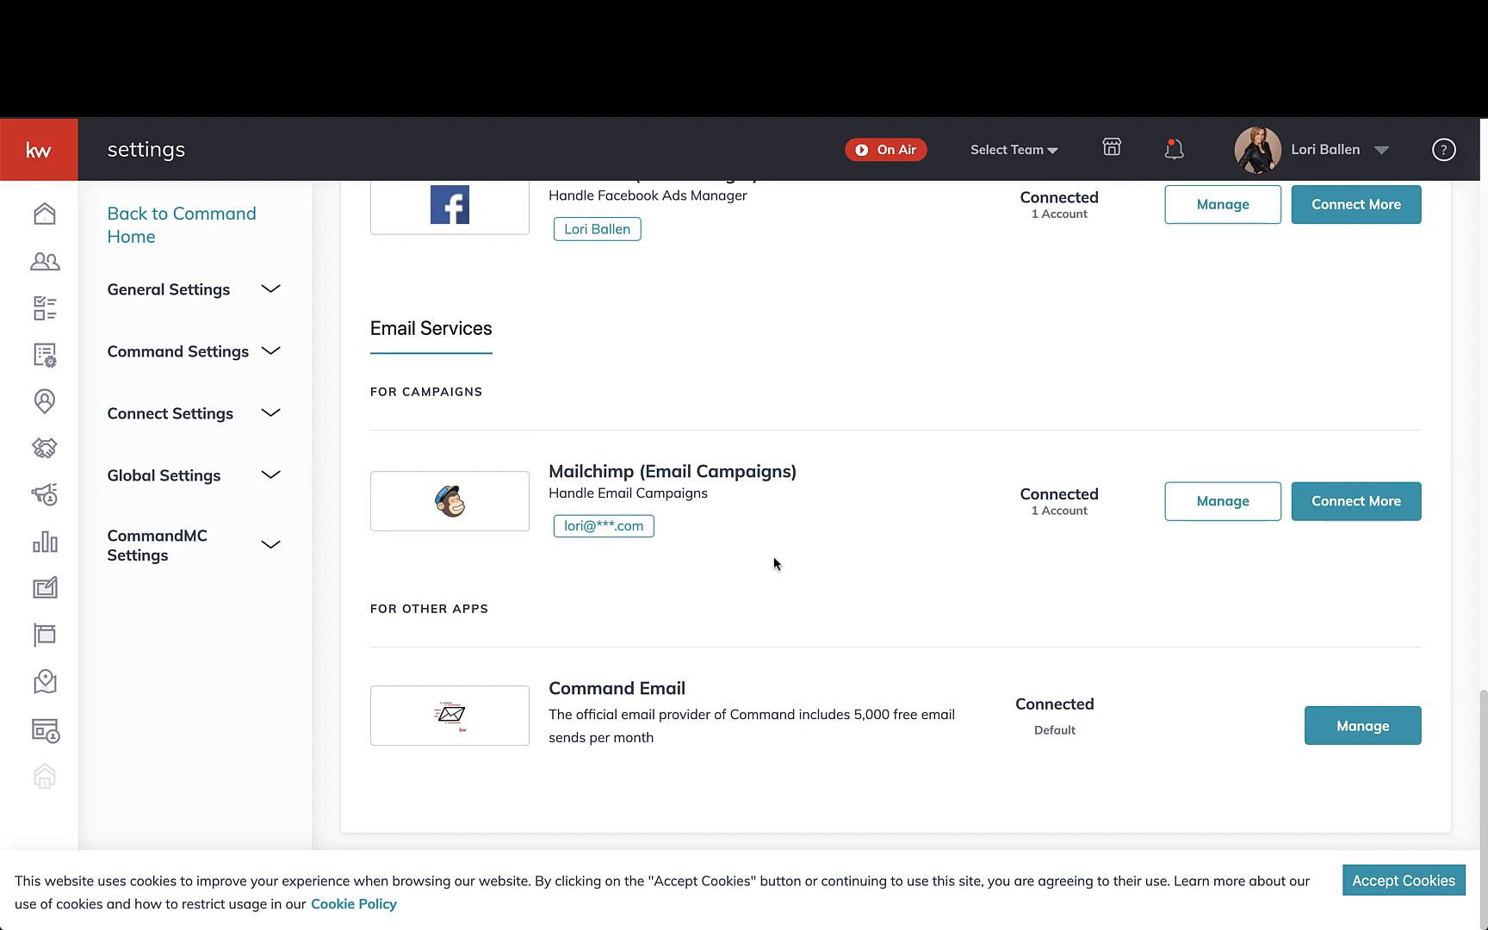
{"action": "scroll", "scroll_direction": "up", "scroll_amount": 3}
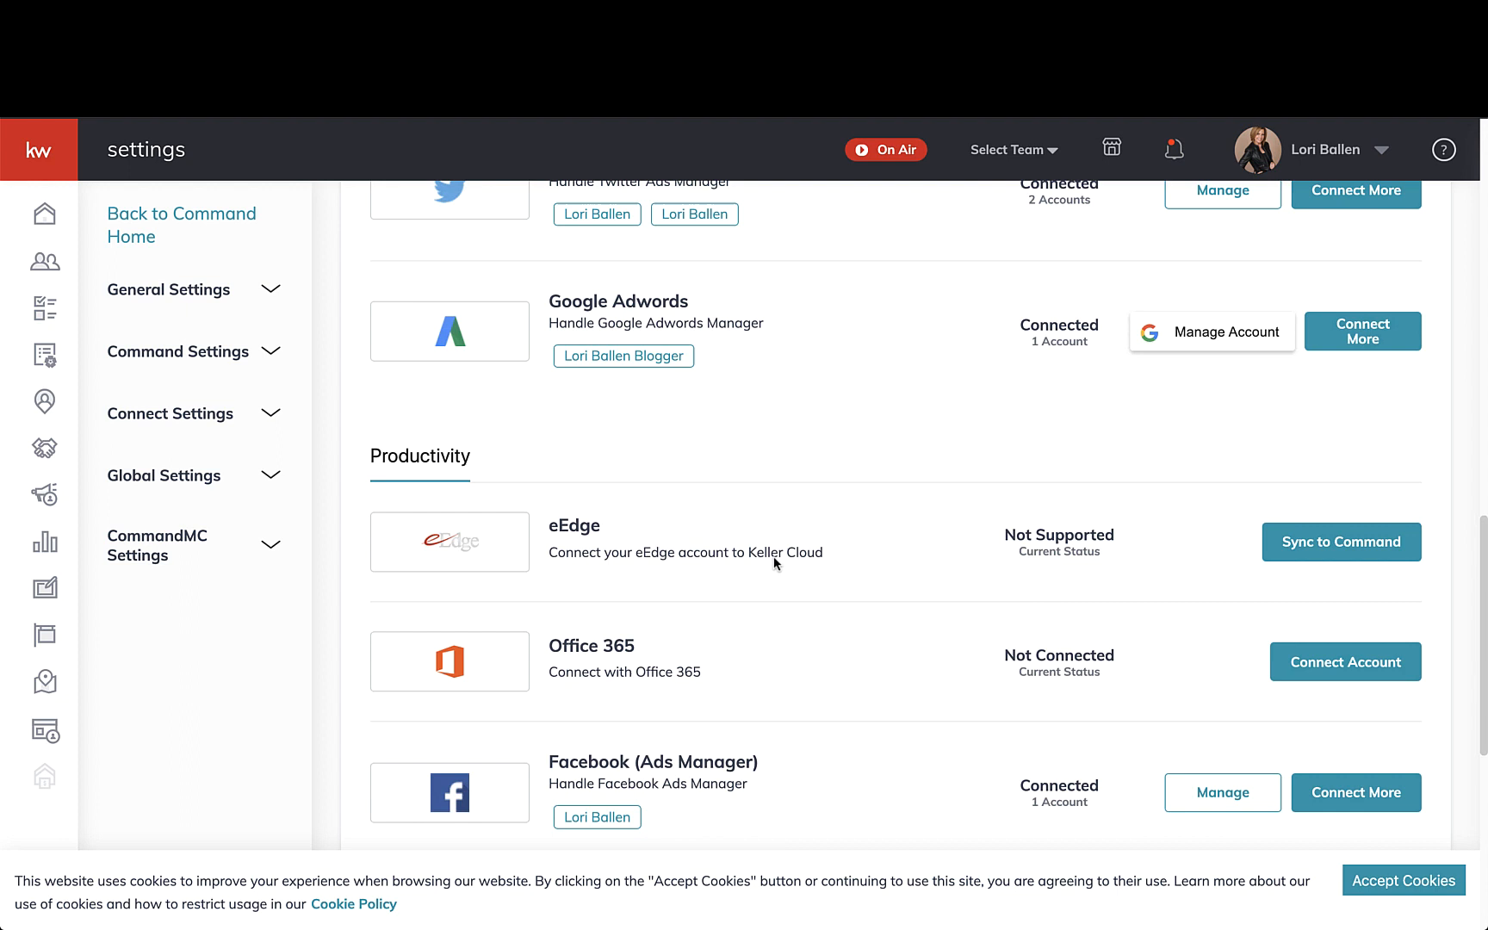
{"action": "scroll", "scroll_direction": "up", "scroll_amount": 3}
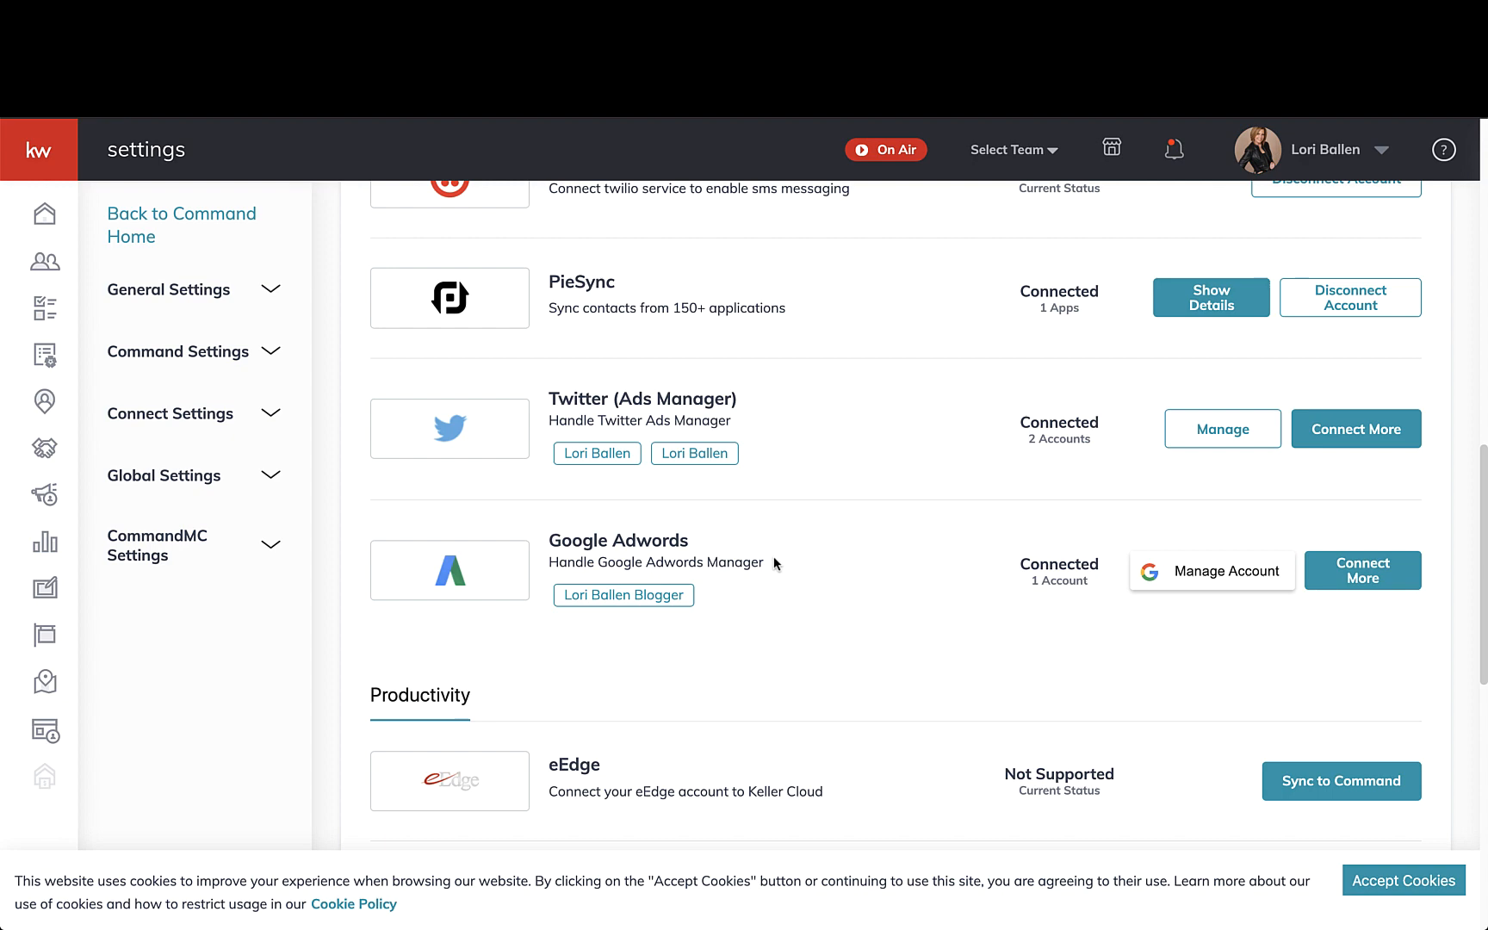
{"action": "mouse_move", "coordinate": [797, 481]}
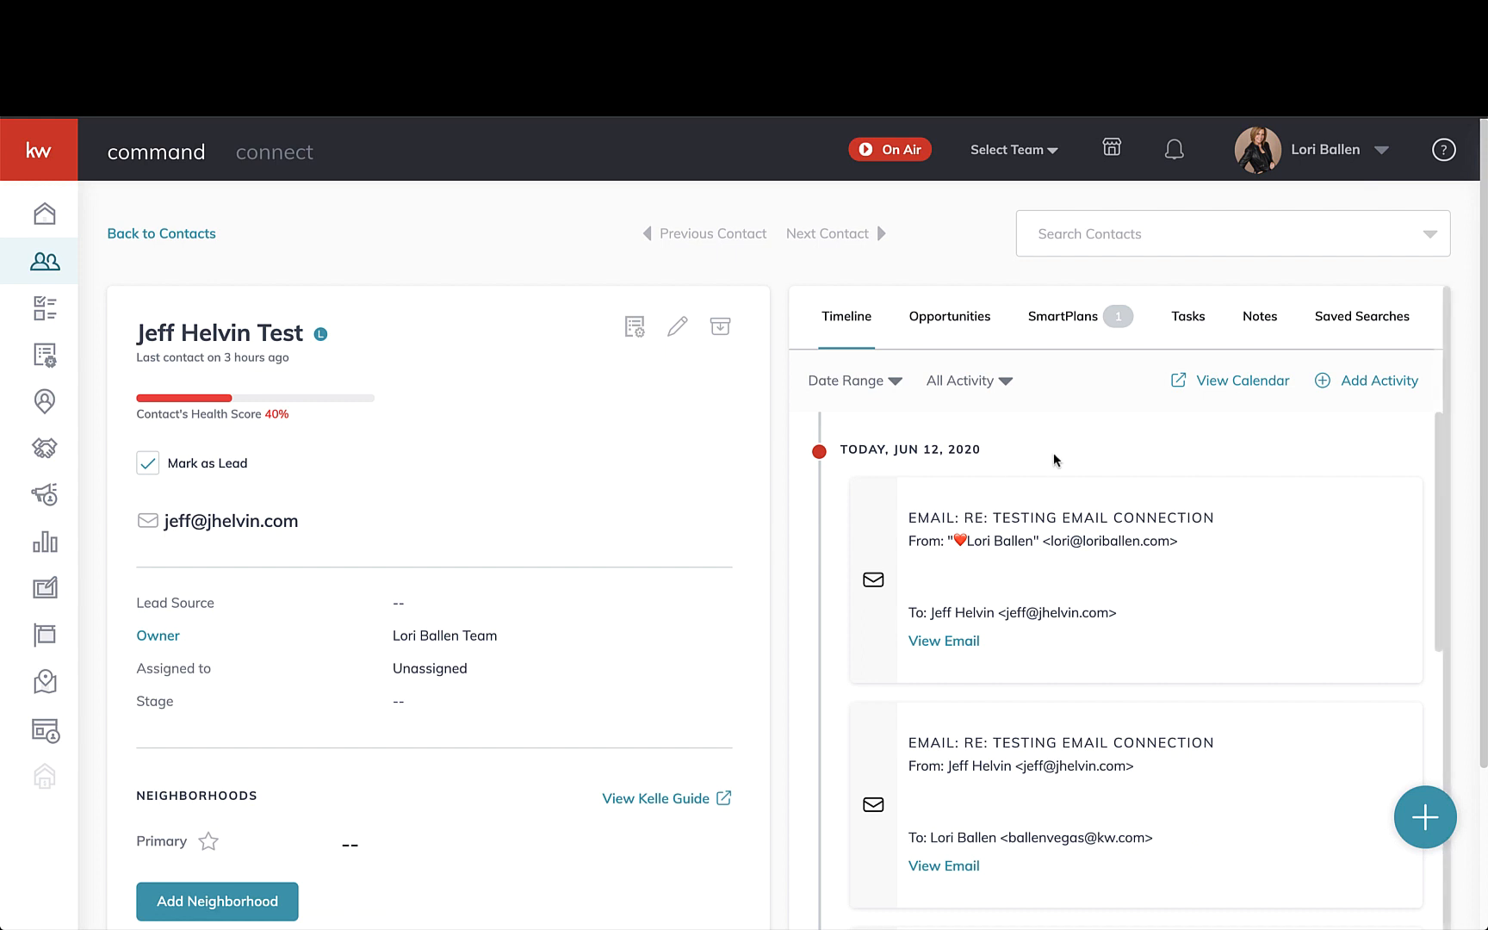
{"action": "mouse_move", "coordinate": [1111, 324]}
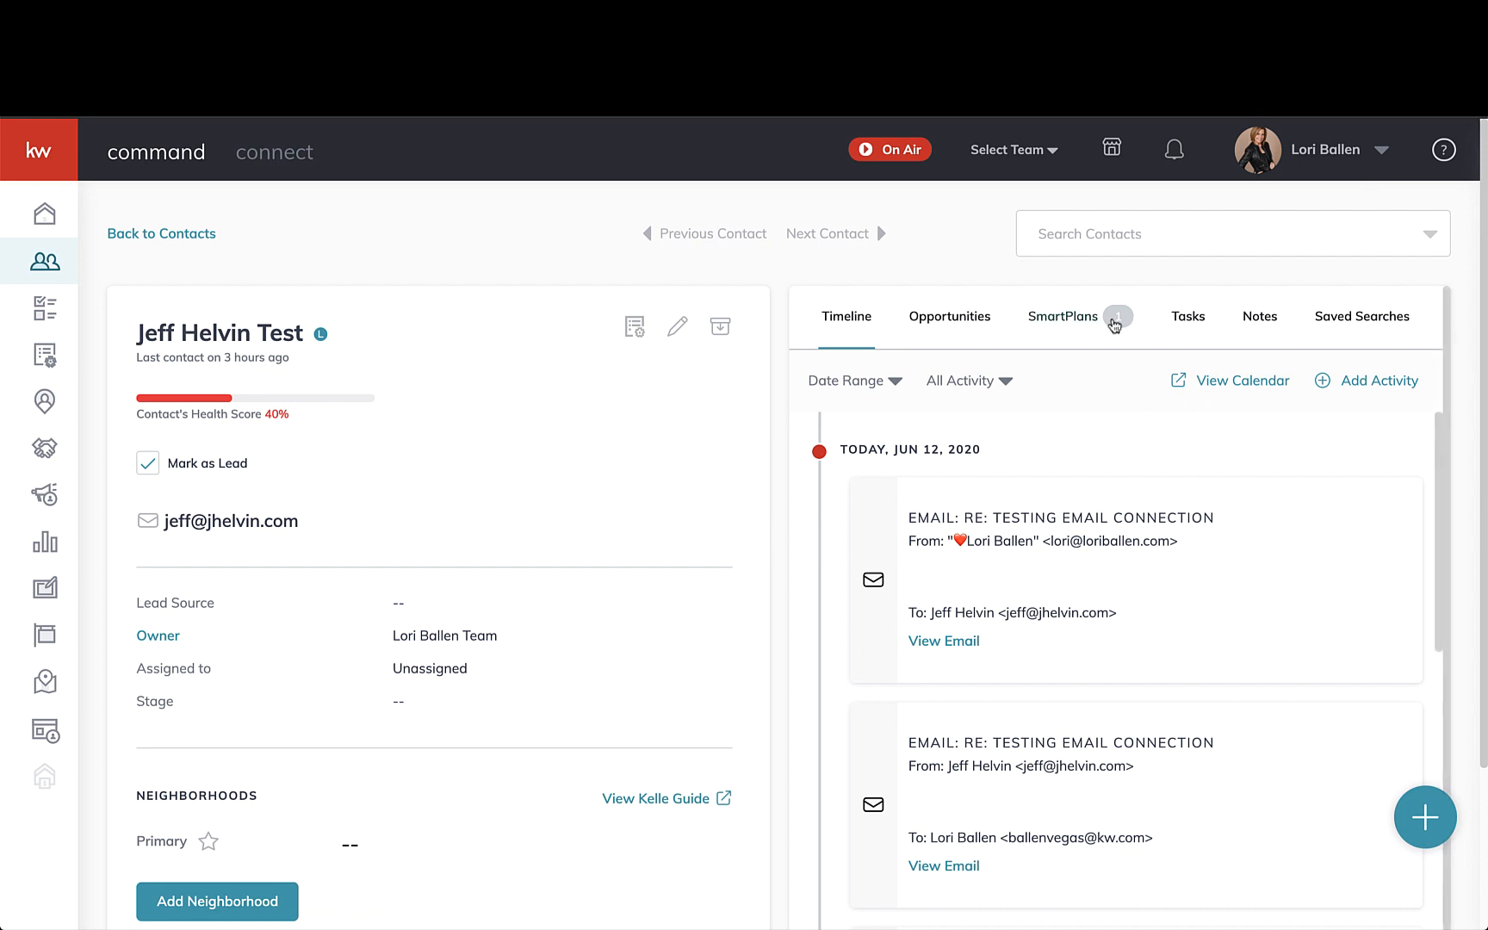
Show the contact's SmartPlans, review the Las Vegas plan's steps and collapse them
{"action": "left_click", "coordinate": [1063, 315]}
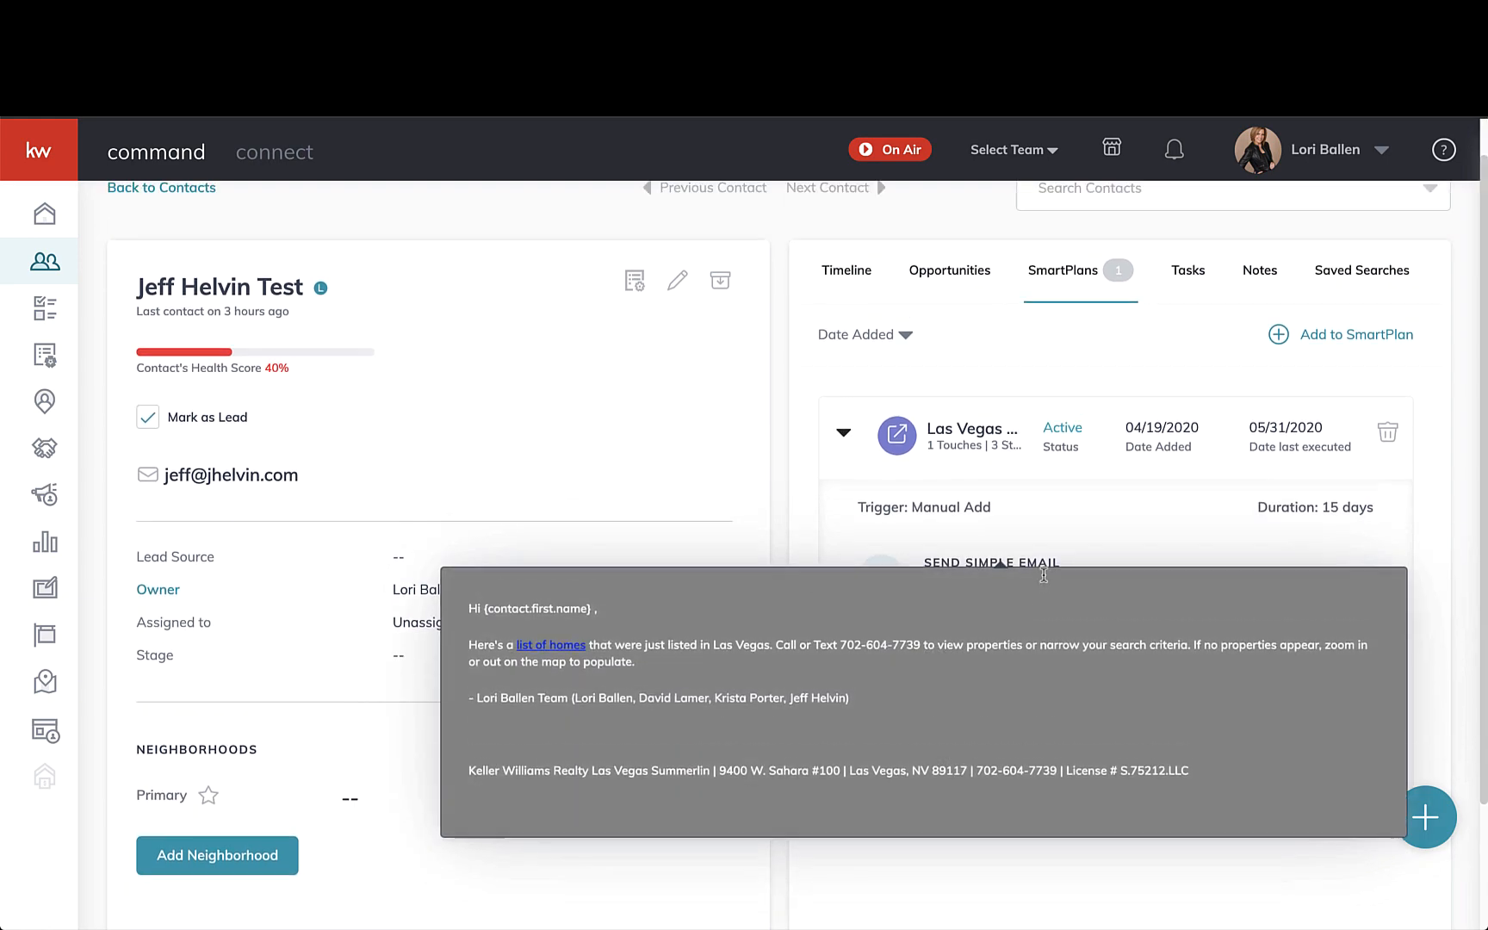
{"action": "scroll", "scroll_direction": "down", "scroll_amount": 3}
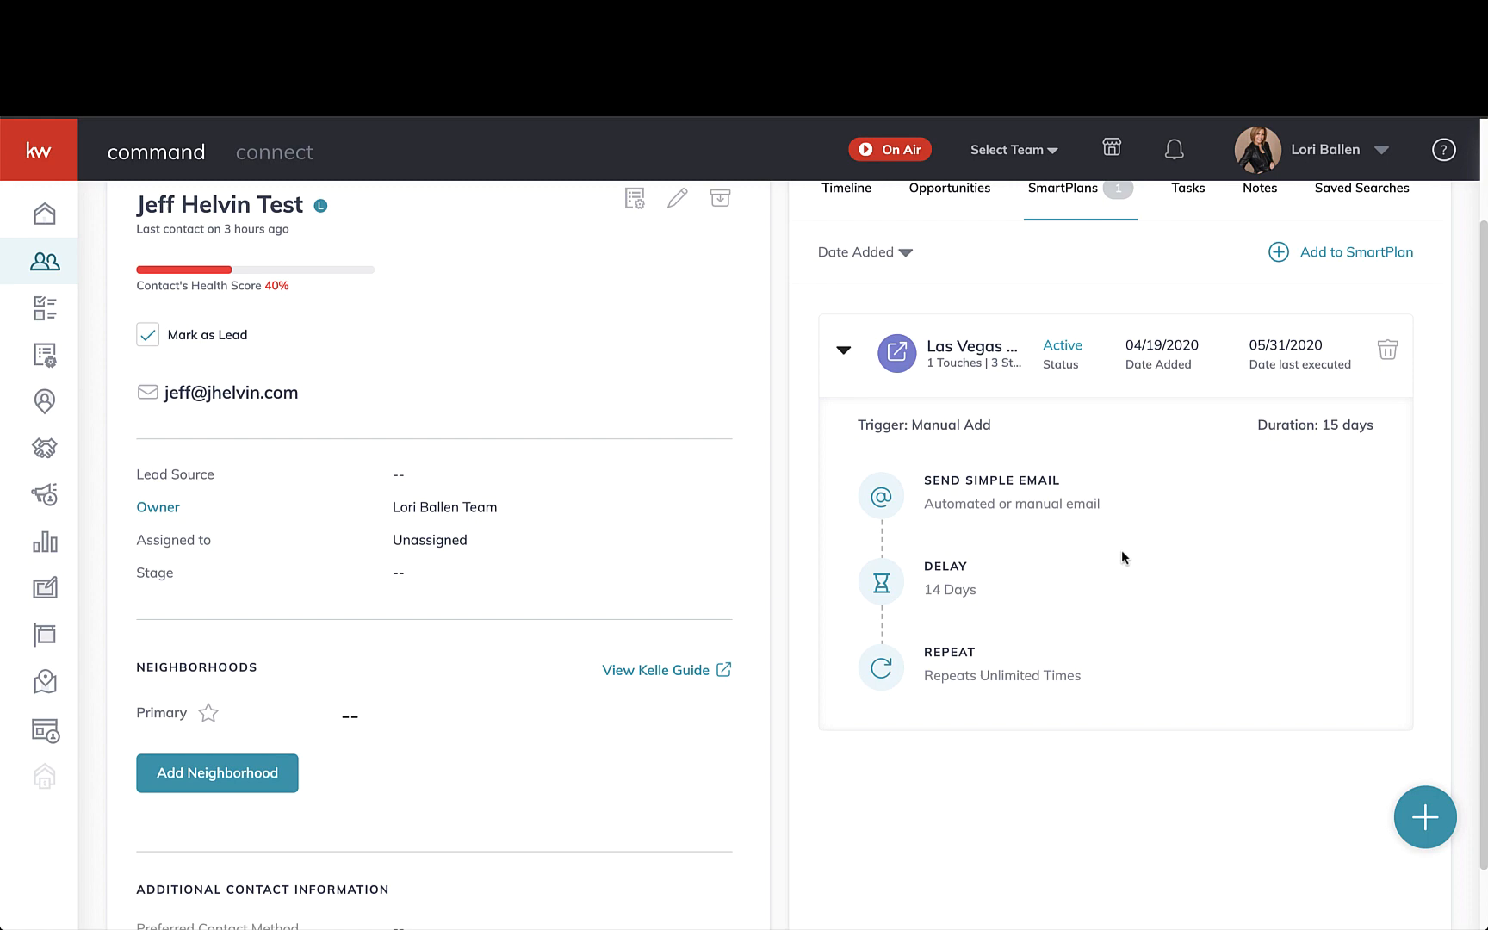
{"action": "scroll", "scroll_direction": "down", "scroll_amount": 3}
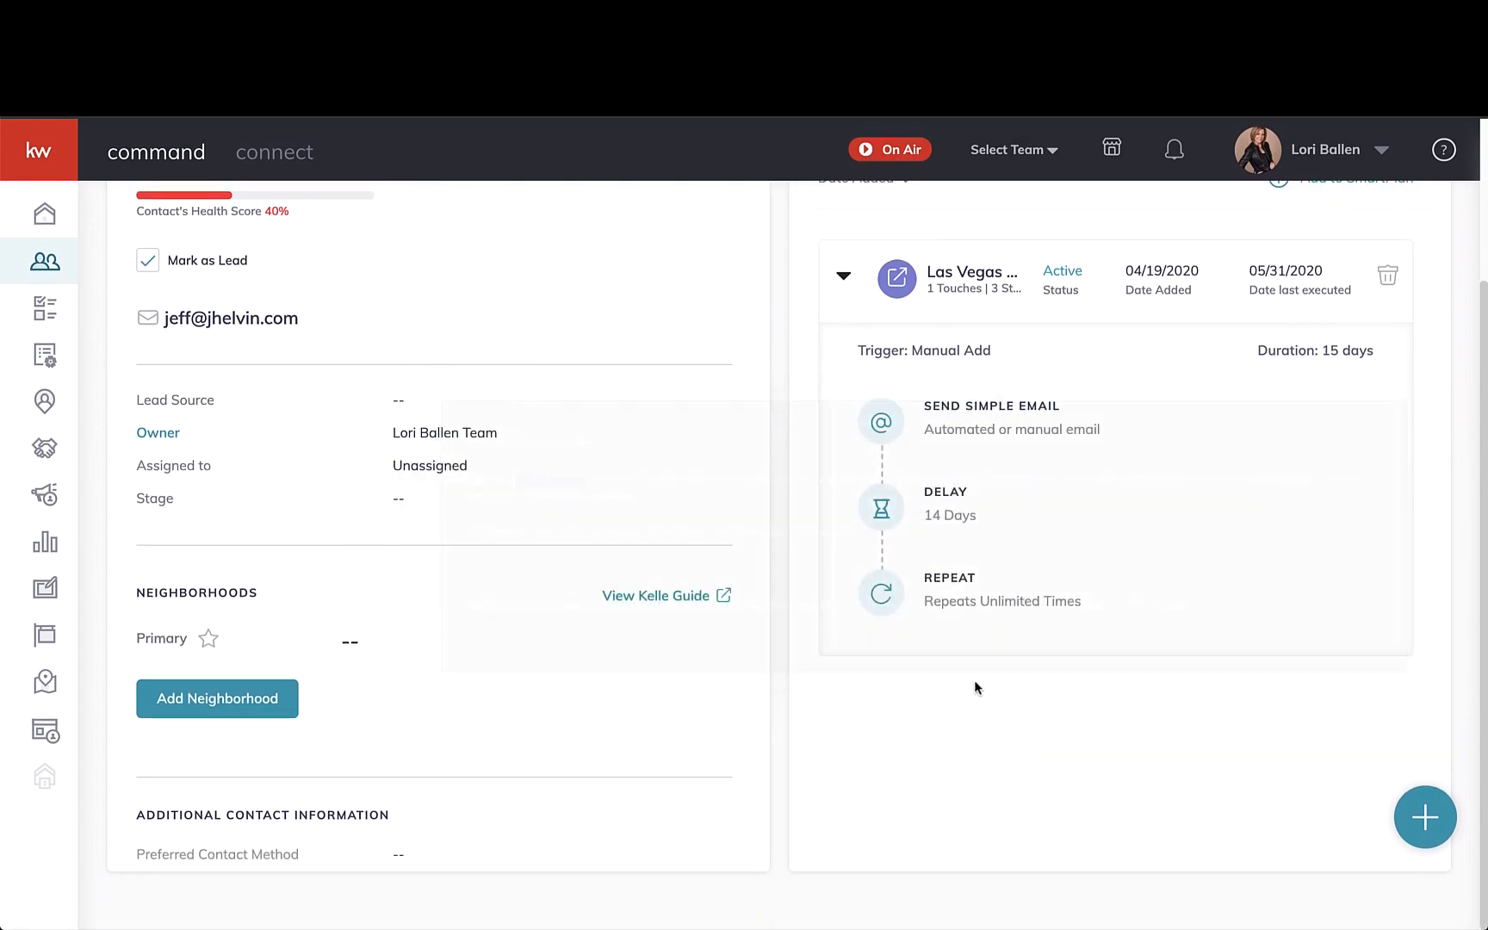
{"action": "scroll", "scroll_direction": "down", "scroll_amount": 3}
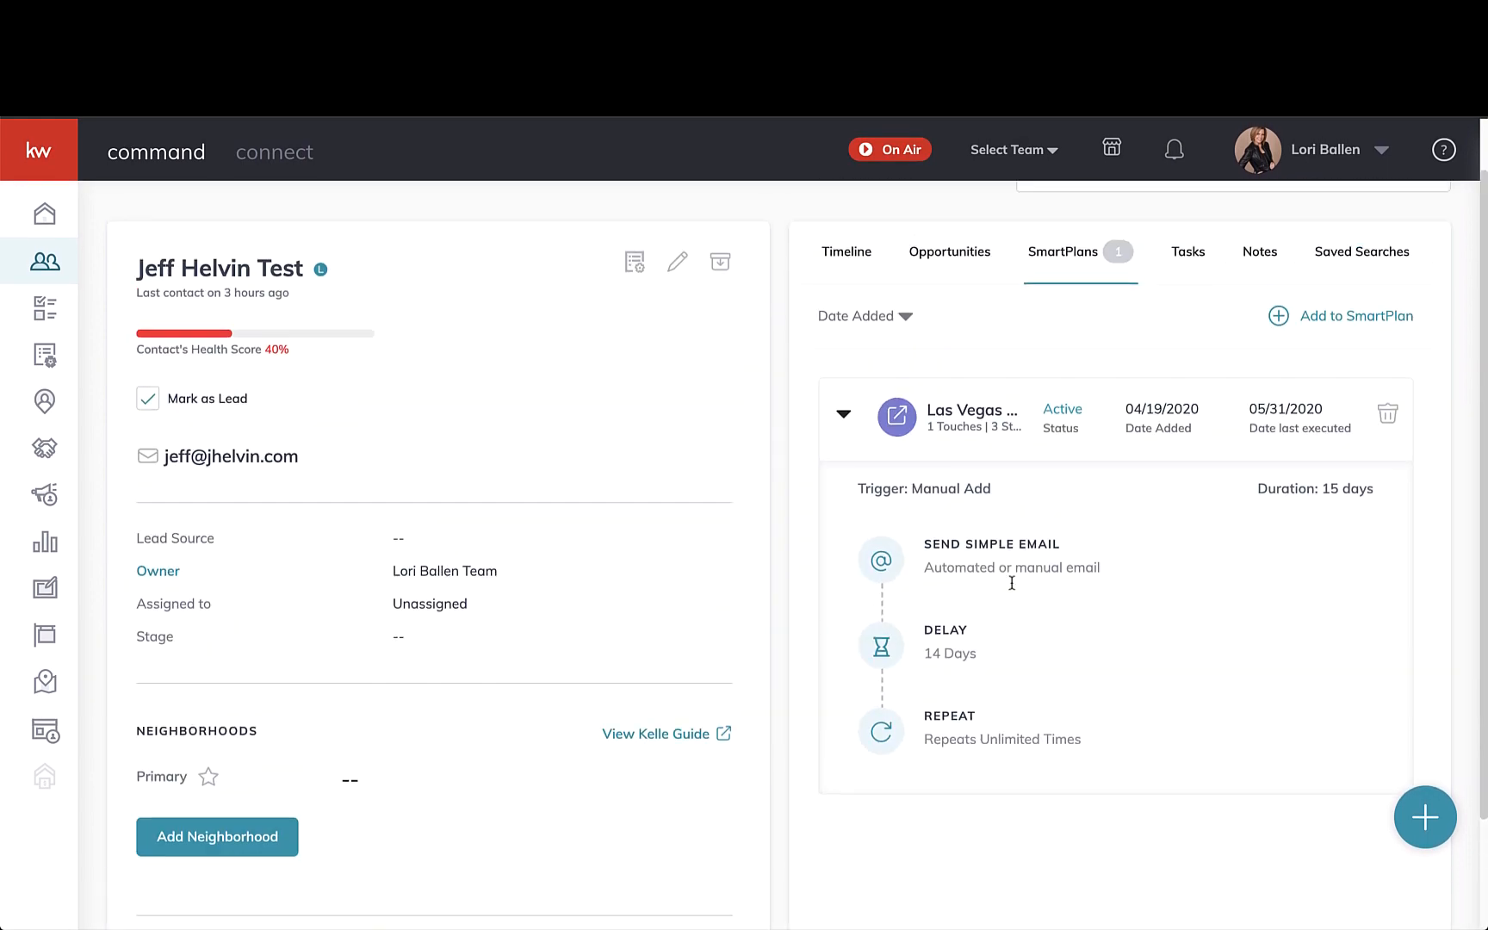
{"action": "left_click", "coordinate": [842, 414]}
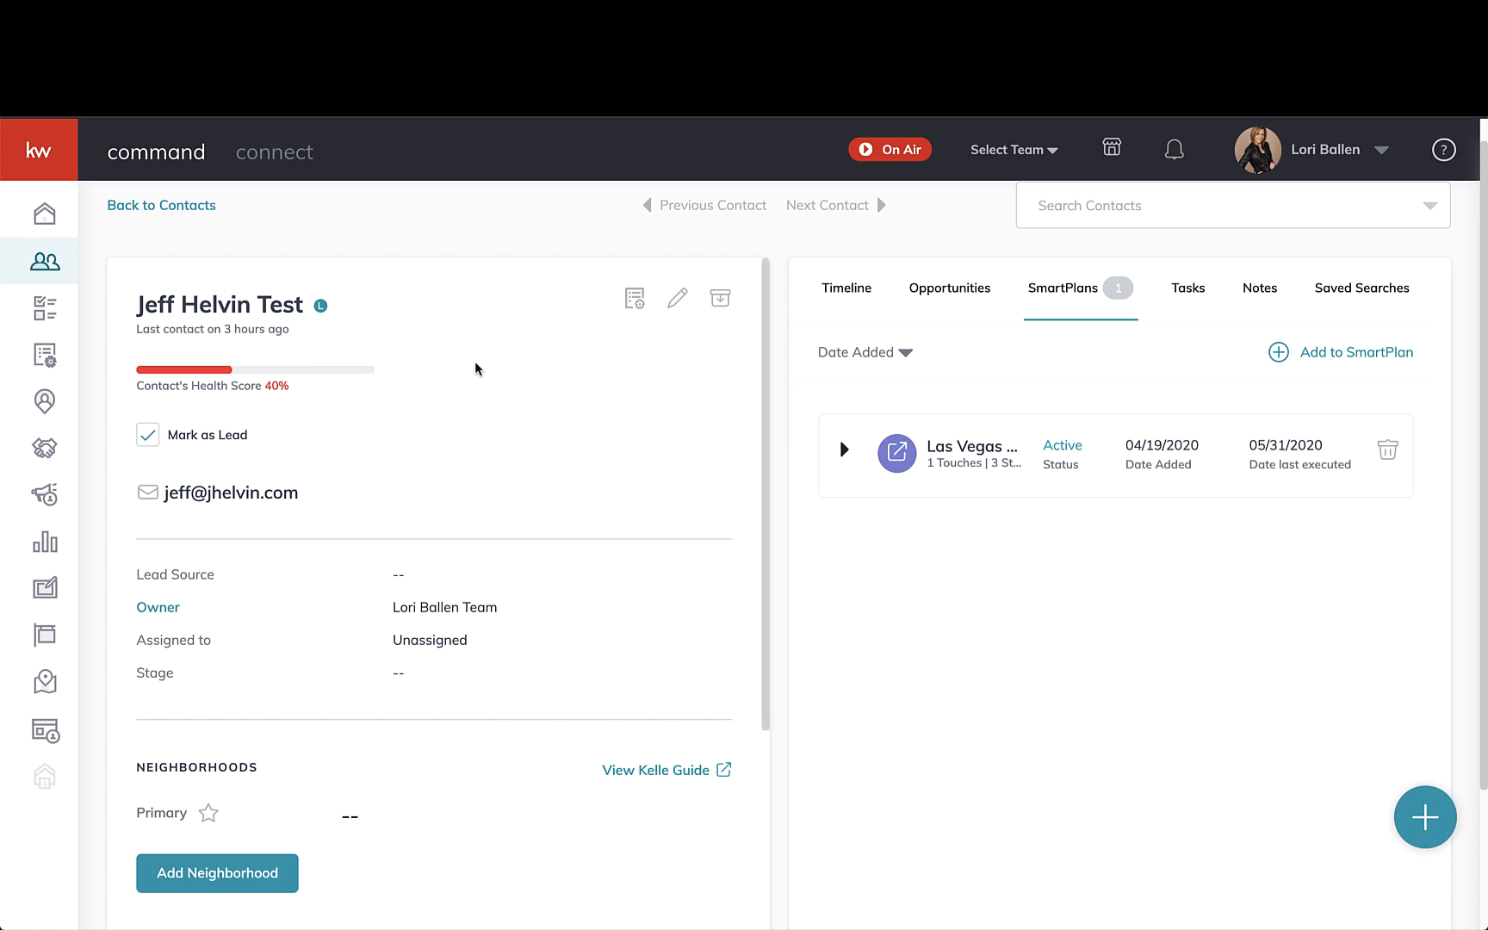
{"action": "mouse_move", "coordinate": [1088, 422]}
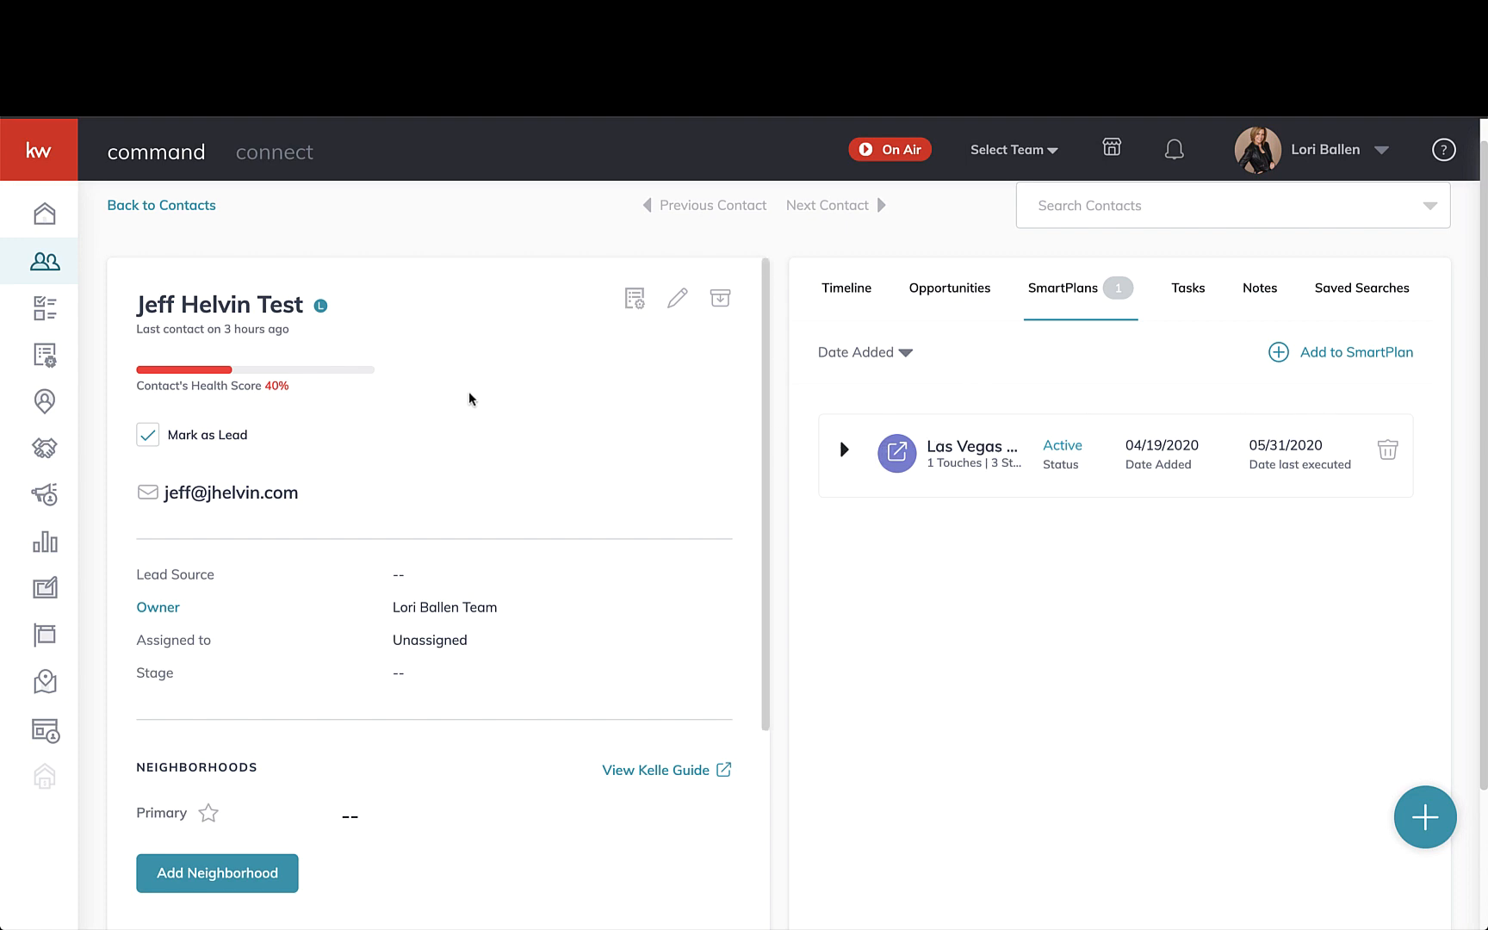
{"action": "mouse_move", "coordinate": [355, 466]}
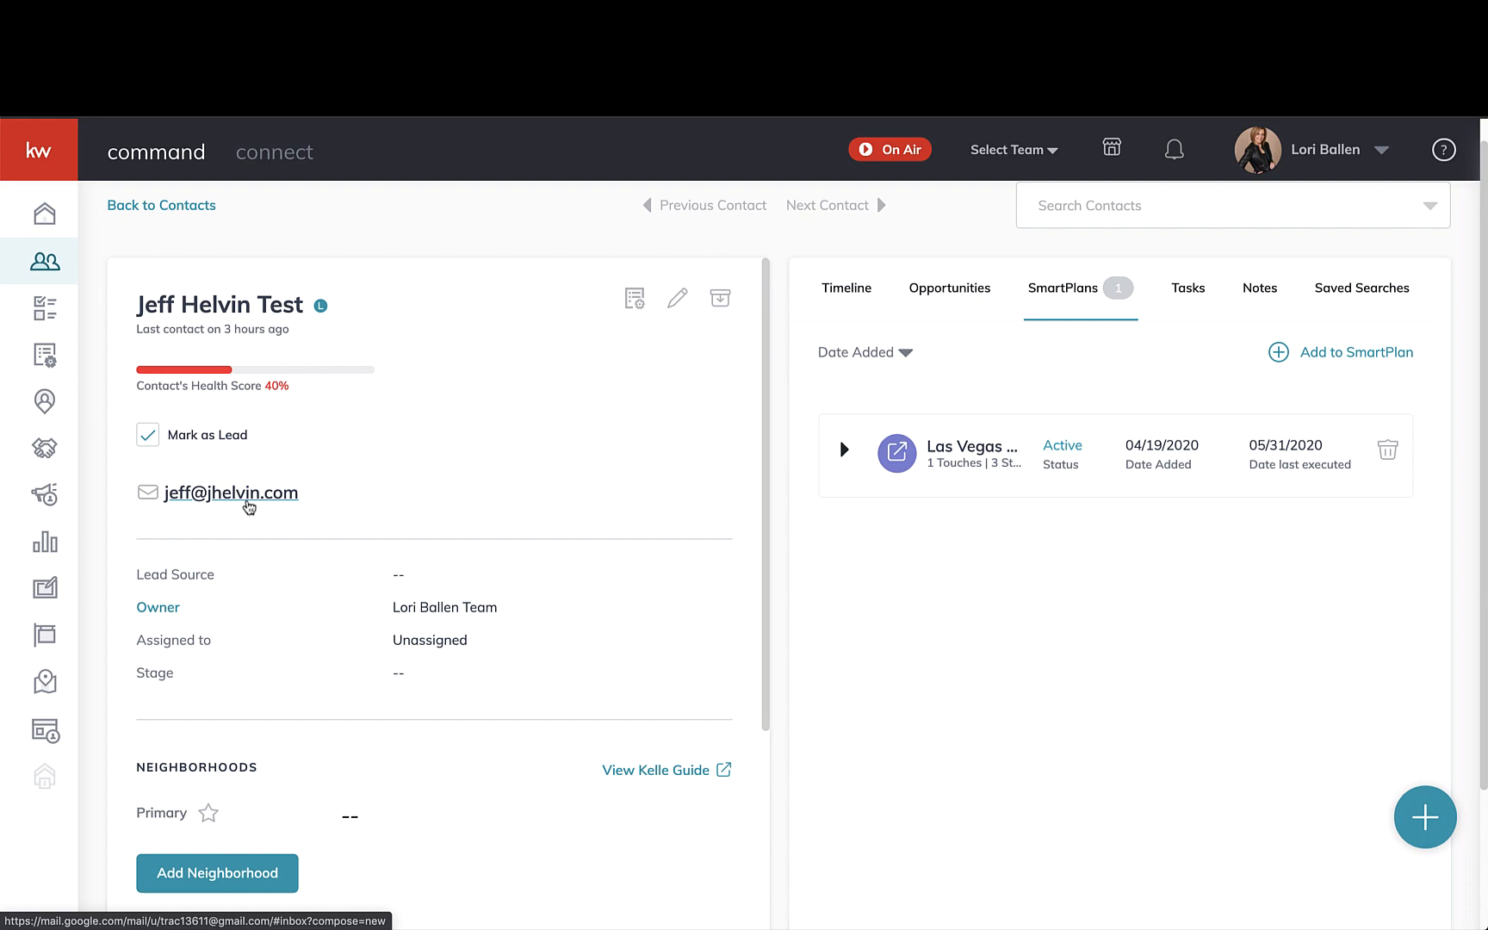
{"action": "left_click", "coordinate": [229, 491]}
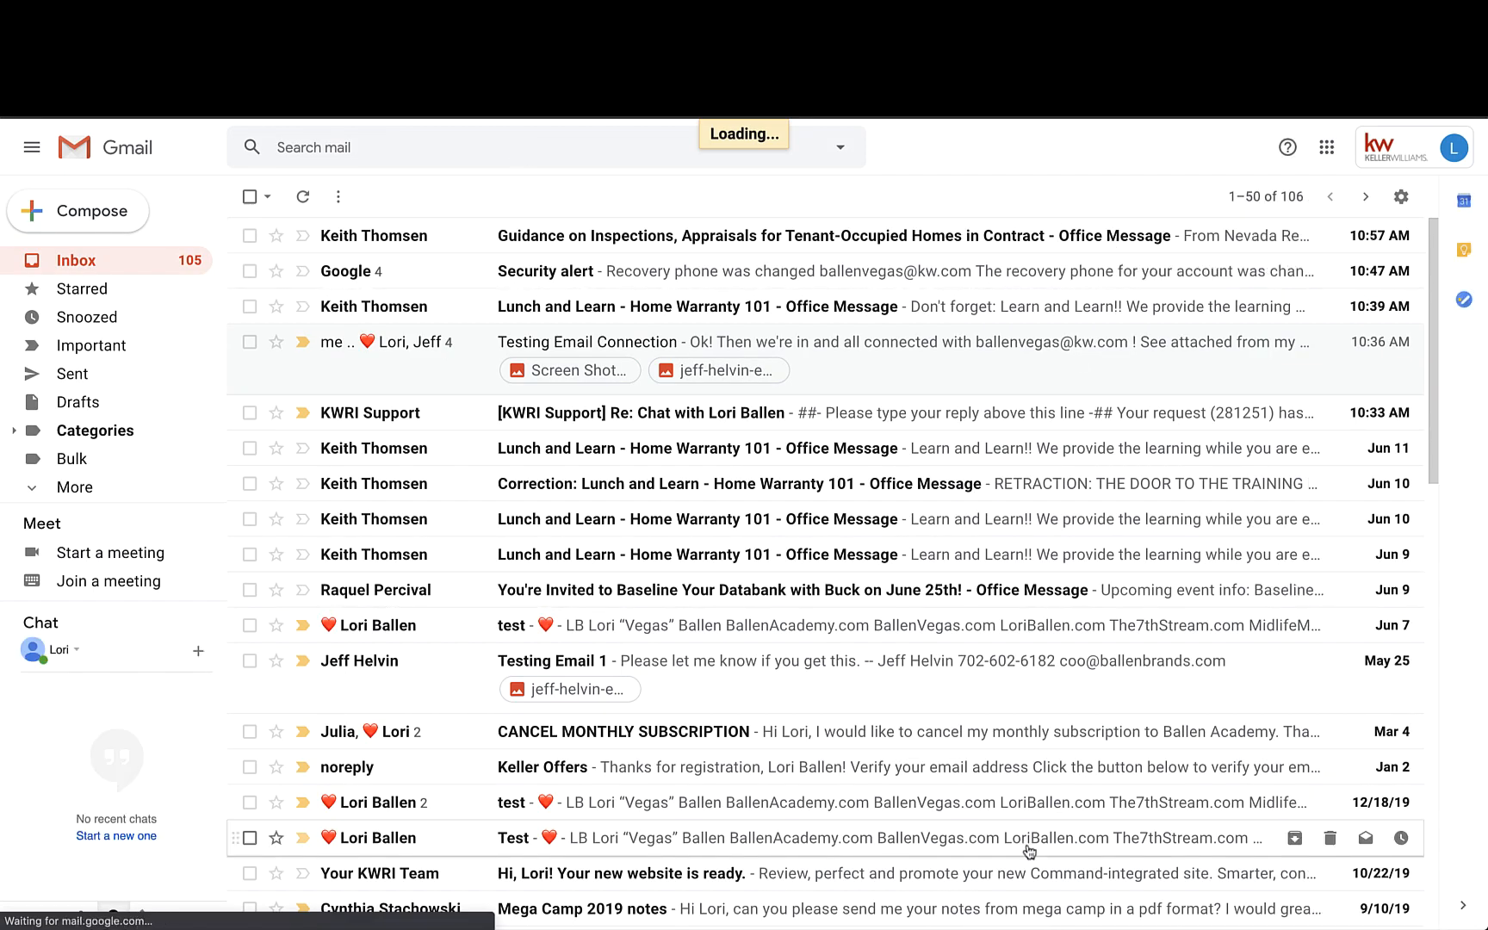
{"action": "left_click", "coordinate": [77, 211]}
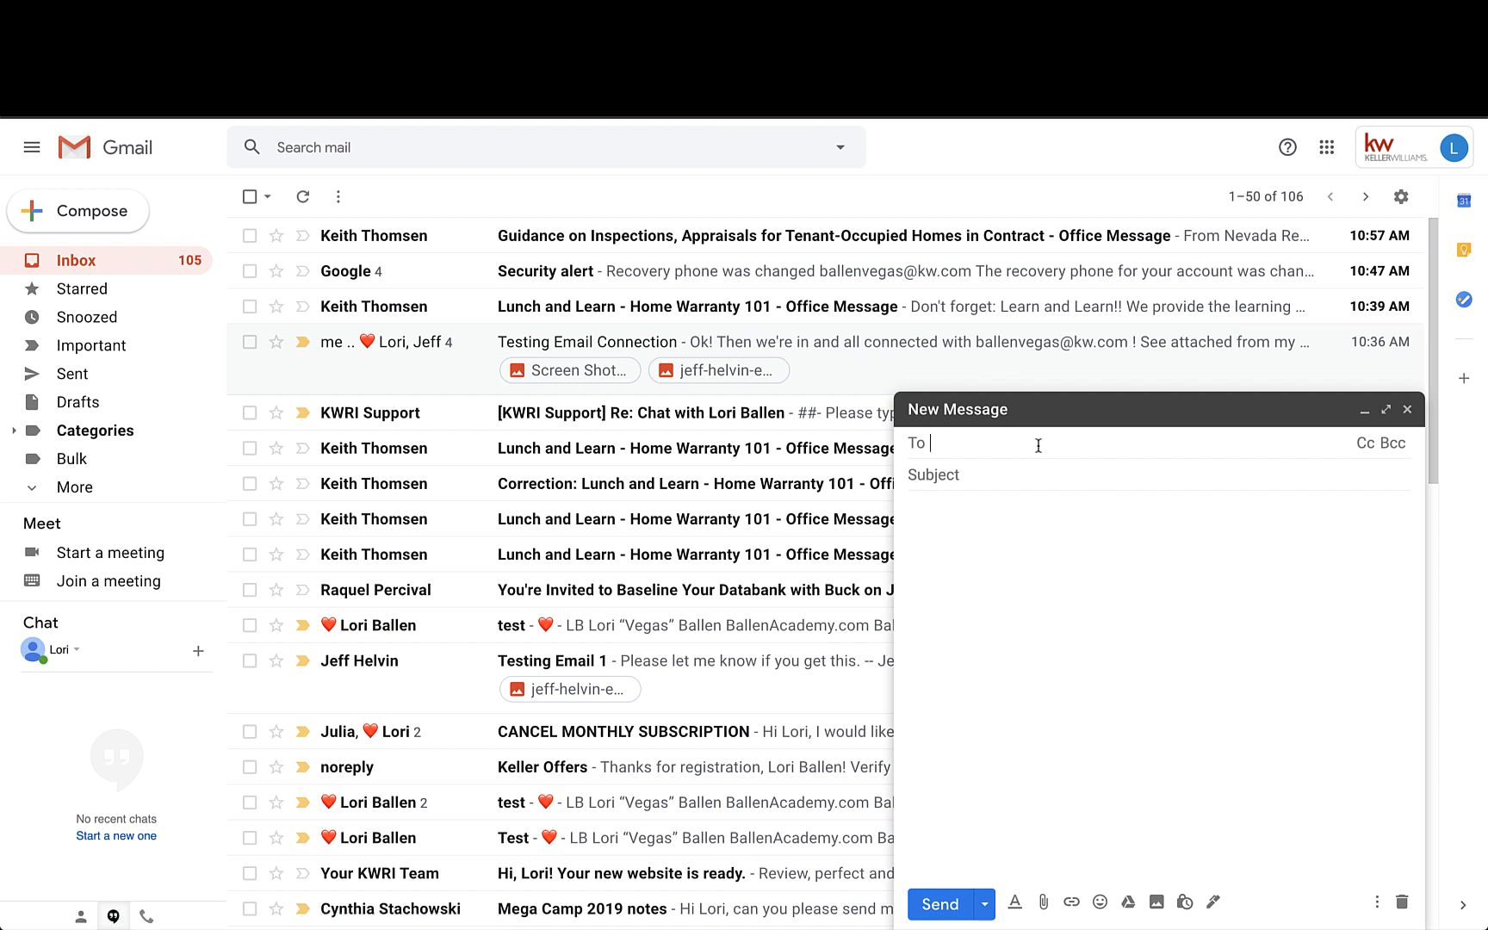
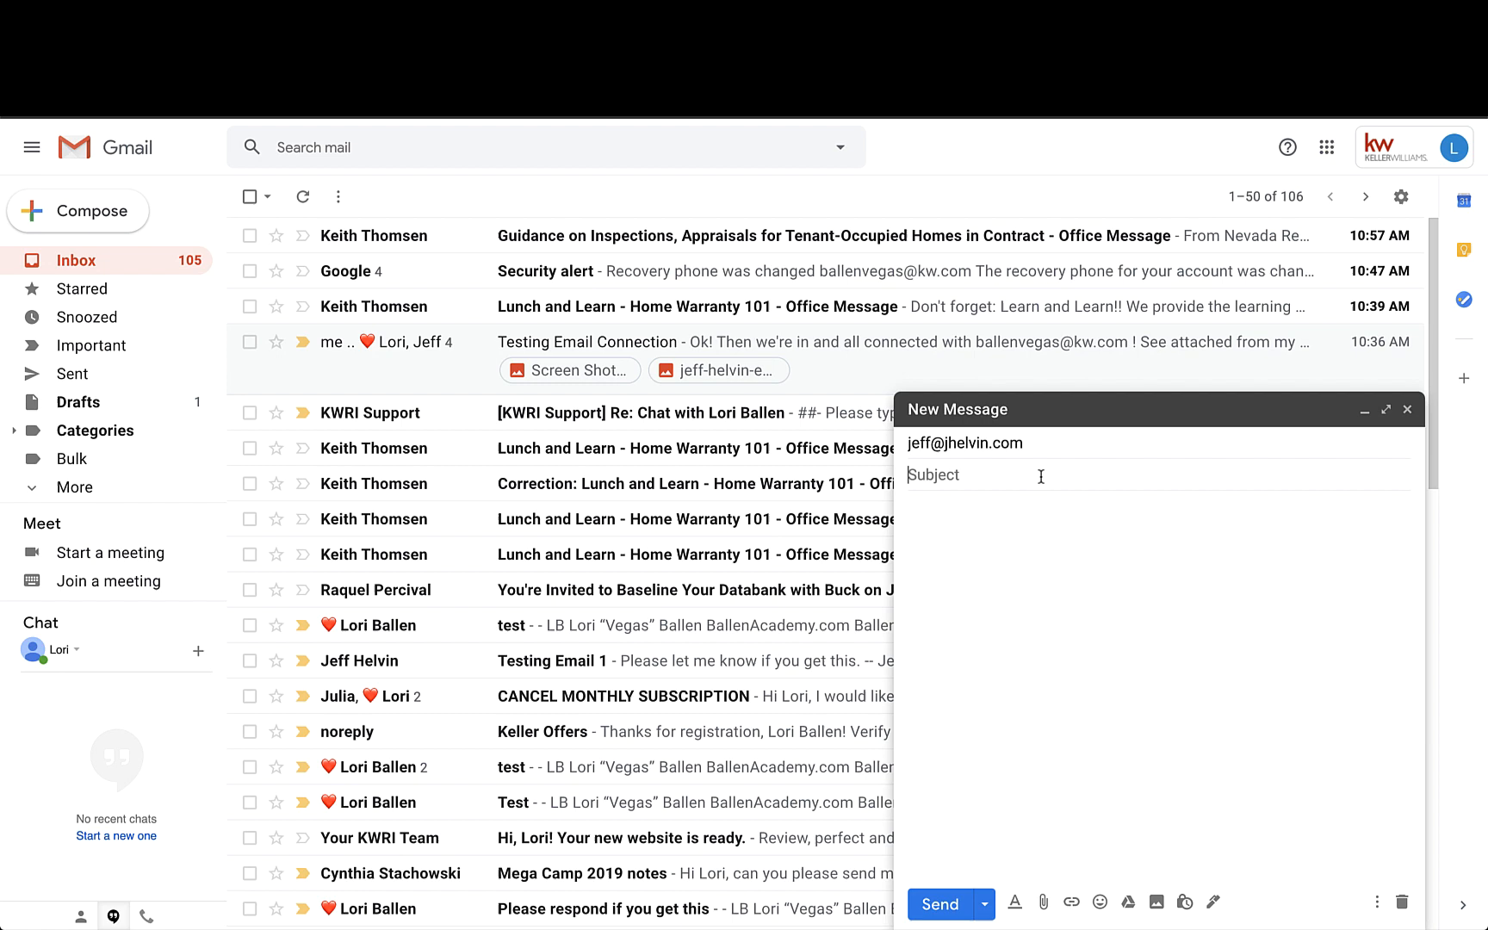
{"action": "type", "text": "Test"}
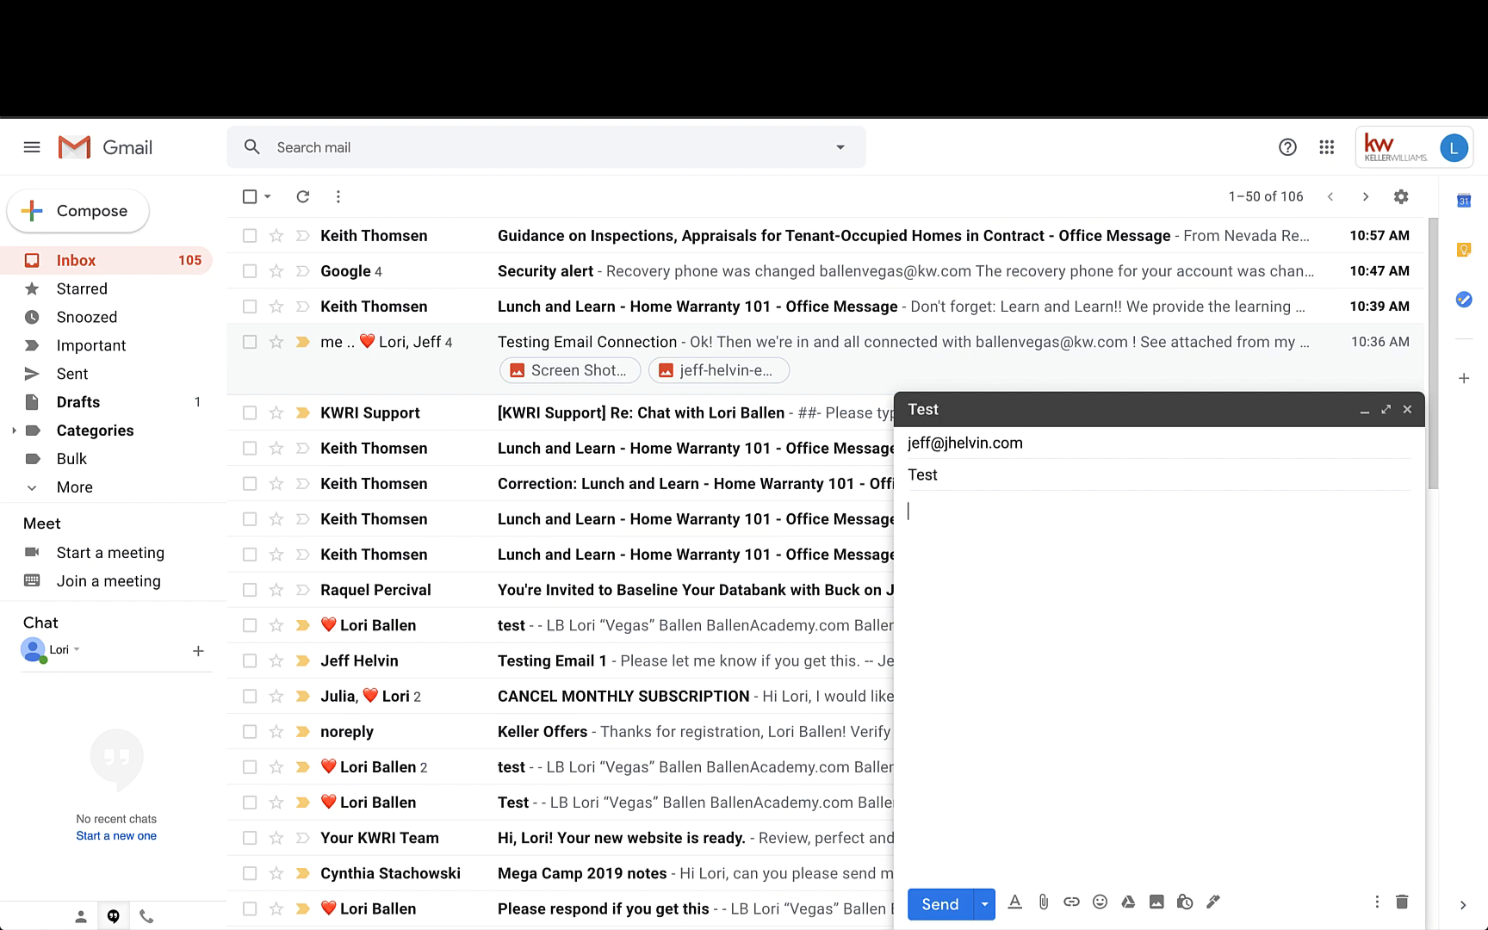
{"action": "type", "text": "Testing"}
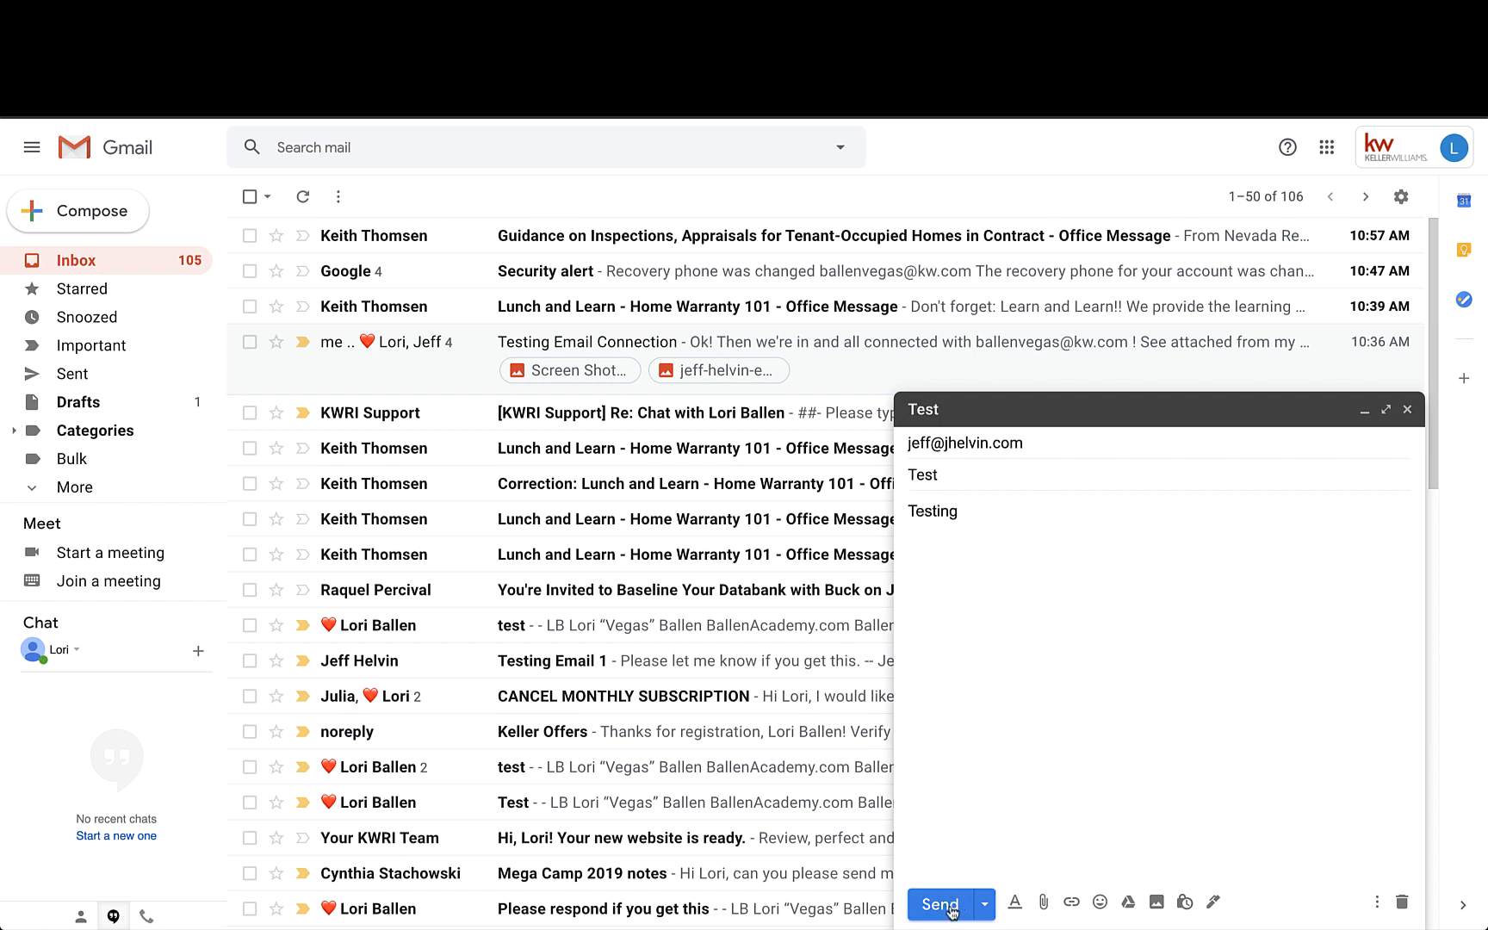
{"action": "left_click", "coordinate": [939, 903]}
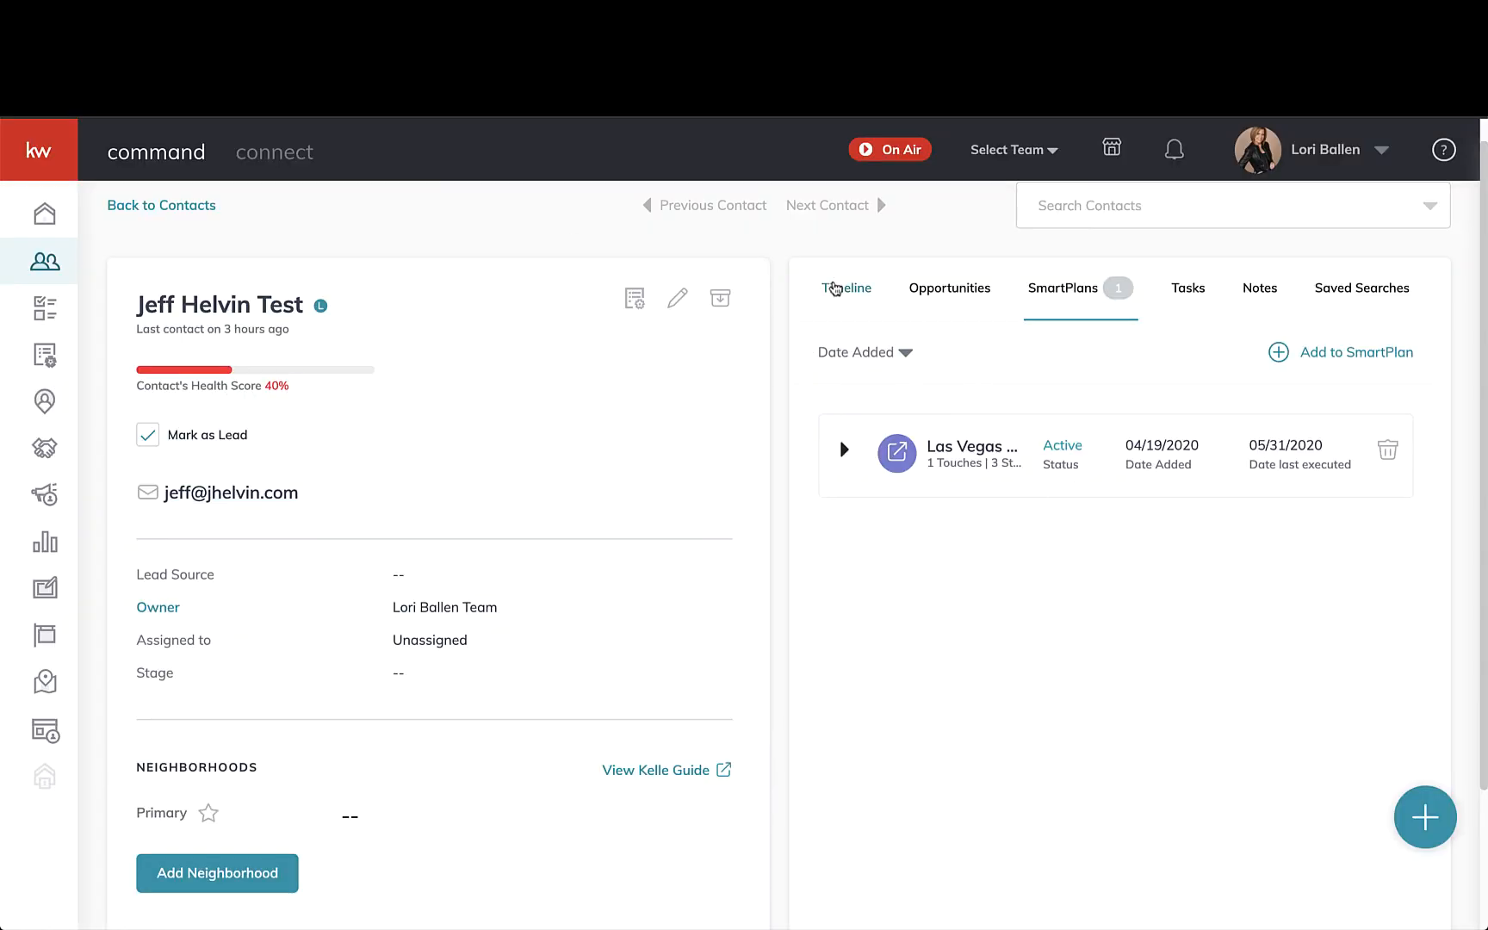
Show the contact's Timeline and view the latest email entry
{"action": "left_click", "coordinate": [844, 288]}
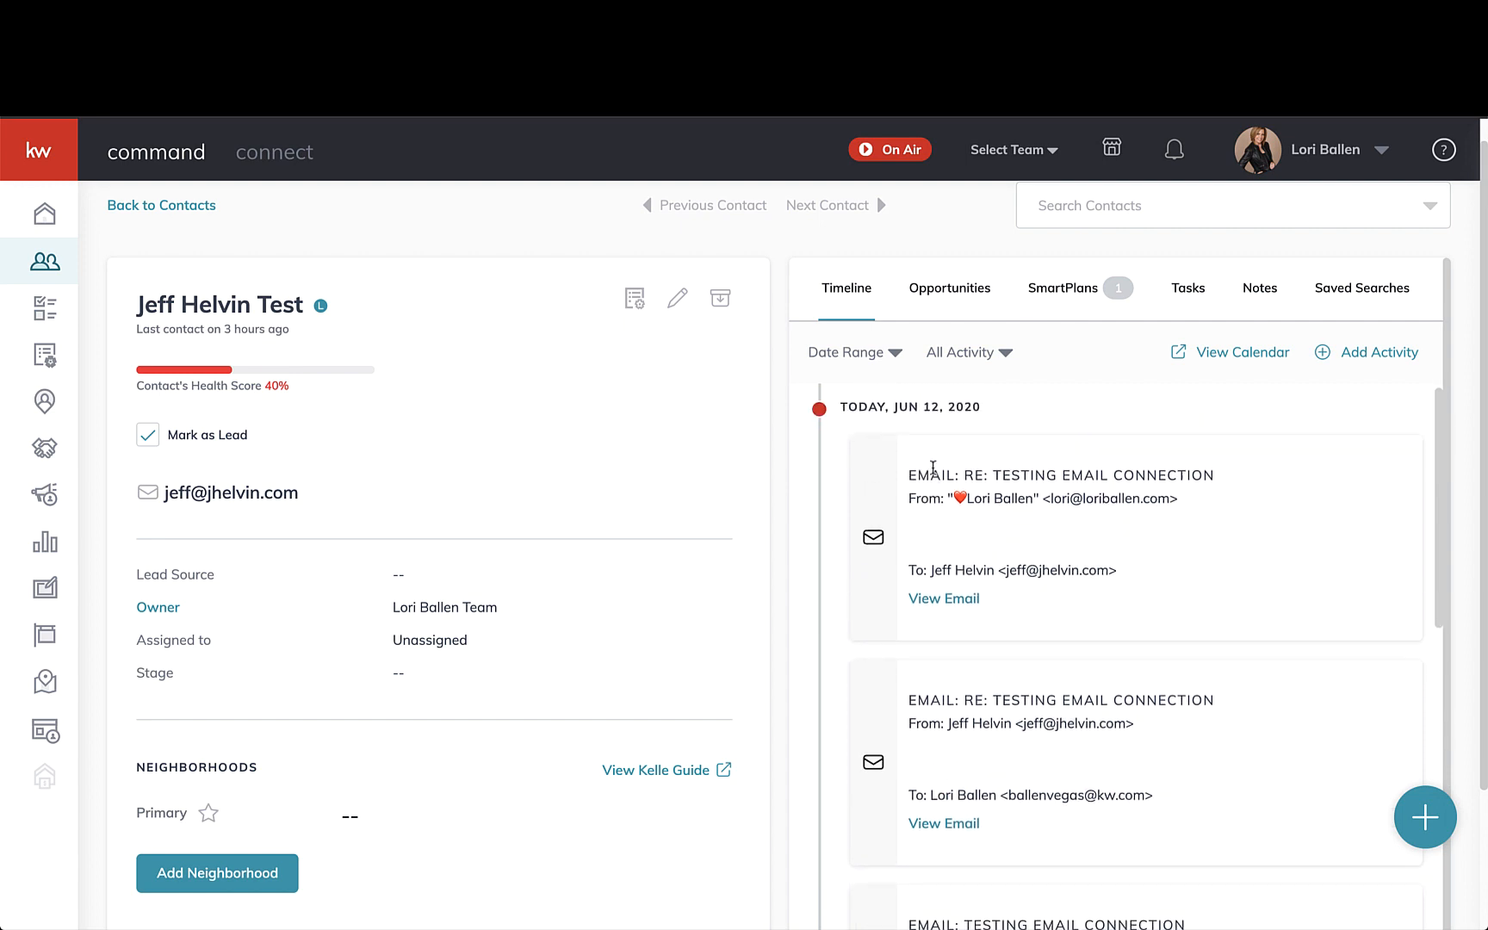
{"action": "mouse_move", "coordinate": [1046, 448]}
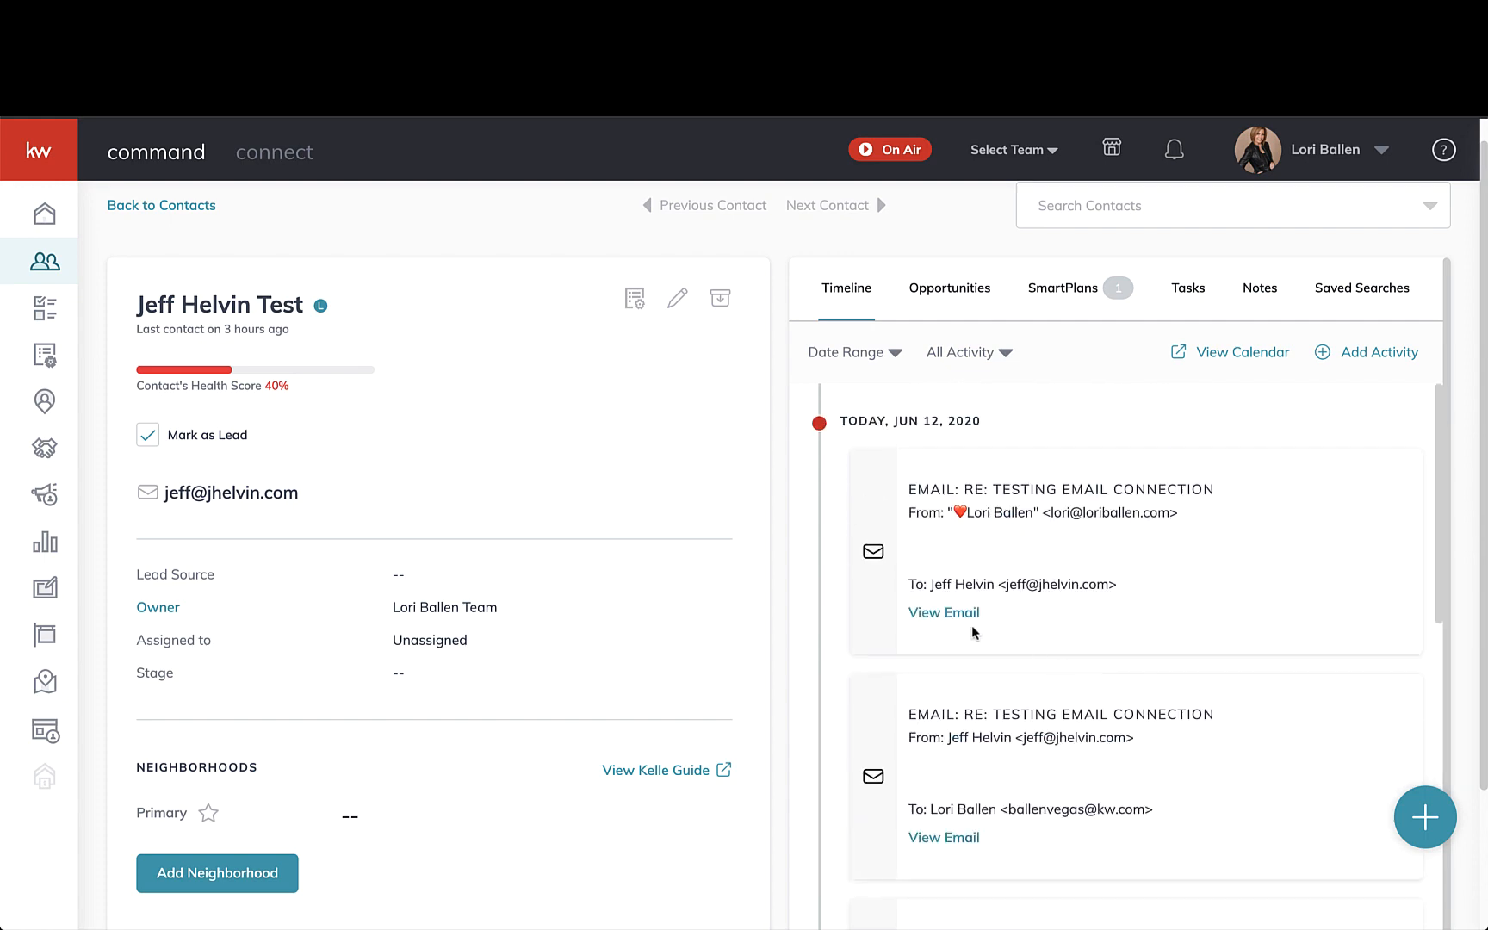
{"action": "left_click", "coordinate": [944, 612]}
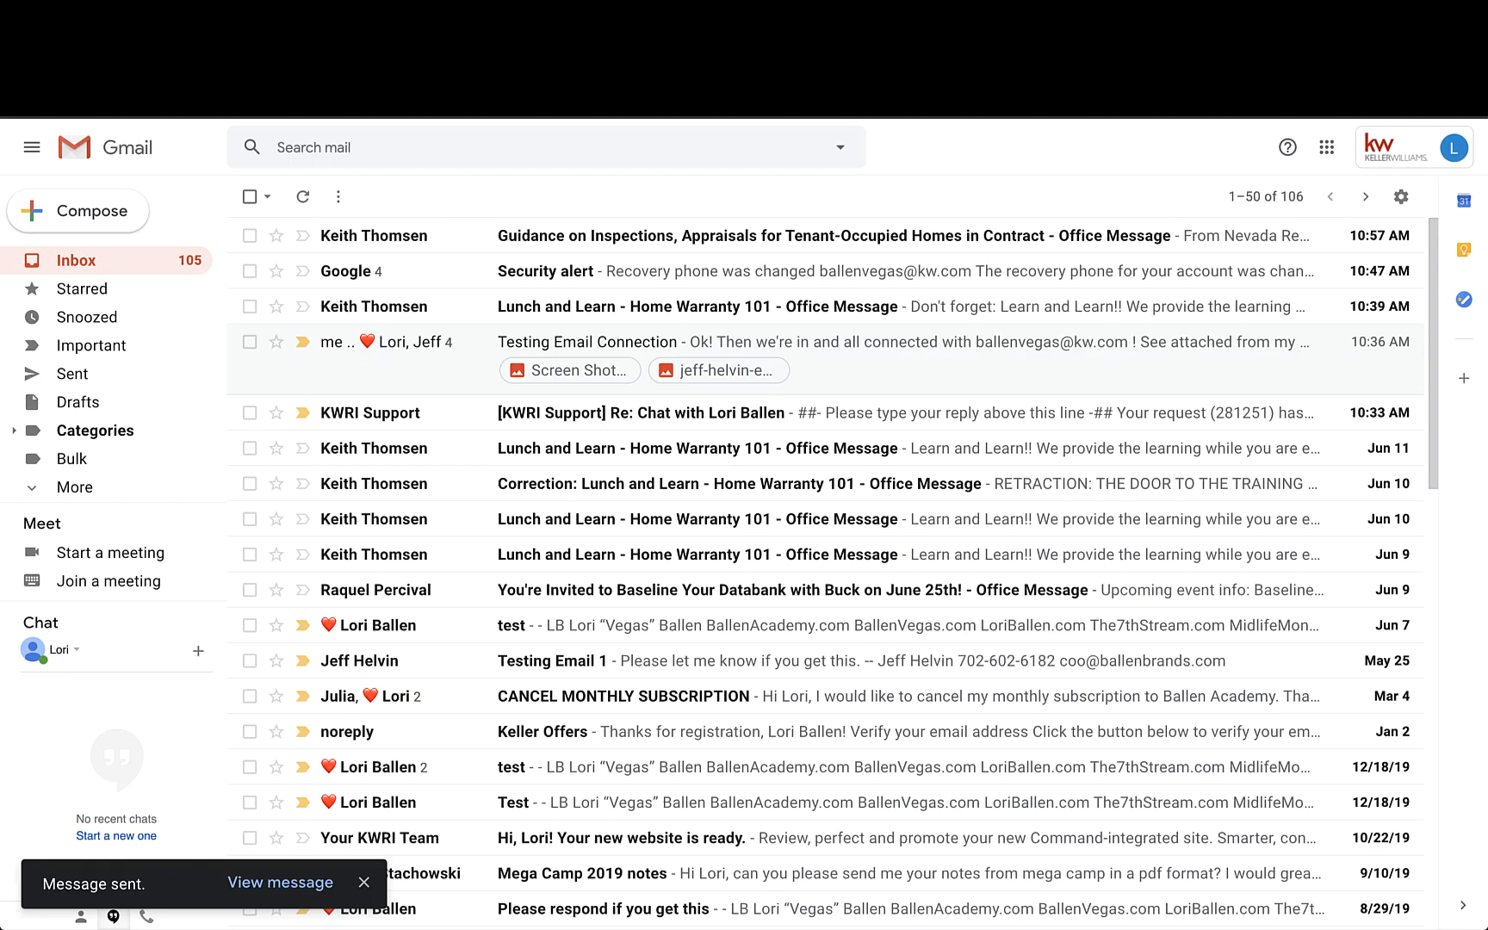
Open the 'Testing Email Connection' thread in the Gmail inbox
{"action": "left_click", "coordinate": [587, 341]}
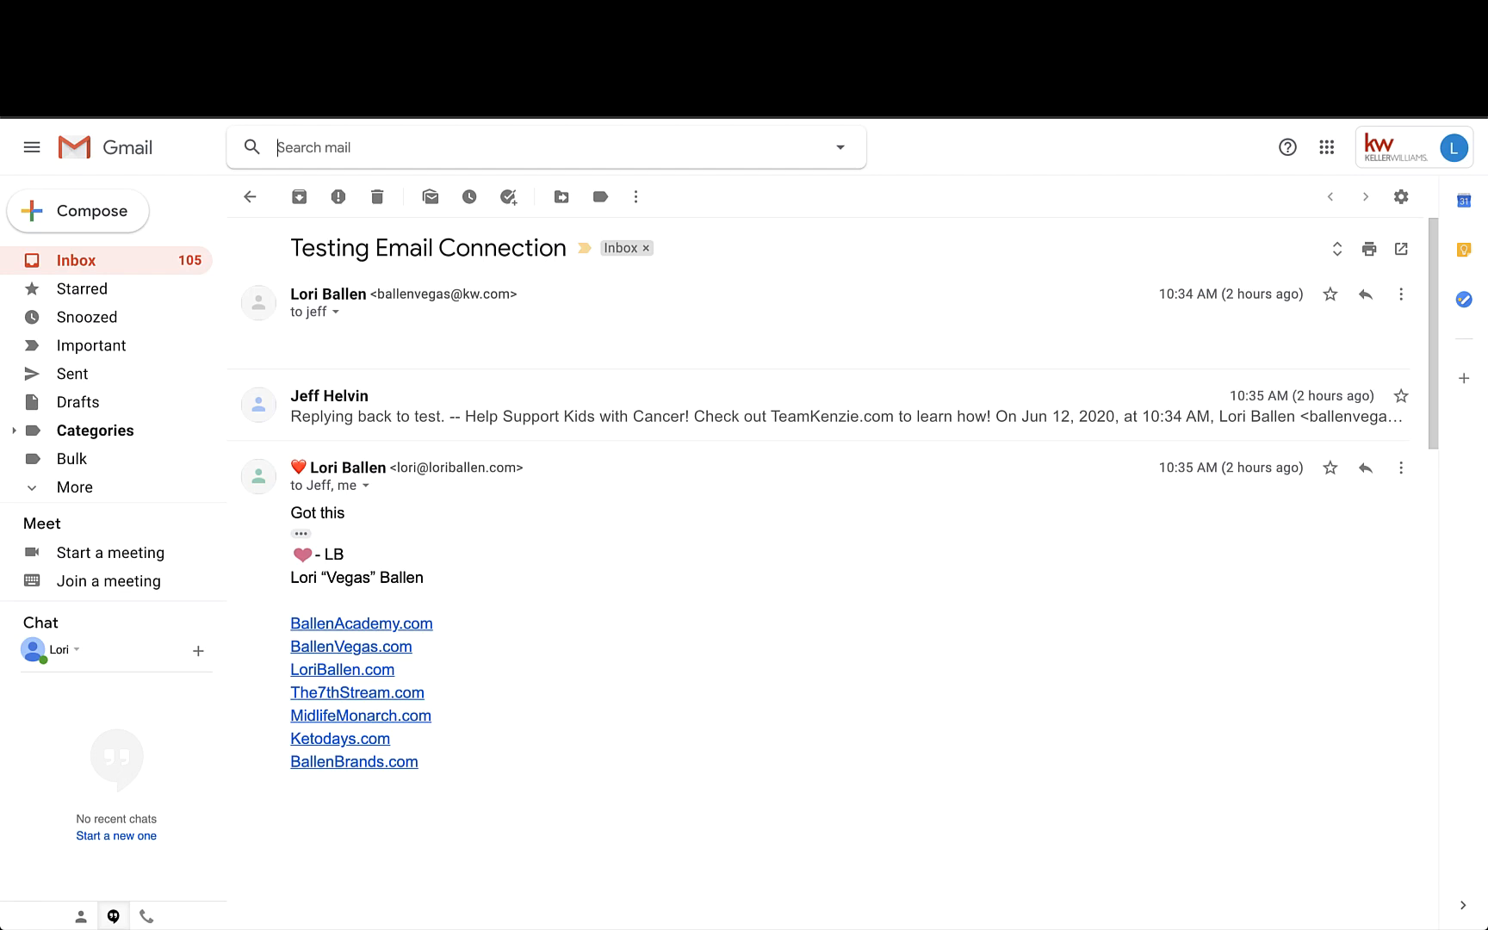
{"action": "mouse_move", "coordinate": [1405, 160]}
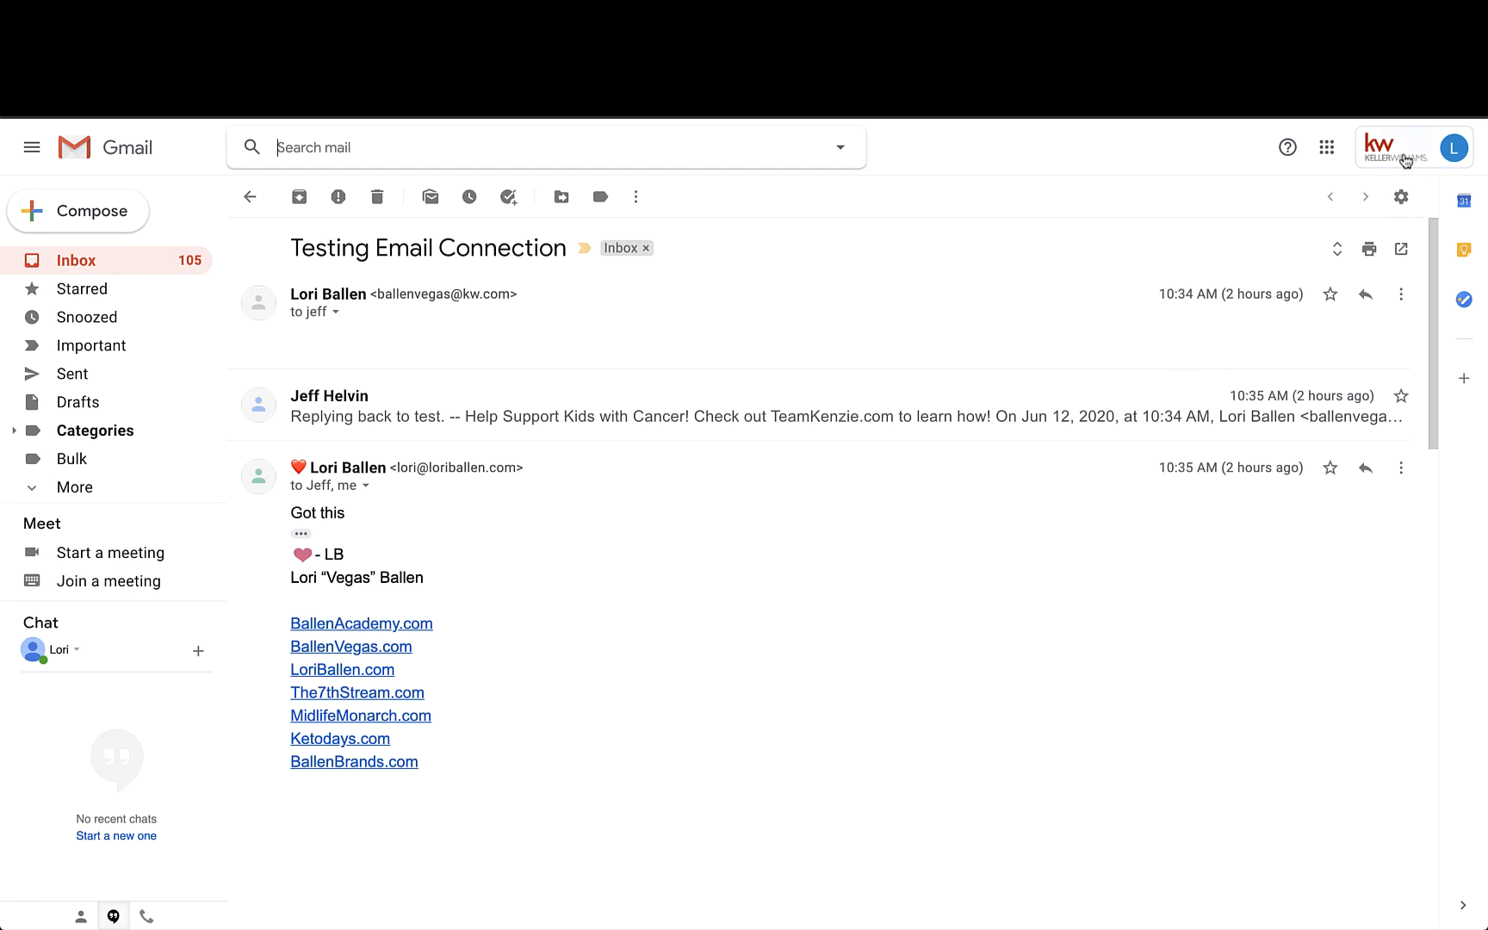
{"action": "mouse_move", "coordinate": [1009, 552]}
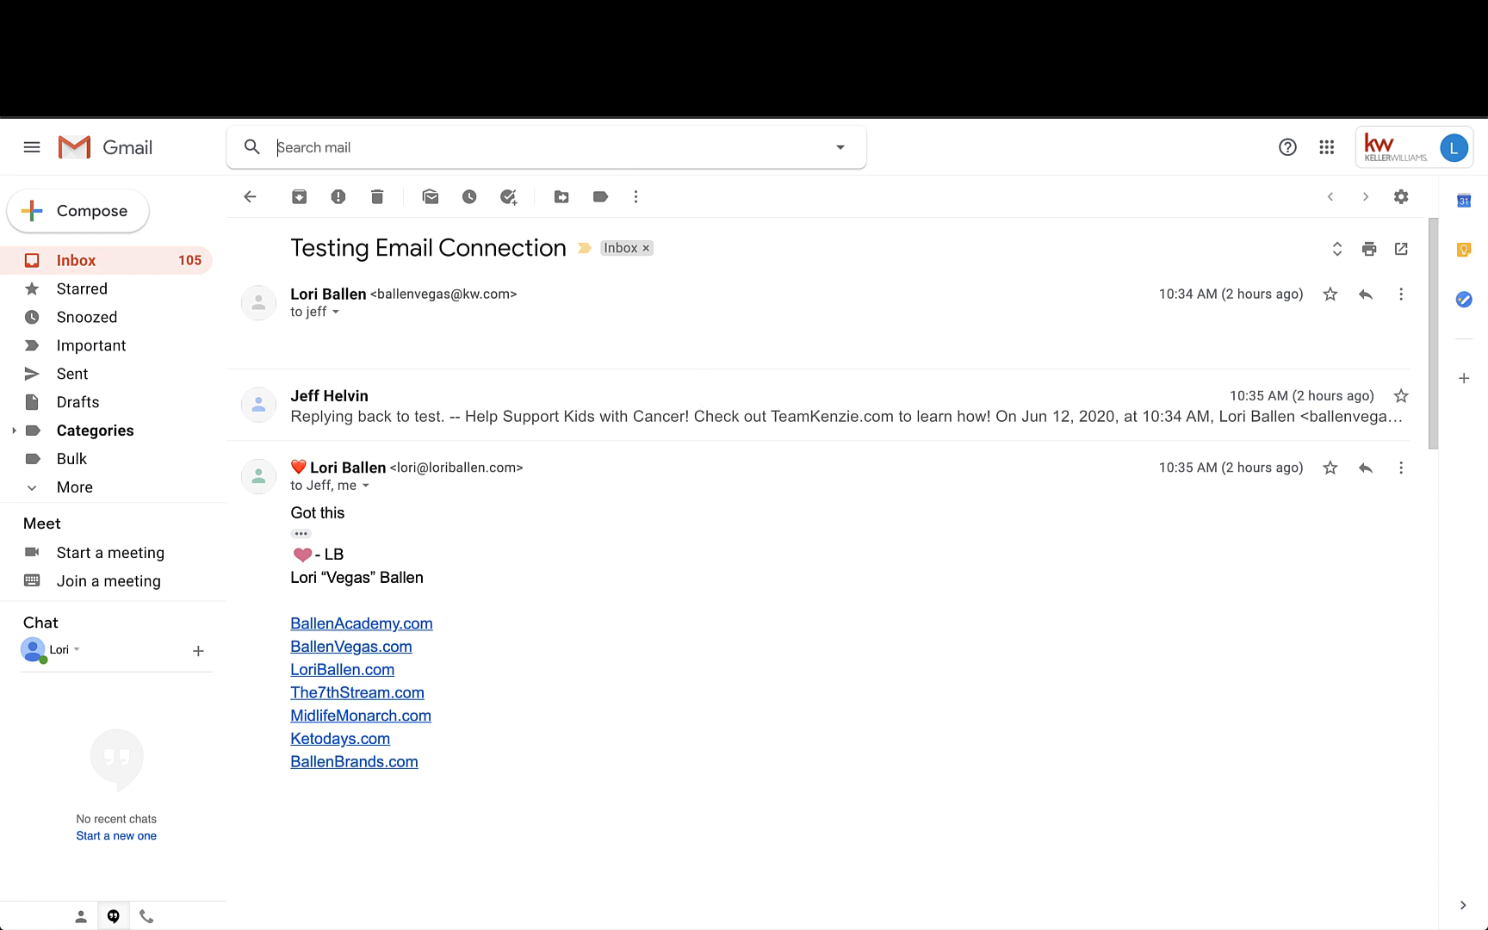
{"action": "mouse_move", "coordinate": [713, 565]}
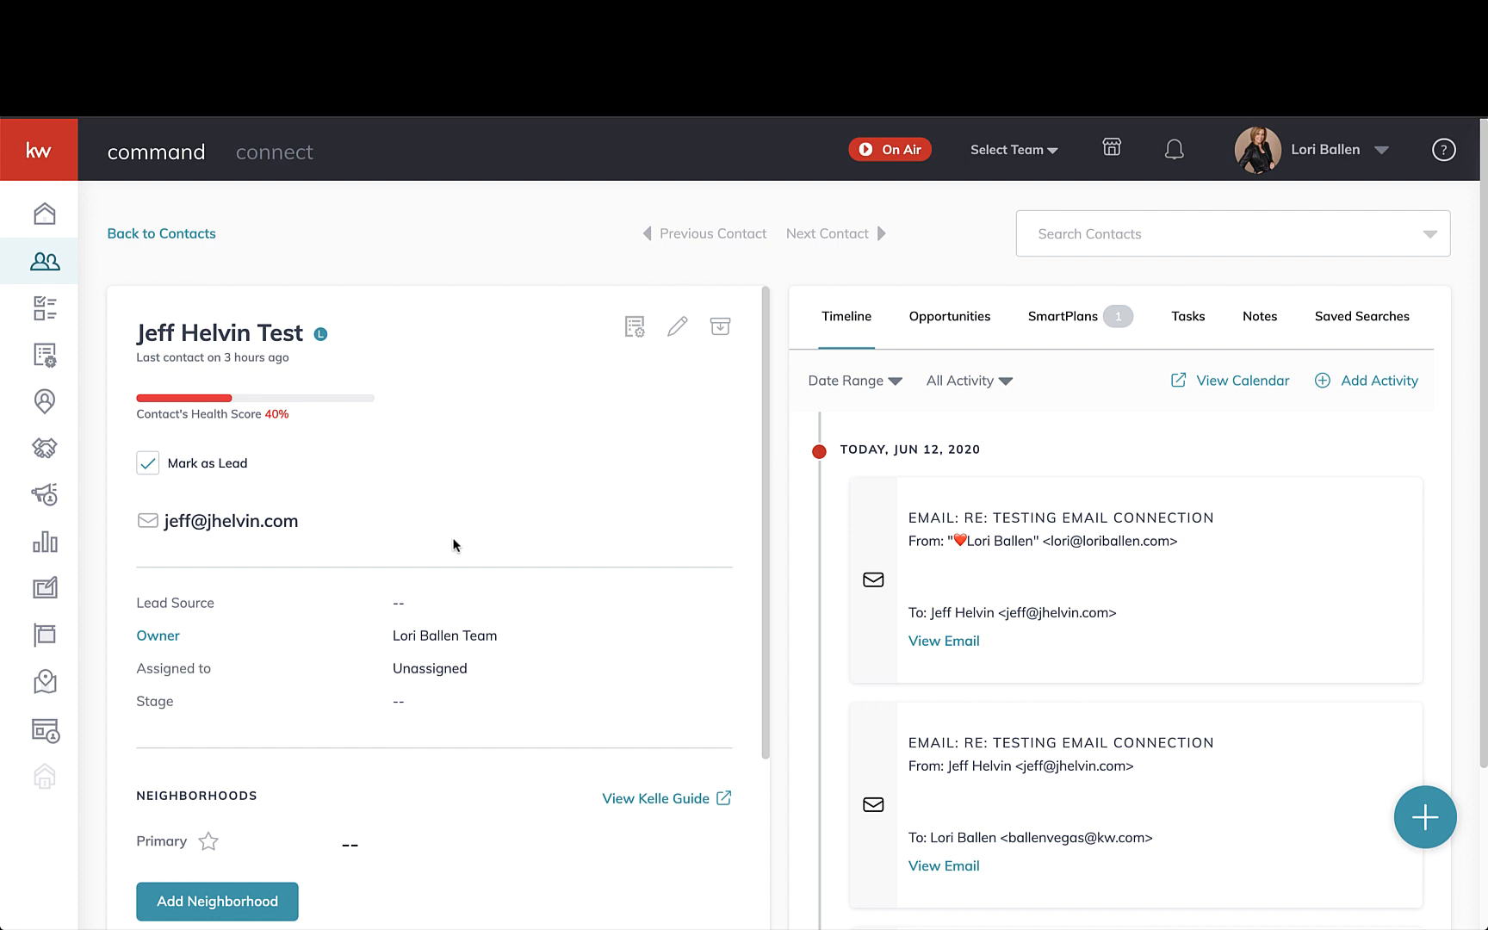
{"action": "mouse_move", "coordinate": [324, 520]}
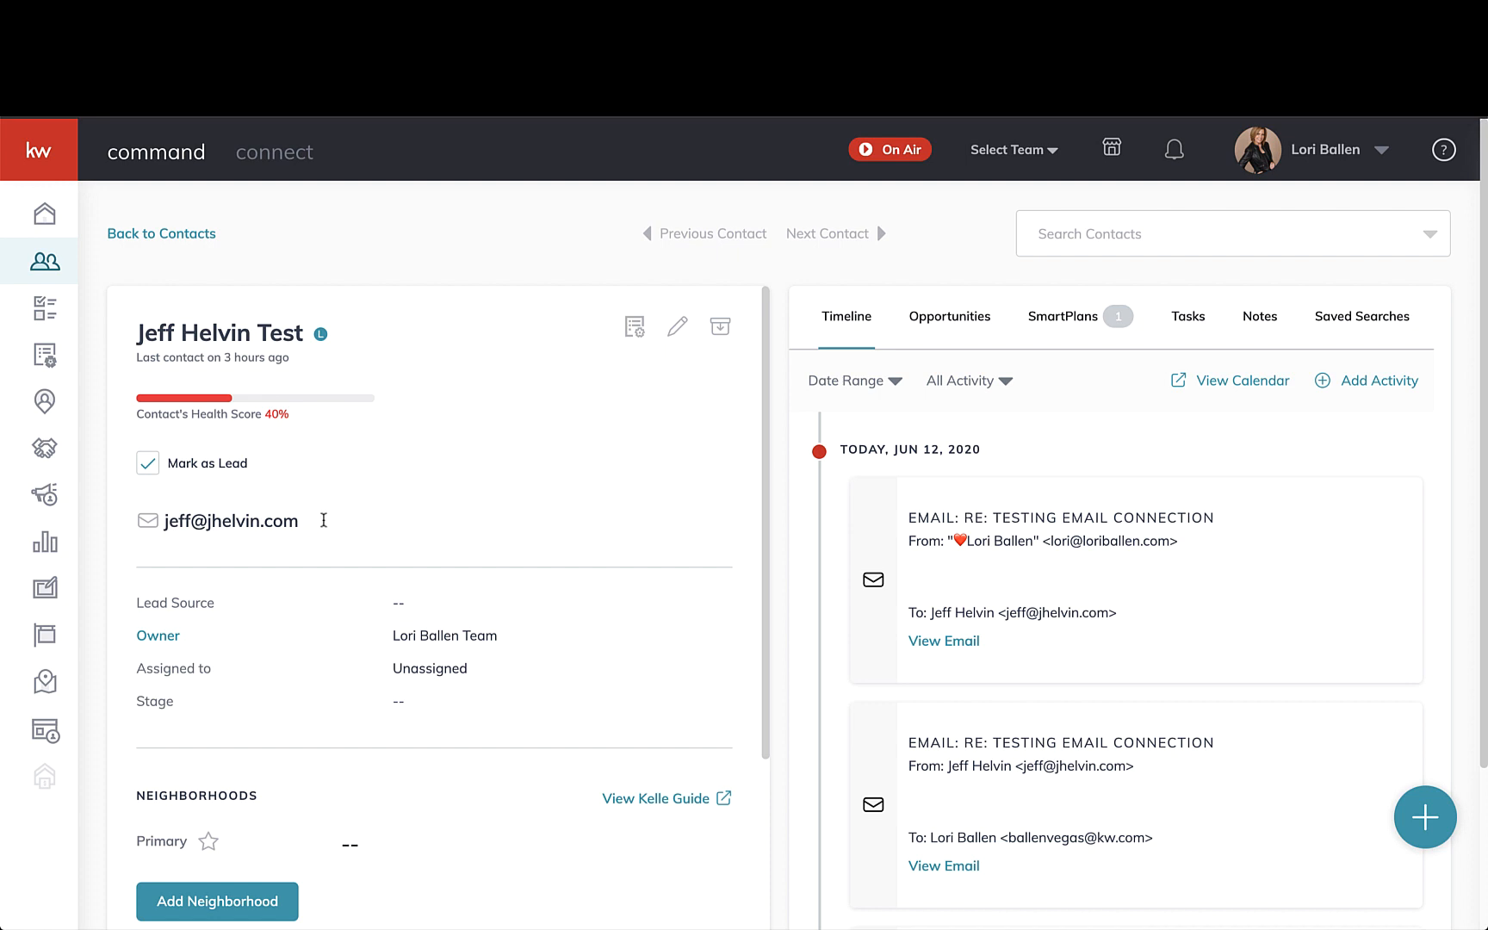